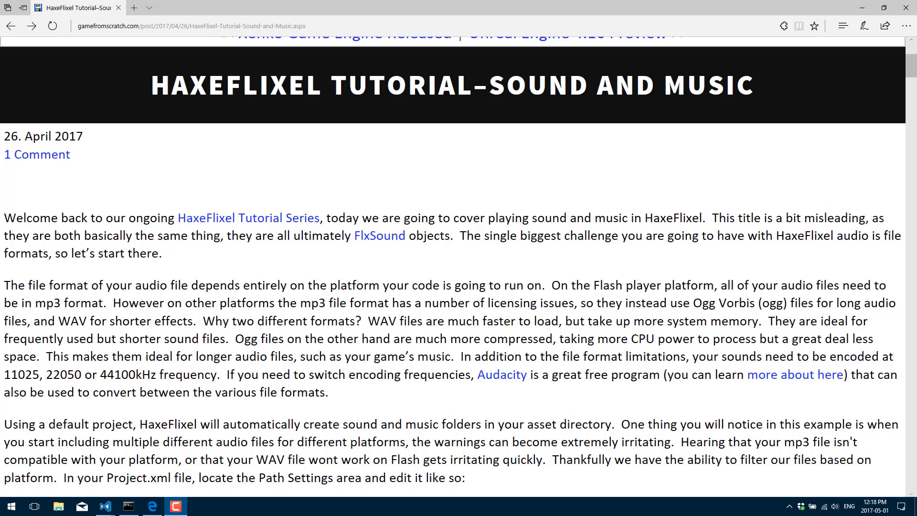
{"action": "mouse_move", "coordinate": [495, 394]}
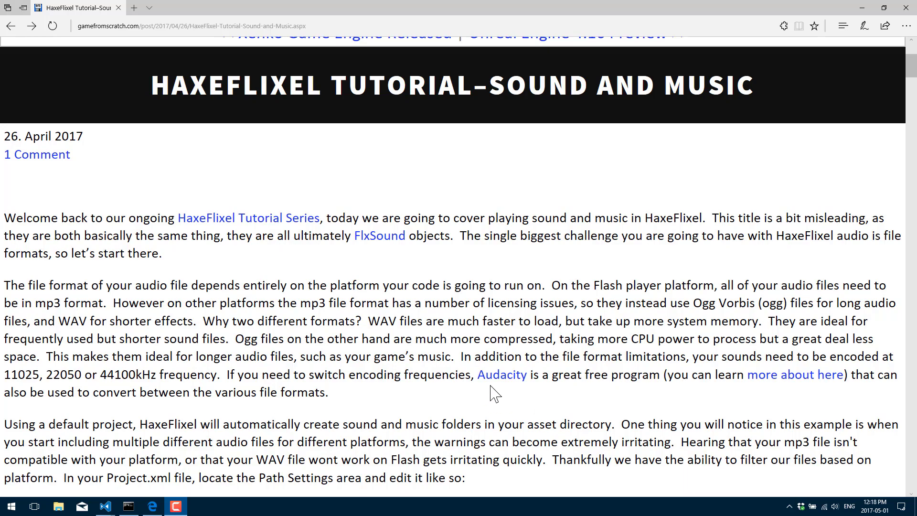
Scroll the HaxeFlixel sound tutorial down to its PlayState code sample and back up.
{"action": "scroll", "scroll_direction": "down", "scroll_amount": 3}
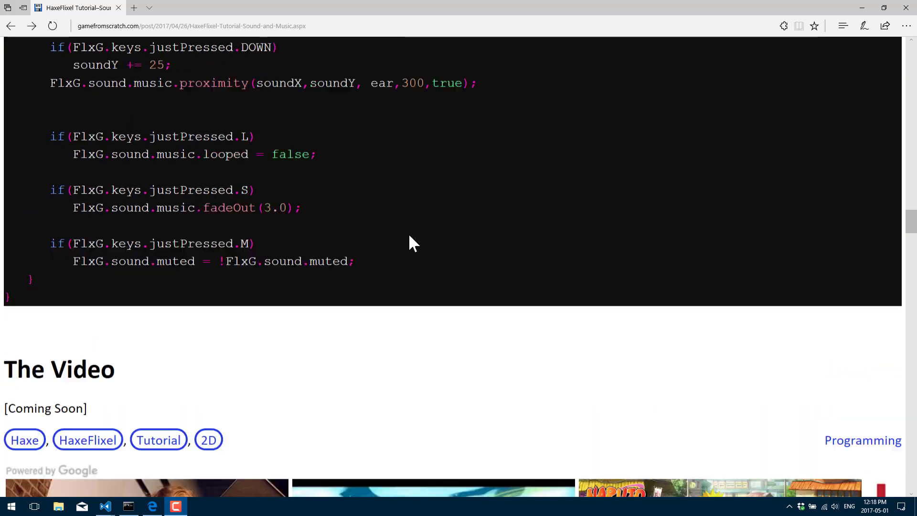
{"action": "scroll", "scroll_direction": "up", "scroll_amount": 3}
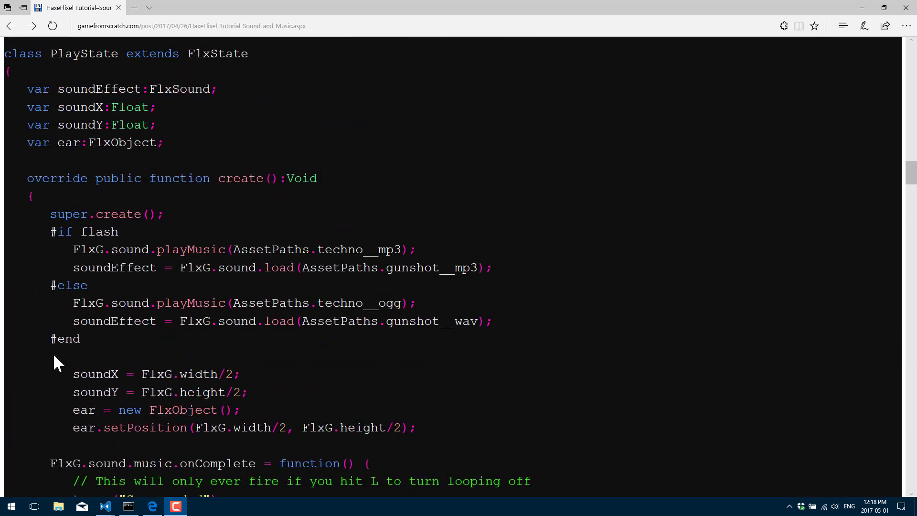
{"action": "mouse_move", "coordinate": [104, 505]}
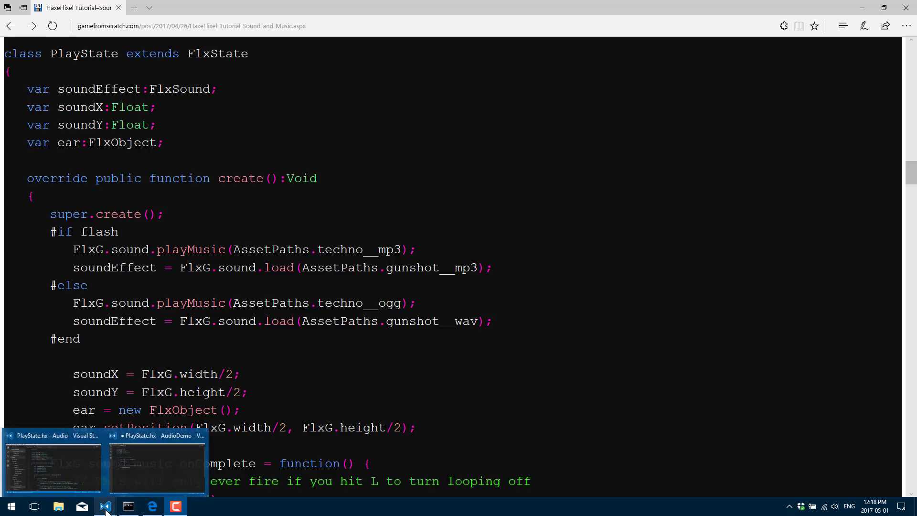
Switch to the AudioDemo project, expand assets/music and assets/sounds, and open Project.xml.
{"action": "left_click", "coordinate": [156, 465]}
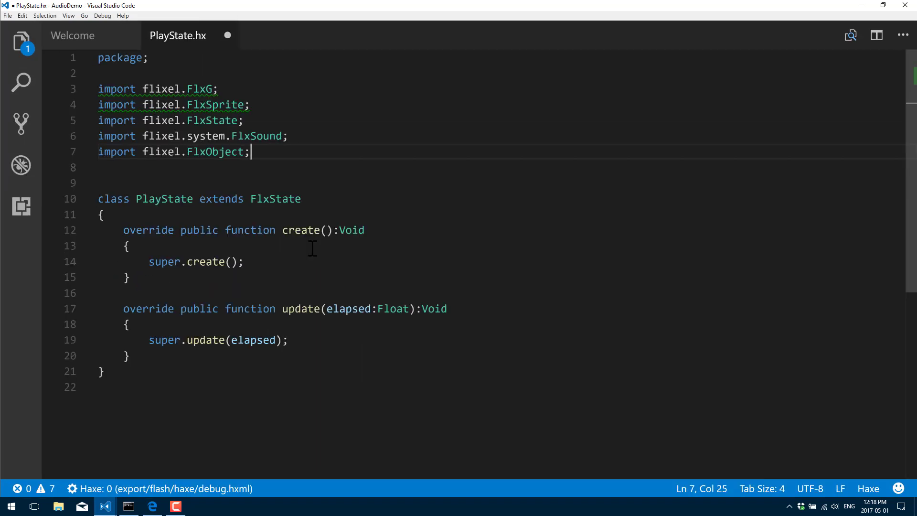
{"action": "mouse_move", "coordinate": [22, 42]}
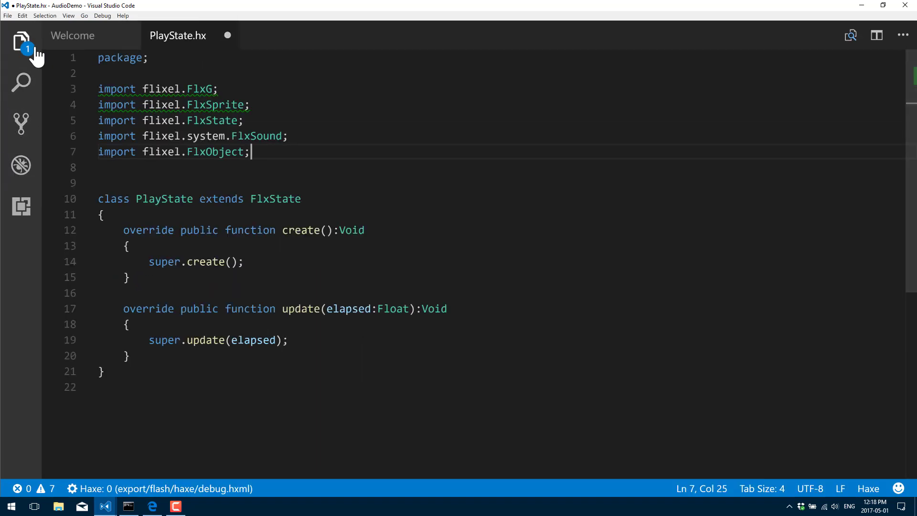
{"action": "left_click", "coordinate": [21, 42]}
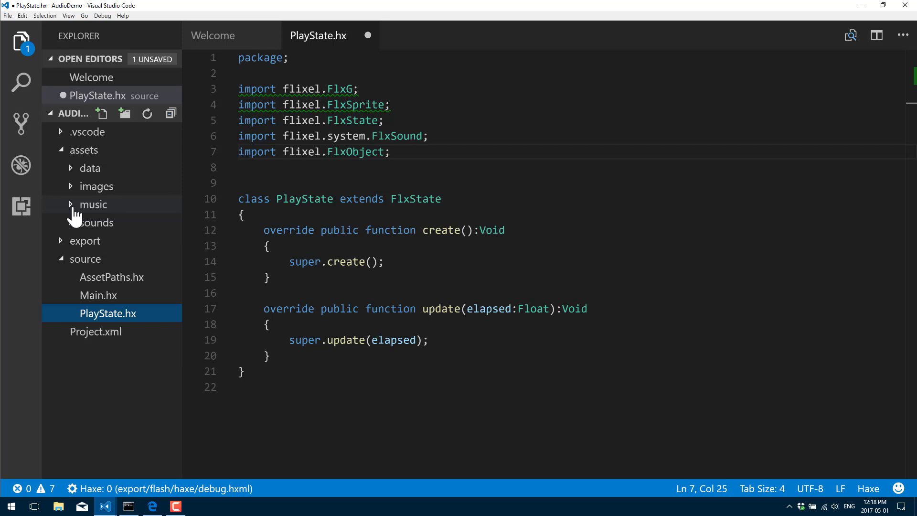
{"action": "mouse_move", "coordinate": [76, 169]}
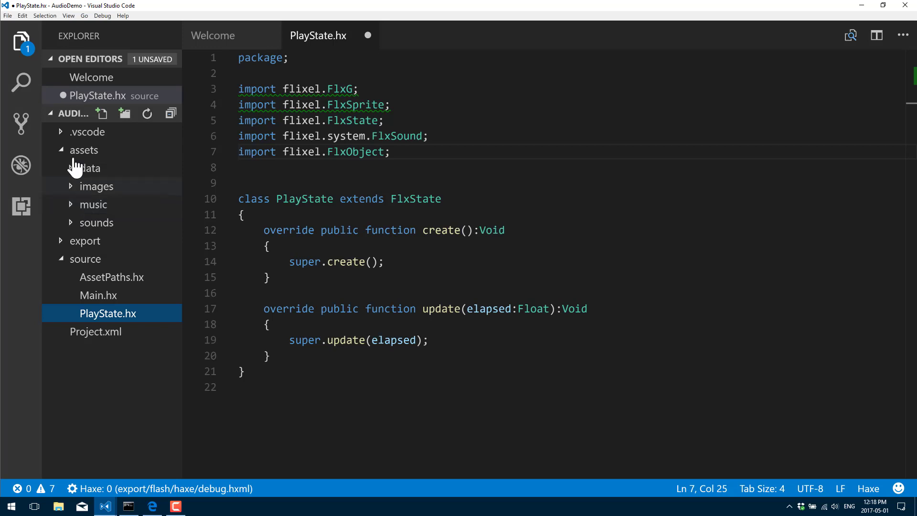
{"action": "mouse_move", "coordinate": [86, 185]}
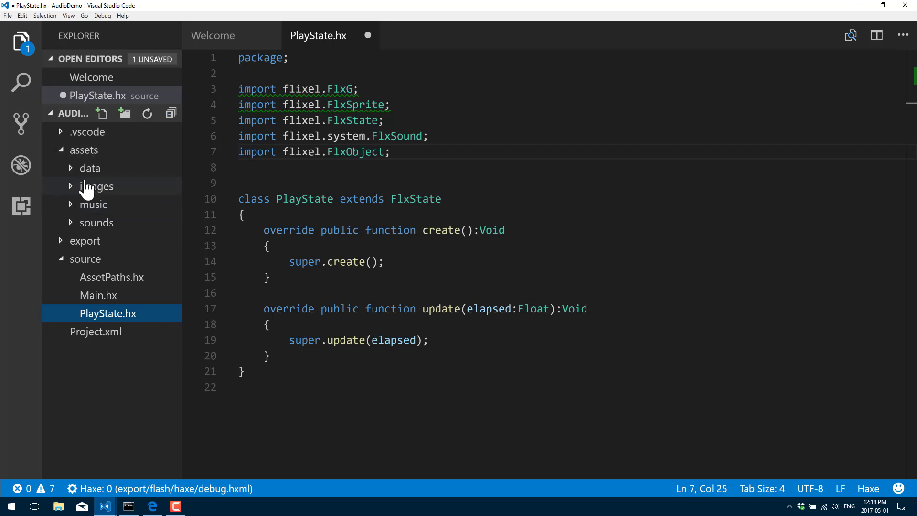
{"action": "left_click", "coordinate": [93, 204]}
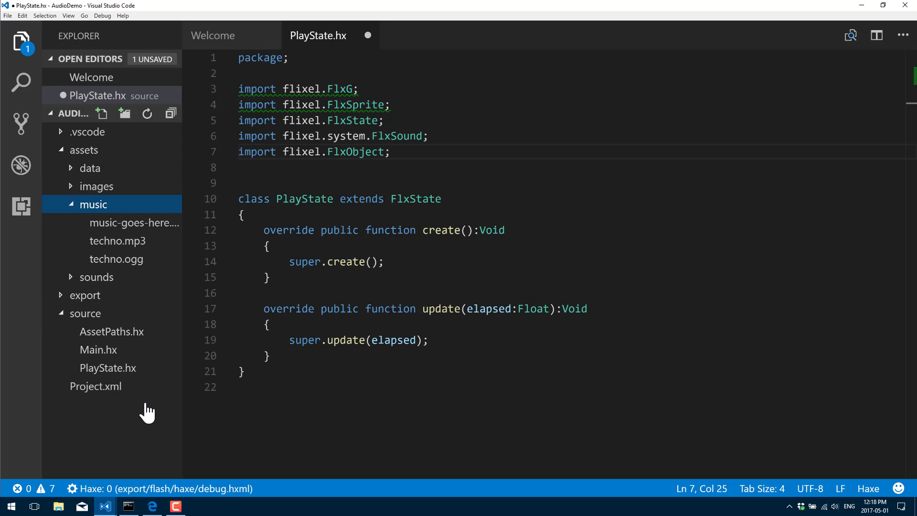
{"action": "left_click", "coordinate": [97, 276]}
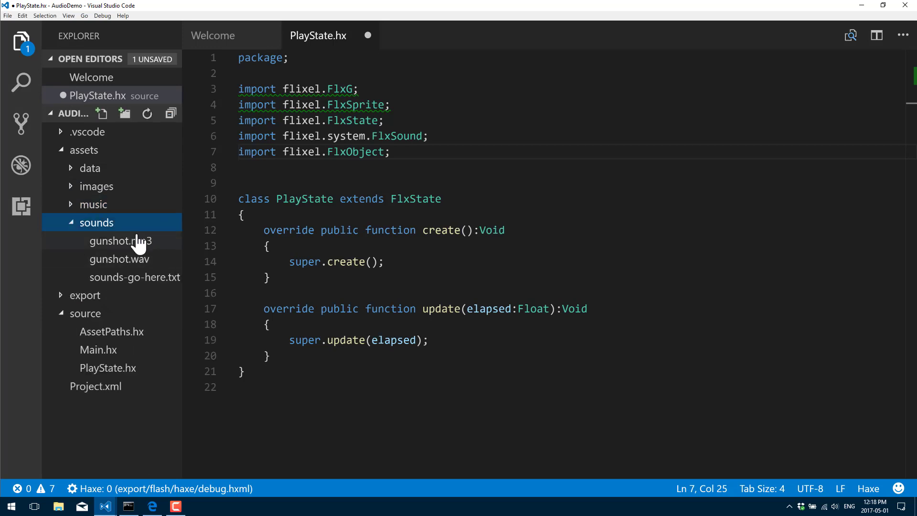
{"action": "mouse_move", "coordinate": [146, 269]}
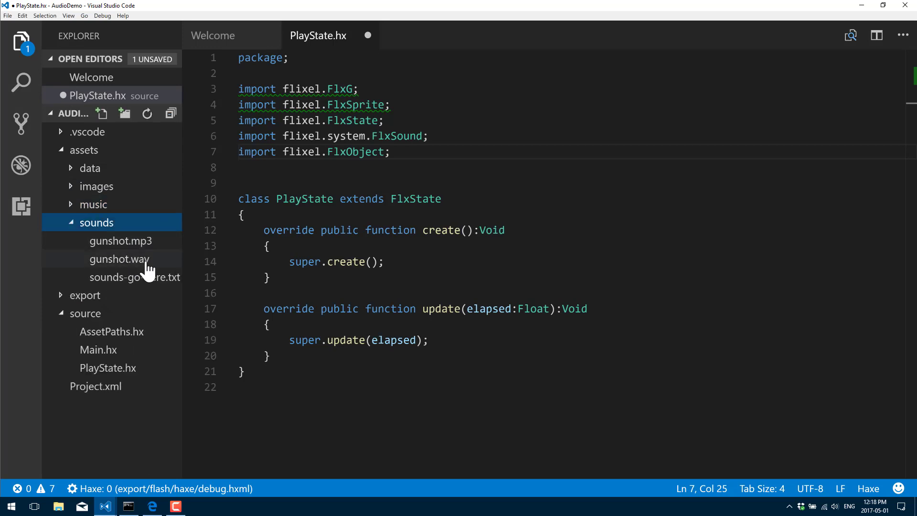
{"action": "left_click", "coordinate": [94, 204]}
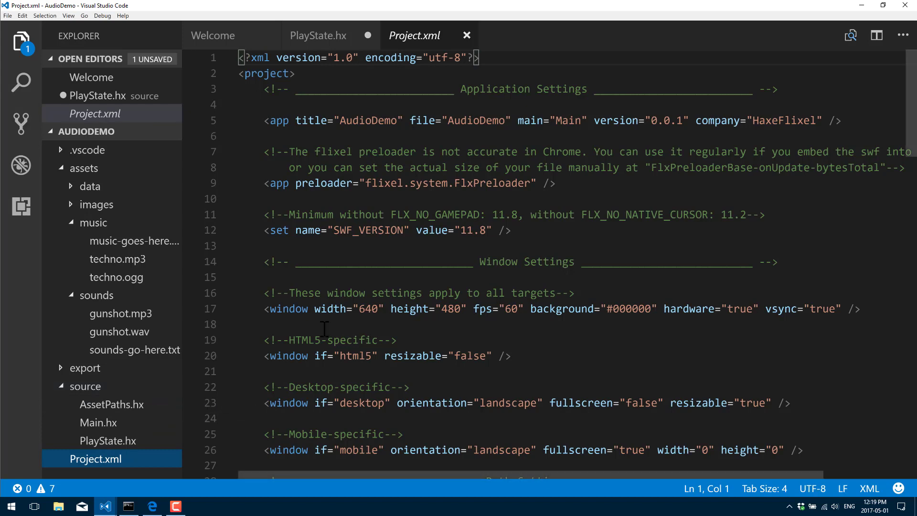
Find the default assets path entry under Path Settings and place the caret before it.
{"action": "scroll", "scroll_direction": "down", "scroll_amount": 3}
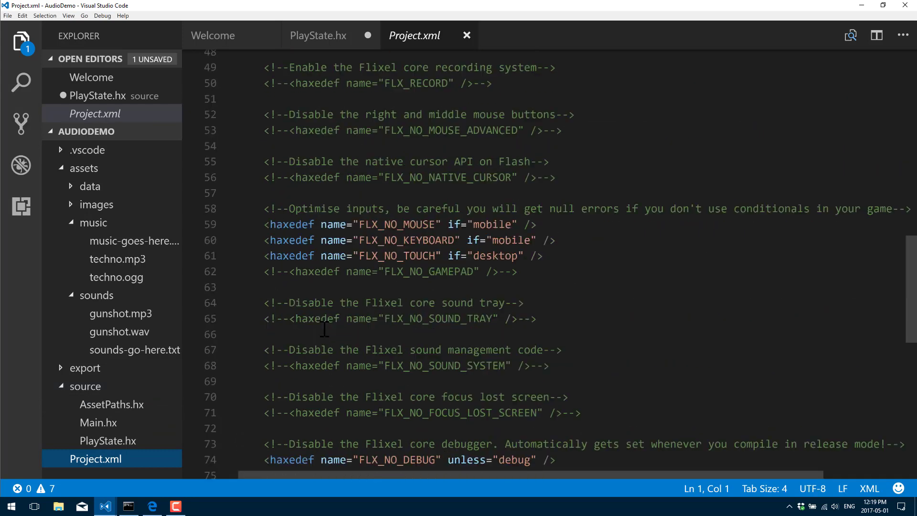
{"action": "scroll", "scroll_direction": "up", "scroll_amount": 3}
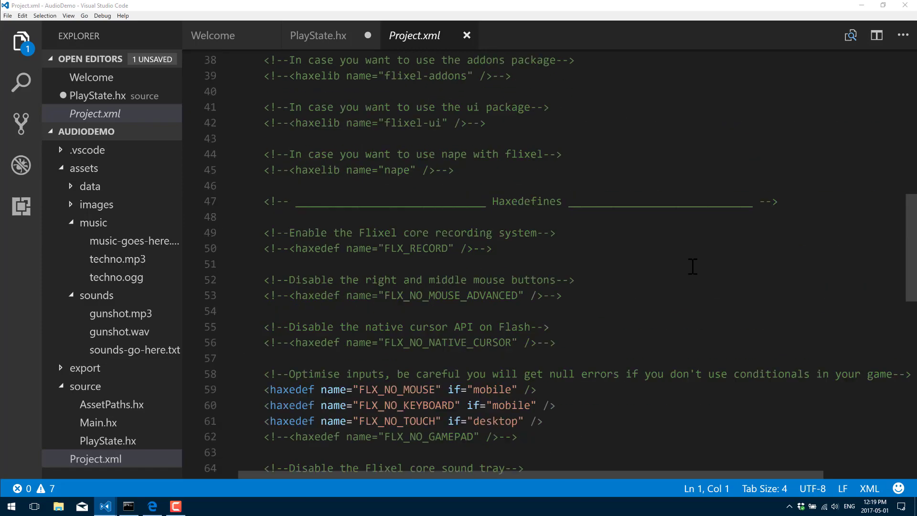
{"action": "scroll", "scroll_direction": "up", "scroll_amount": 3}
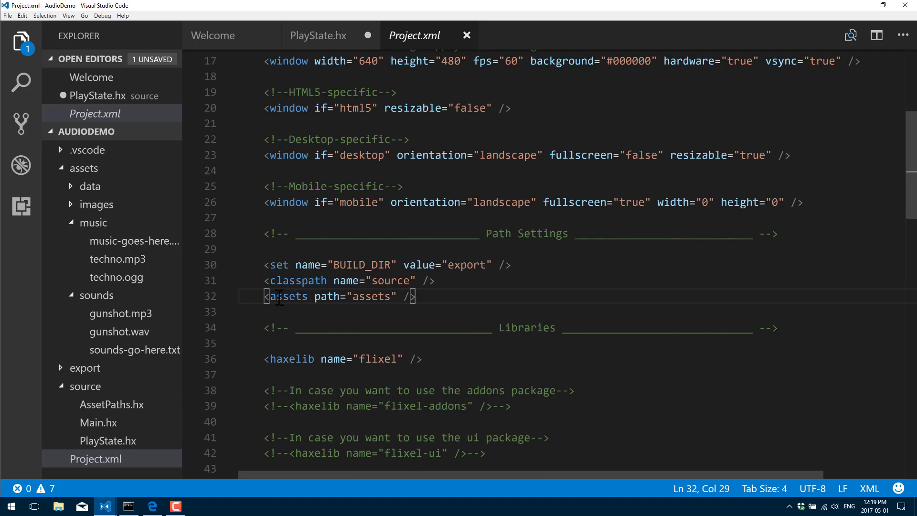
{"action": "left_click", "coordinate": [267, 296]}
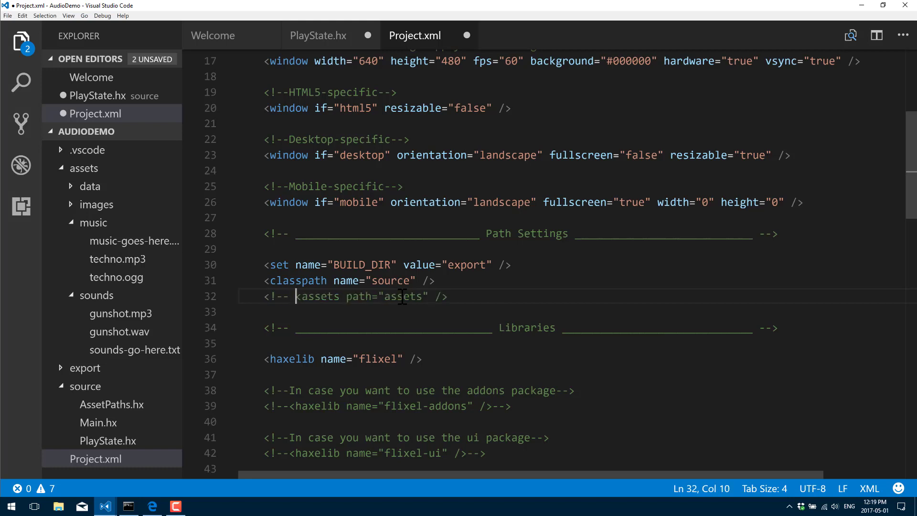
Add <assets path="assets/music" include="*.mp3" if="flash" /> below the commented entry.
{"action": "key", "text": "Enter"}
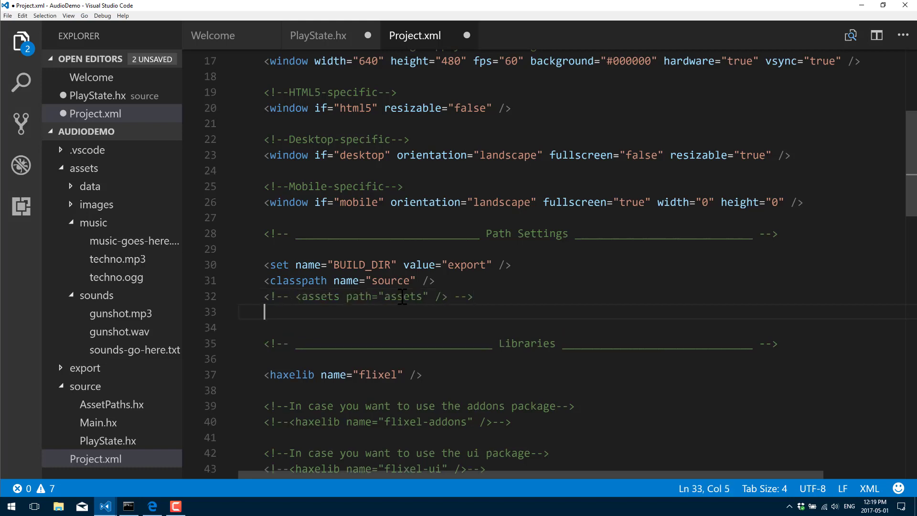
{"action": "type", "text": "<assets path=\"\">"}
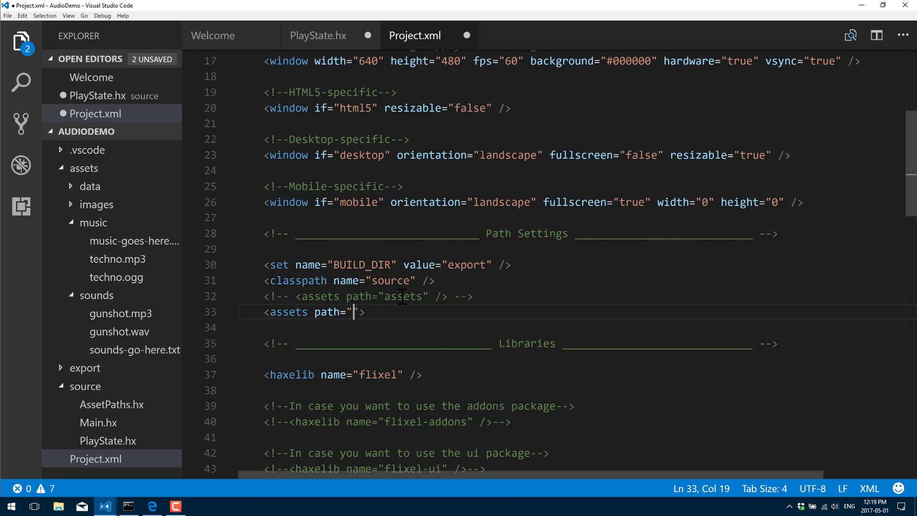
{"action": "type", "text": "asset"}
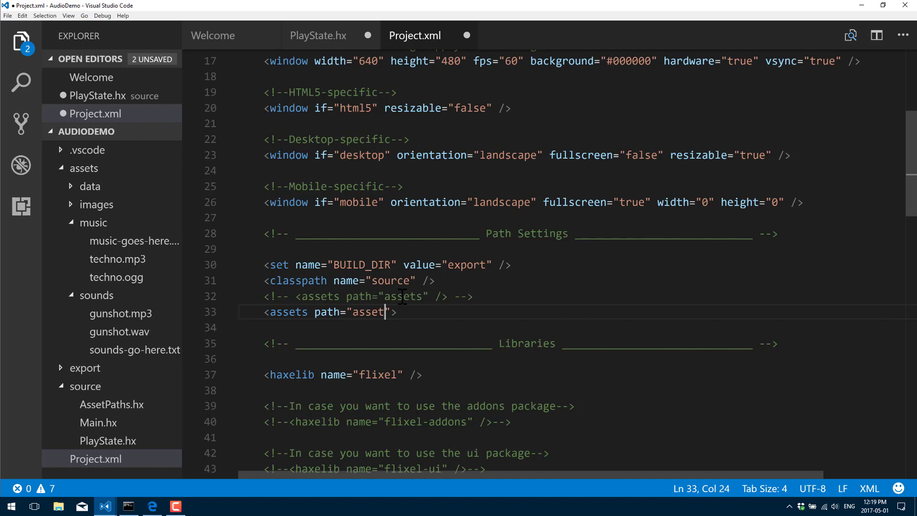
{"action": "type", "text": "s/"}
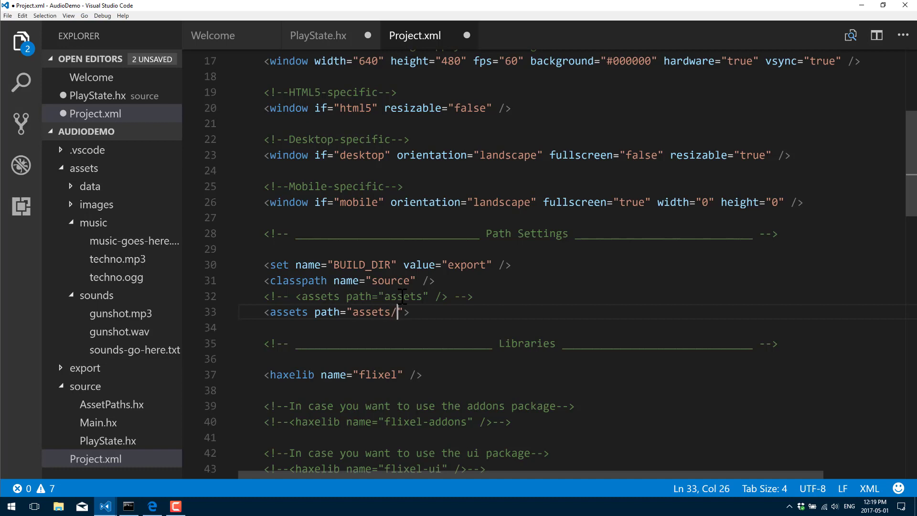
{"action": "type", "text": "music"}
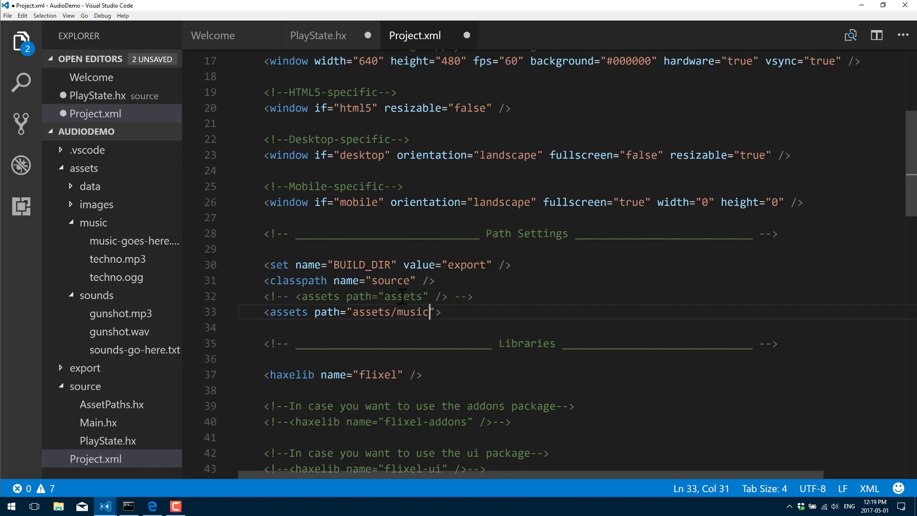
{"action": "type", "text": "includ"}
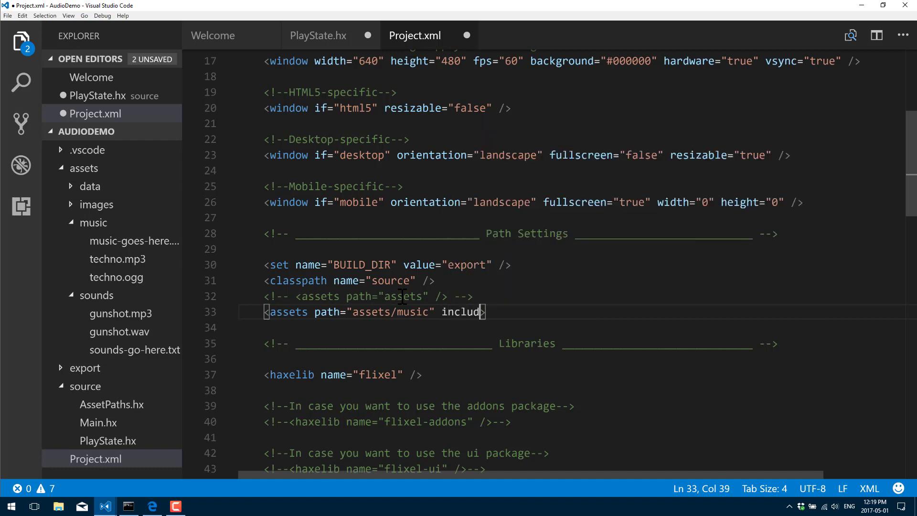
{"action": "type", "text": "e=\"*.mp3\" if"}
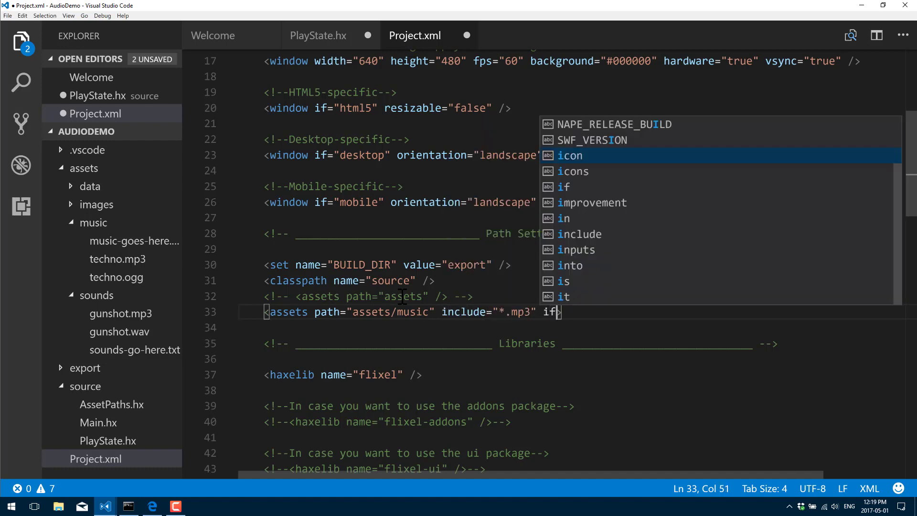
{"action": "type", "text": "=\"flash\""}
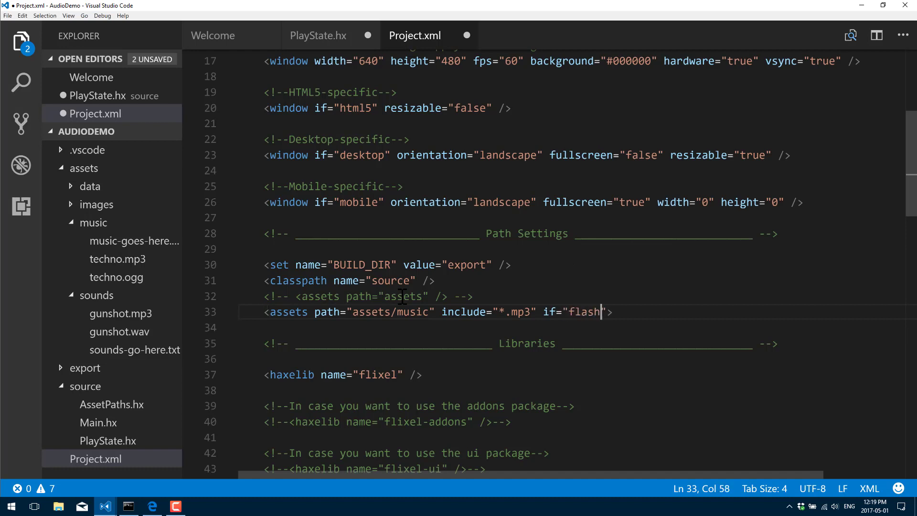
{"action": "type", "text": "/>"}
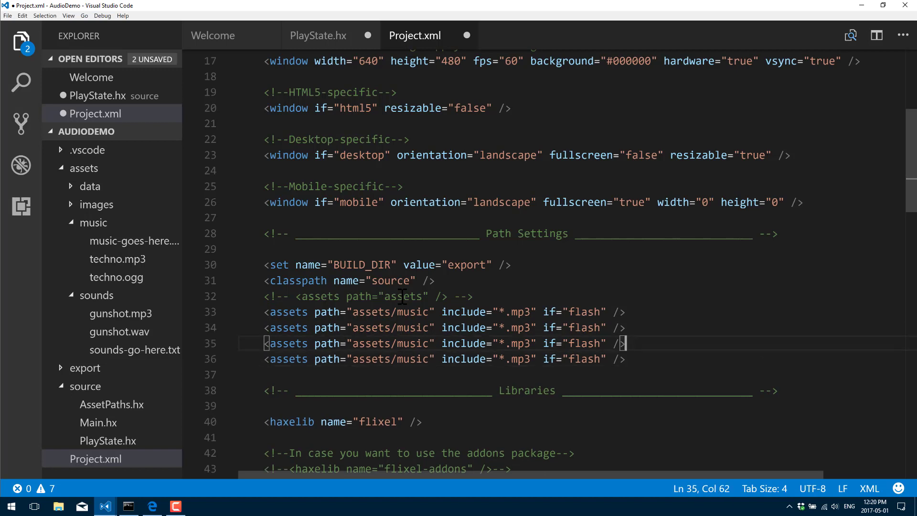
Point the fourth asset entry at the sound folder and add the *.wav extension.
{"action": "left_click", "coordinate": [417, 344]}
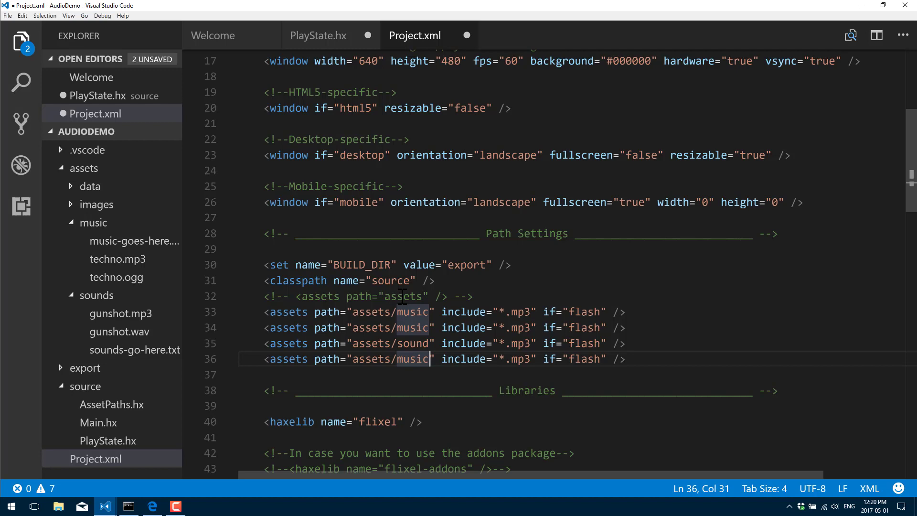
{"action": "double_click", "coordinate": [412, 359]}
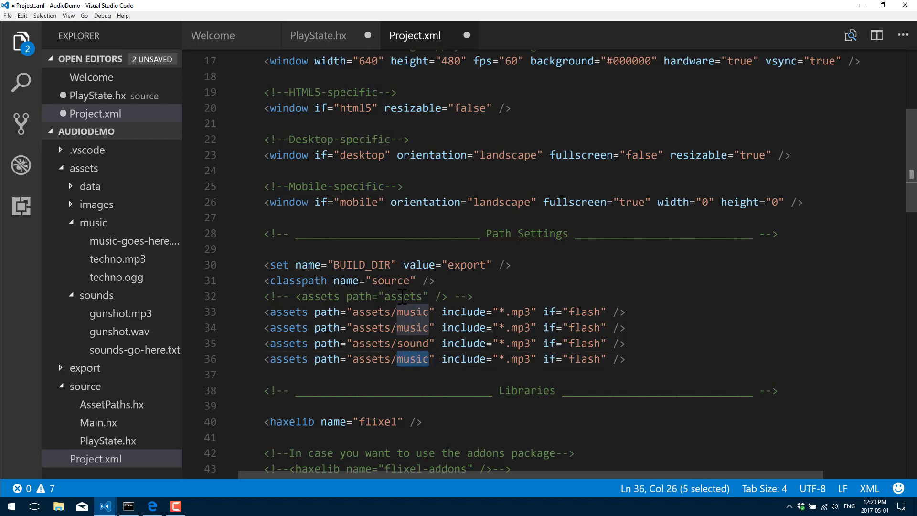
{"action": "type", "text": "sound"}
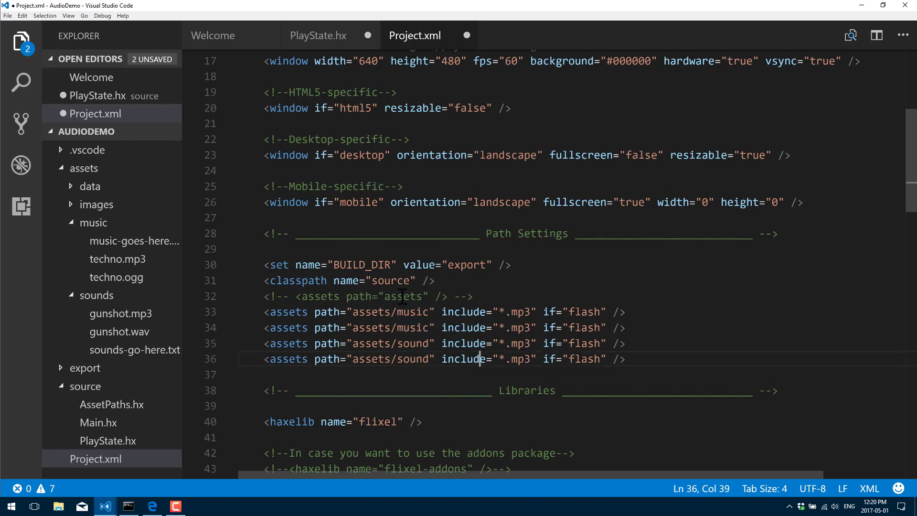
{"action": "double_click", "coordinate": [514, 359]}
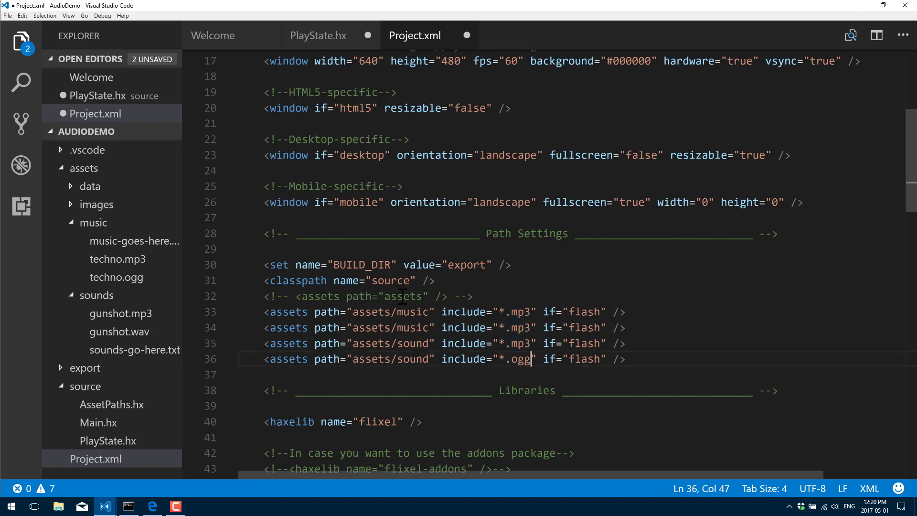
{"action": "type", "text": "|*.wav"}
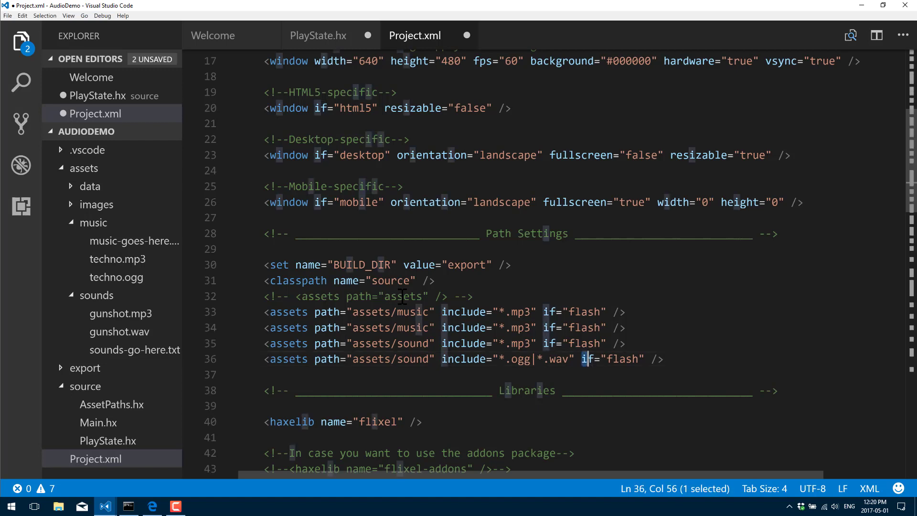
Change line 34 to include "*.ogg|*.wav" unless="flash", and save Project.xml.
{"action": "type", "text": "unless"}
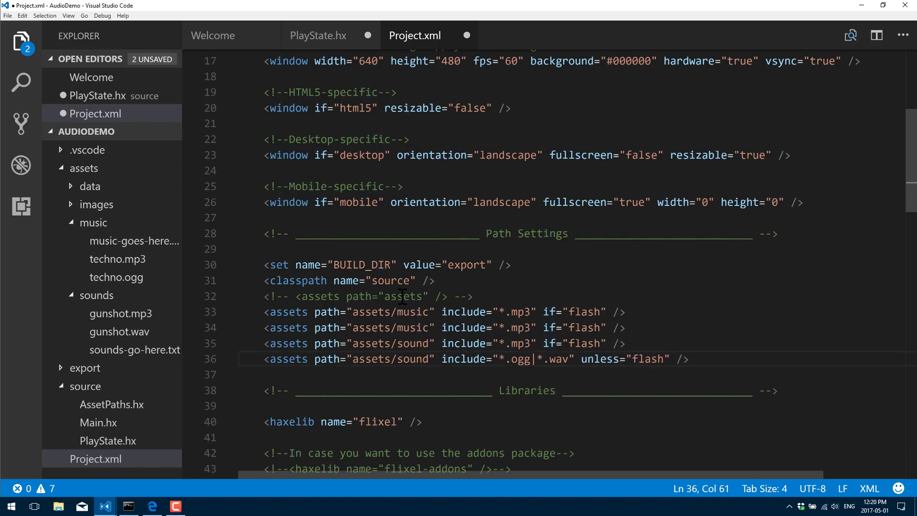
{"action": "left_click", "coordinate": [561, 328]}
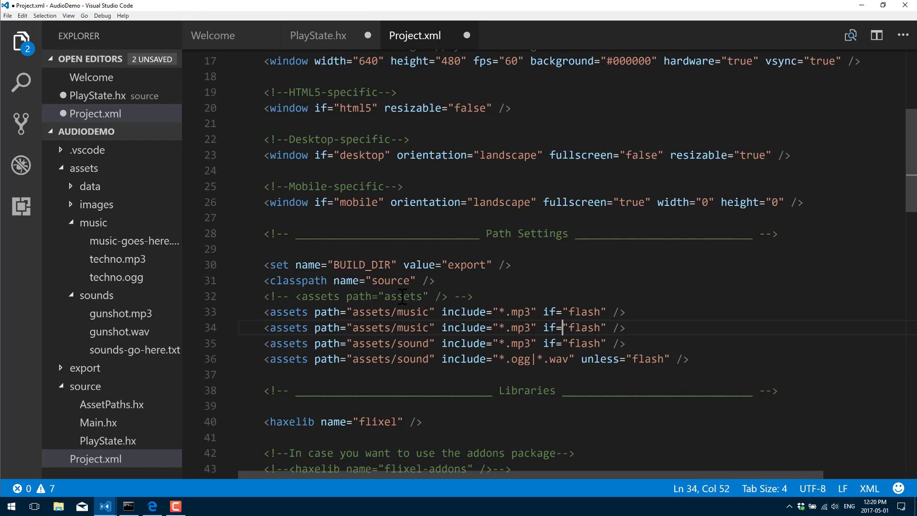
{"action": "type", "text": "une"}
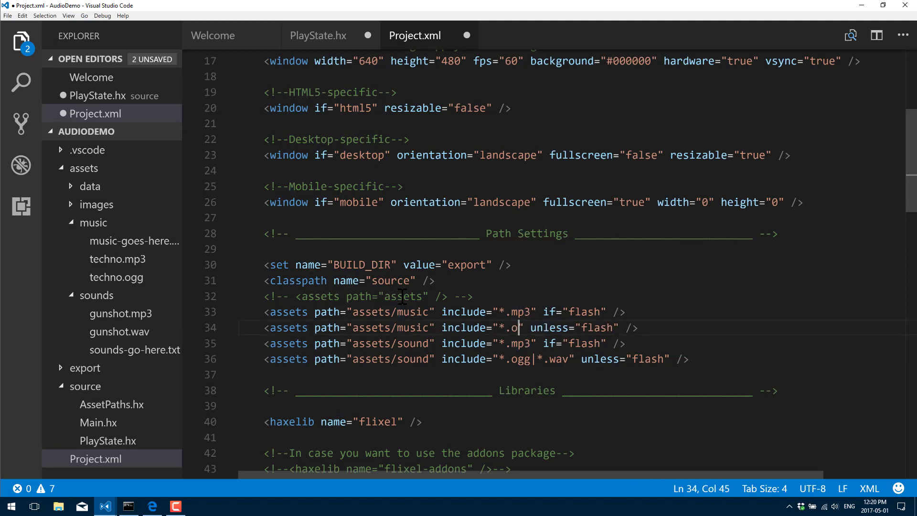
{"action": "type", "text": "gg|*.w"}
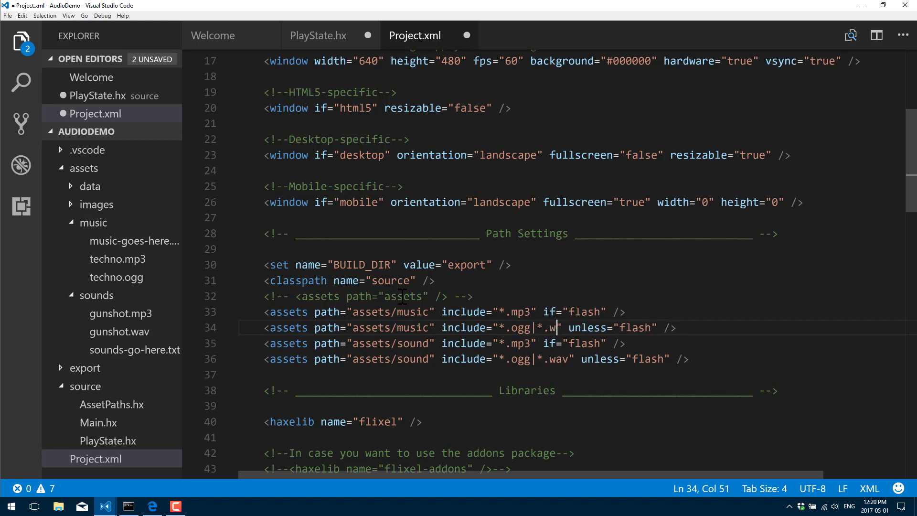
{"action": "type", "text": "av"}
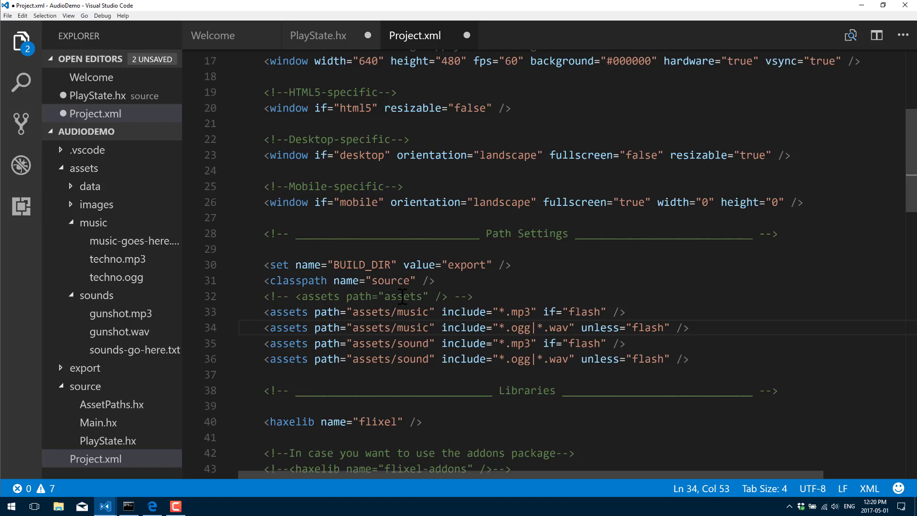
{"action": "key", "text": "ctrl+s"}
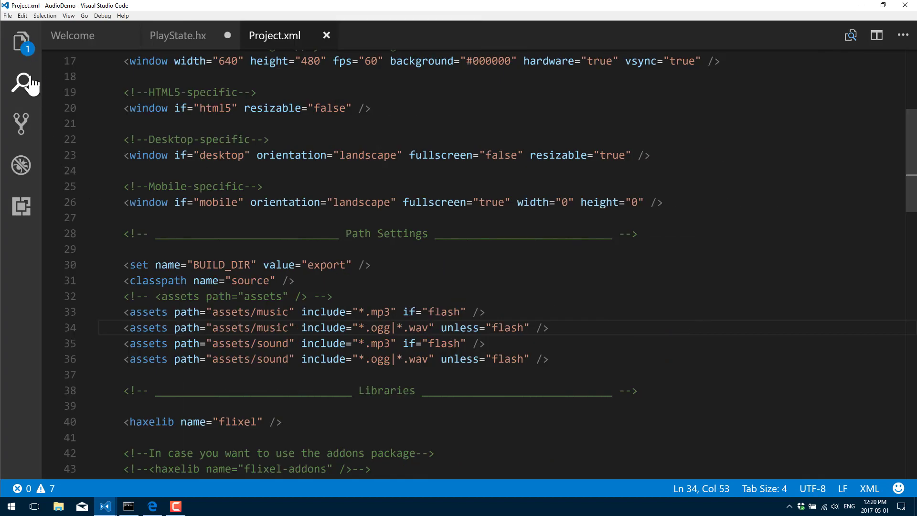
In PlayState.hx create(), add an #if flash block playing the techno mp3 music.
{"action": "left_click", "coordinate": [178, 35]}
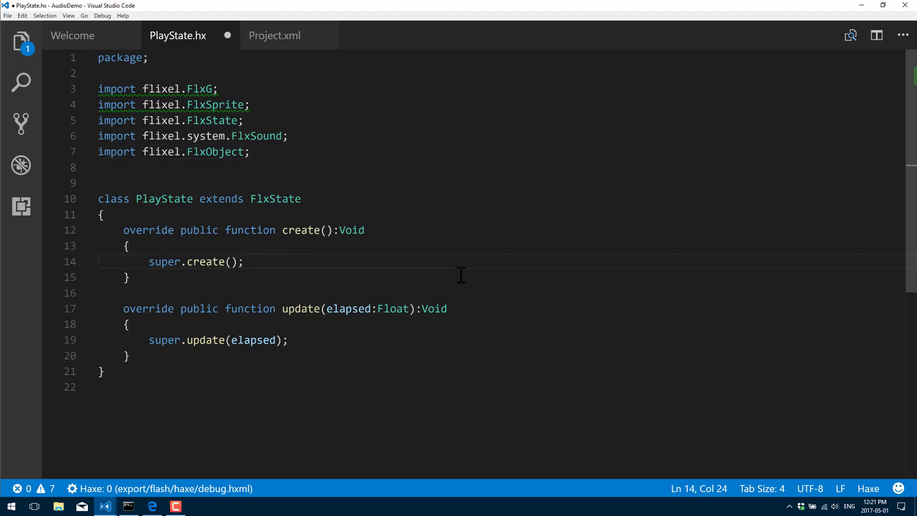
{"action": "mouse_move", "coordinate": [120, 46]}
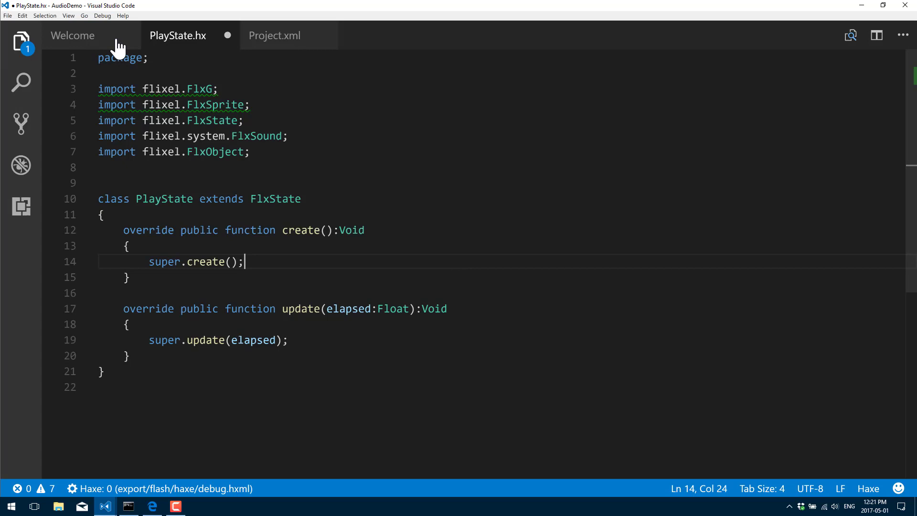
{"action": "left_click", "coordinate": [21, 43]}
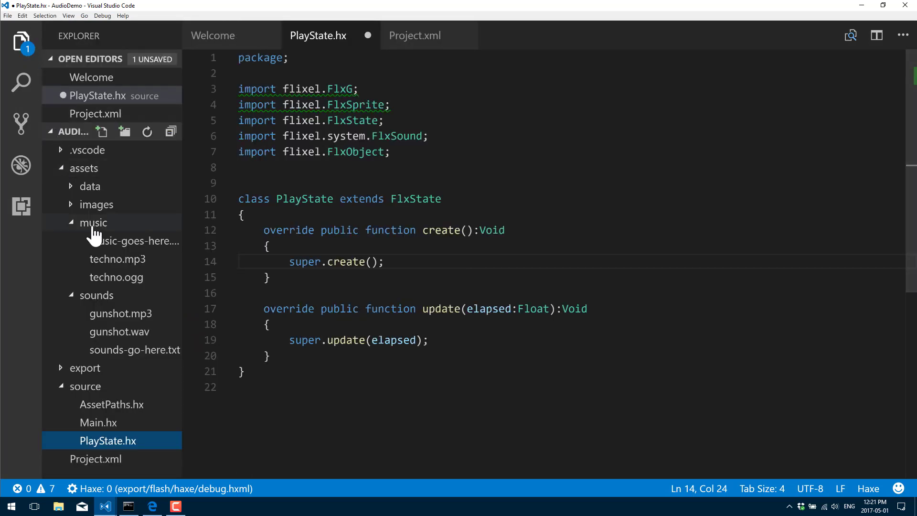
{"action": "mouse_move", "coordinate": [102, 253]}
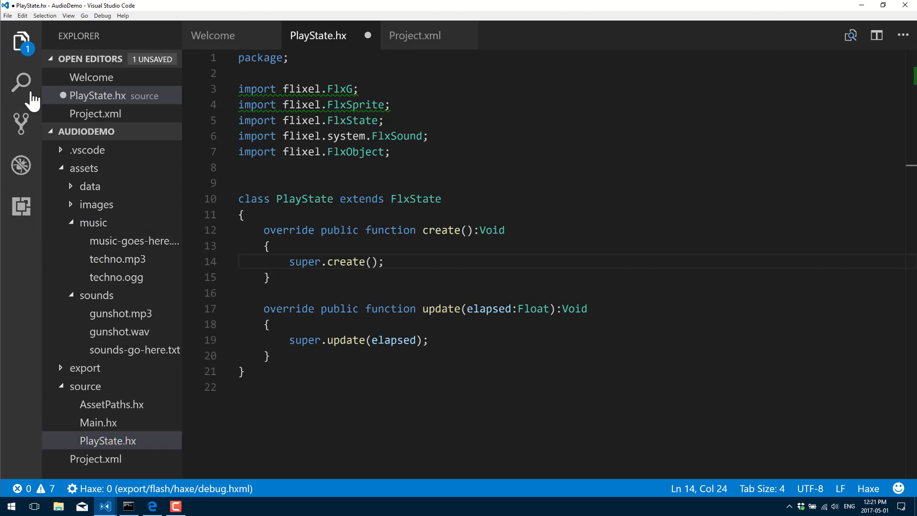
{"action": "left_click", "coordinate": [21, 42]}
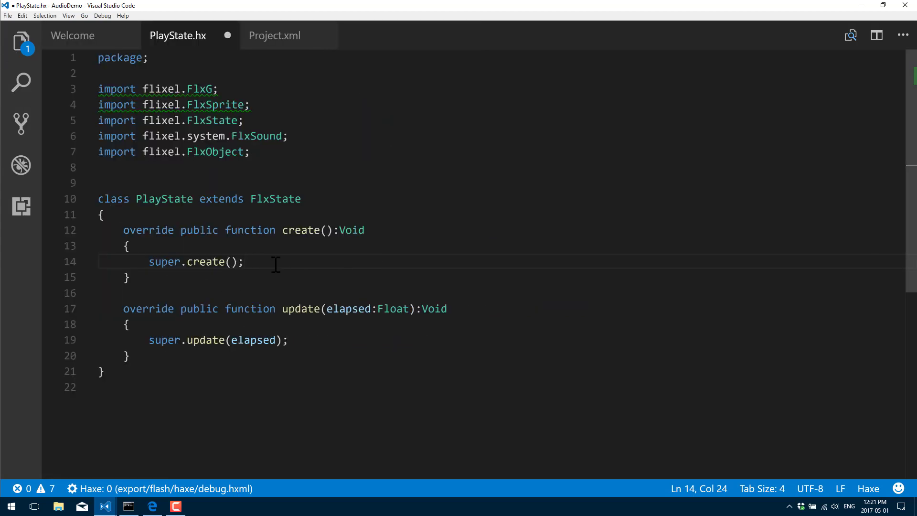
{"action": "type", "text": "@"}
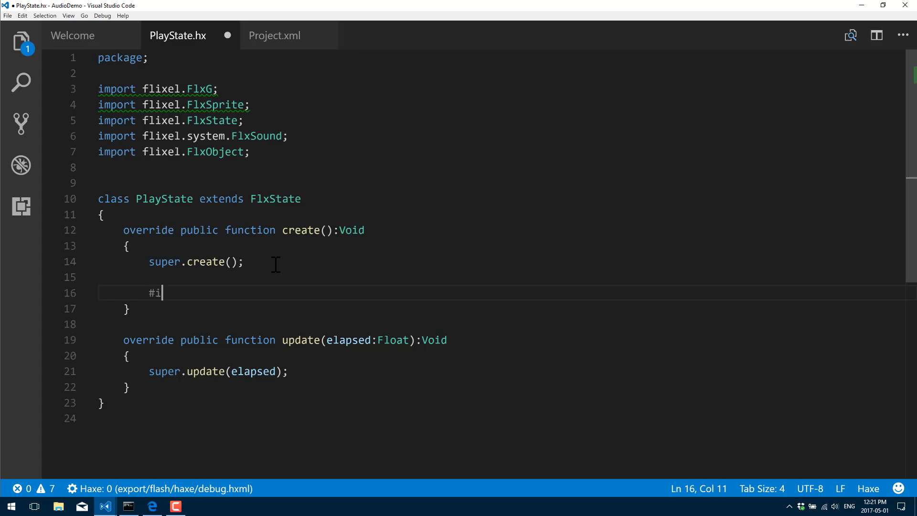
{"action": "type", "text": "f flash"}
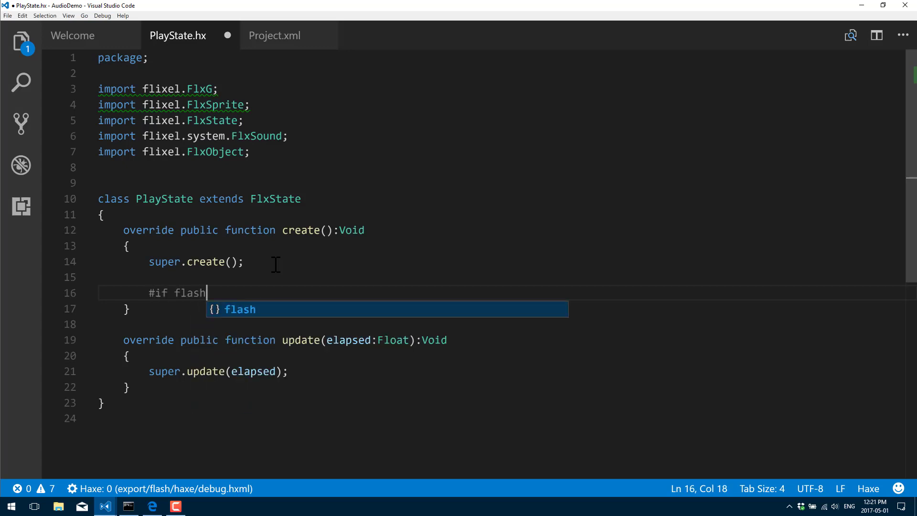
{"action": "key", "text": "enter"}
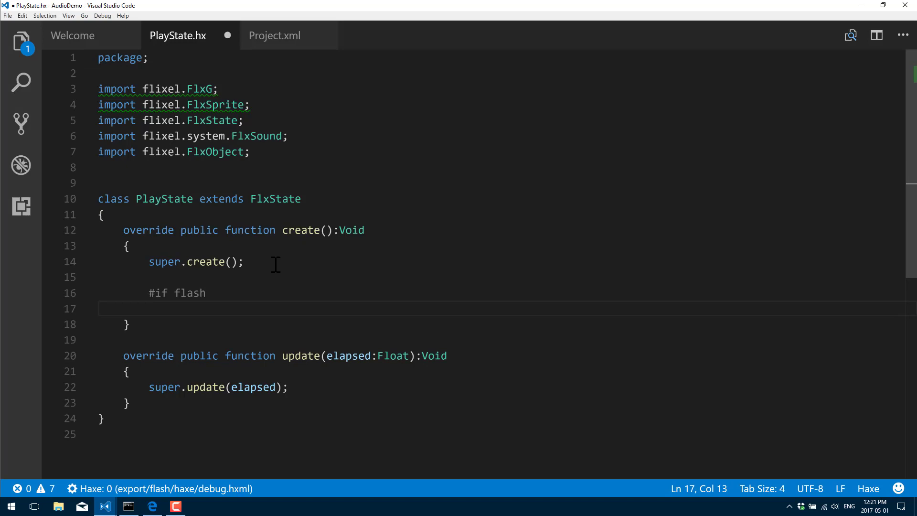
{"action": "type", "text": "FlxG.sound.playMusic(AssetPaths.techno__mp3);"}
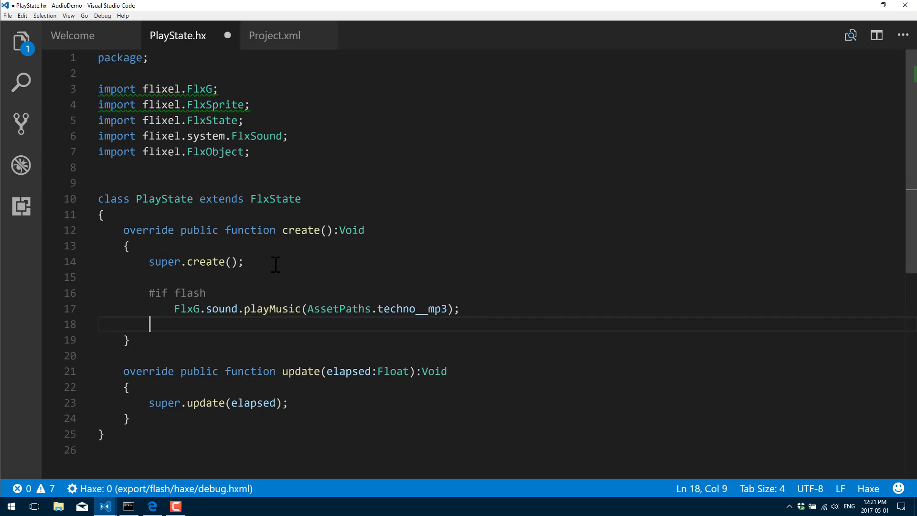
Add an #else branch calling FlxG.sound.playMusic(AssetPaths.techno__ogg).
{"action": "type", "text": "#else"}
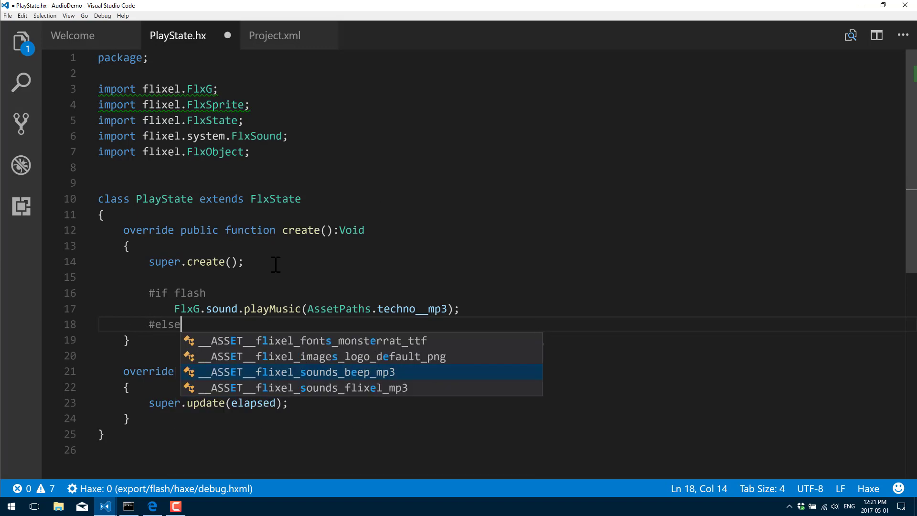
{"action": "left_click", "coordinate": [295, 372]}
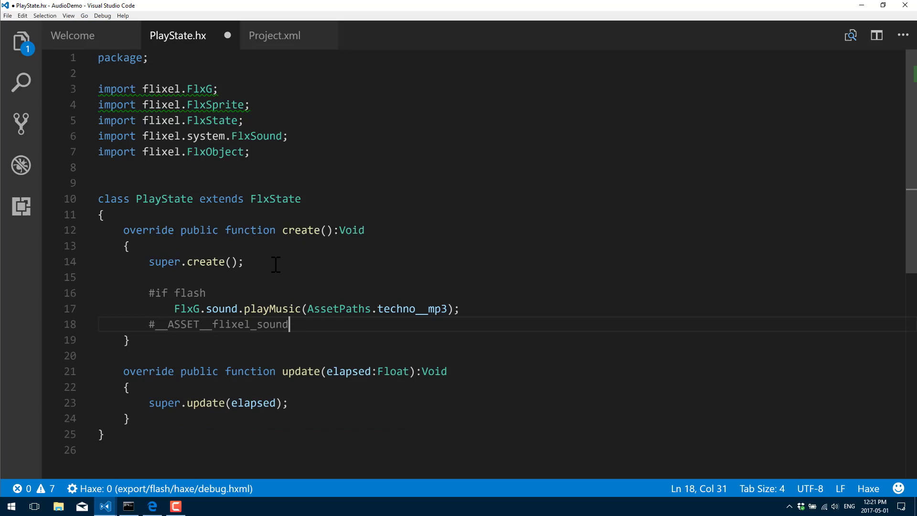
{"action": "type", "text": "#else"}
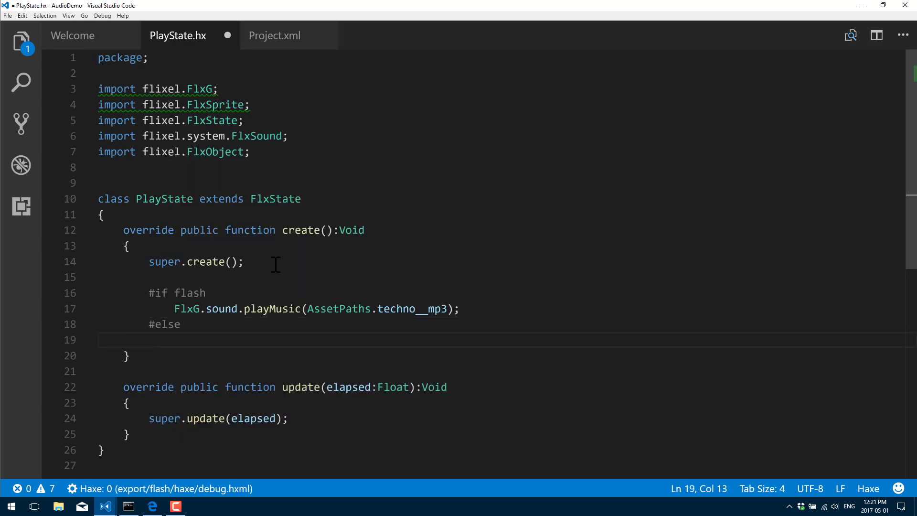
{"action": "type", "text": "FlxG.sound."}
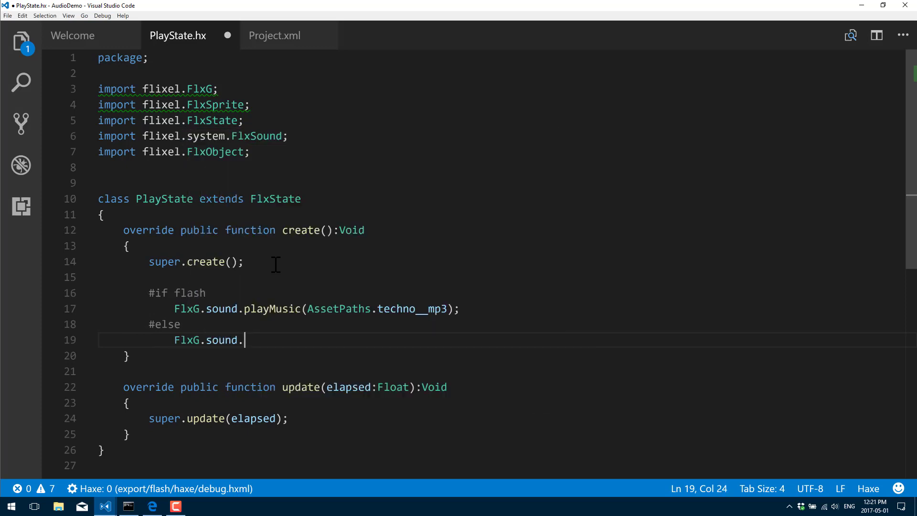
{"action": "type", "text": "playMusic"}
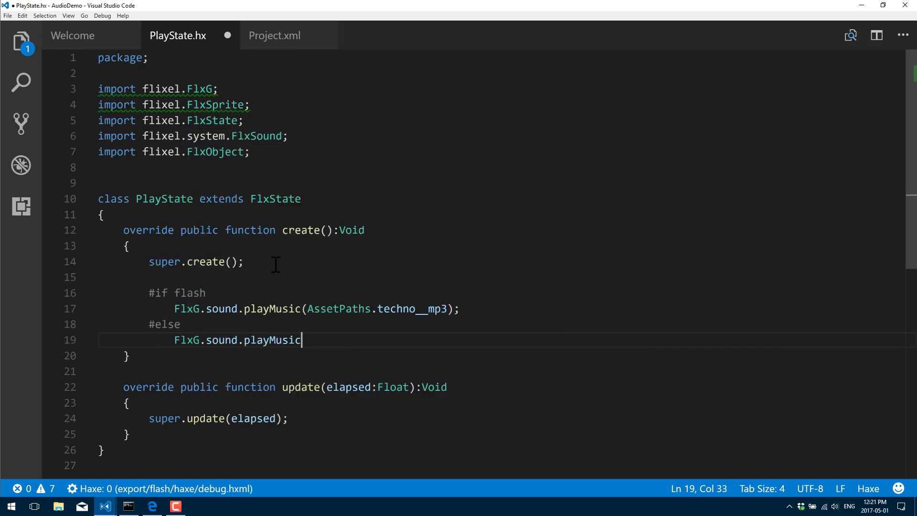
{"action": "type", "text": "(assets)"}
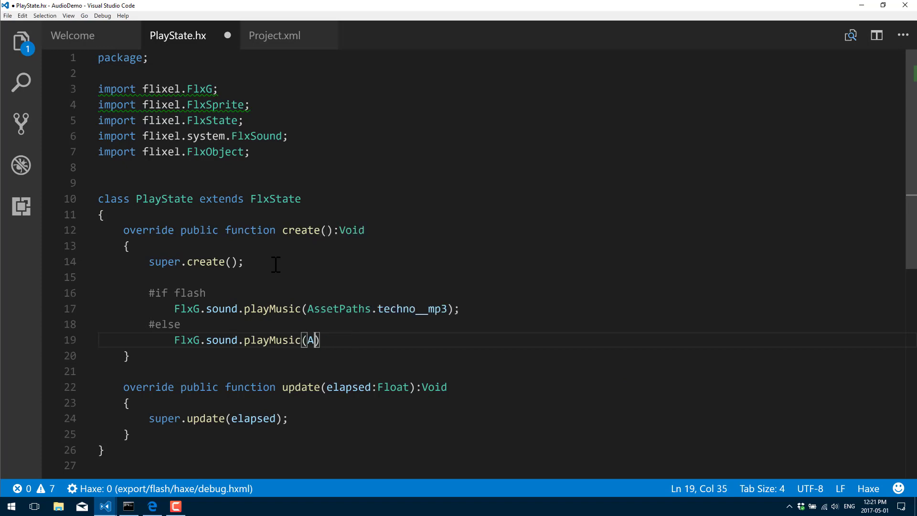
{"action": "type", "text": "ssetPaths.t"}
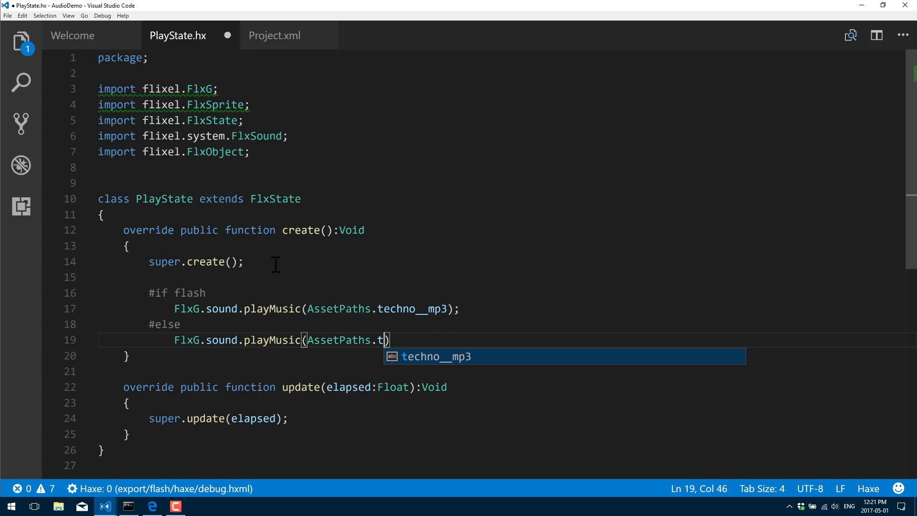
{"action": "type", "text": "ec"}
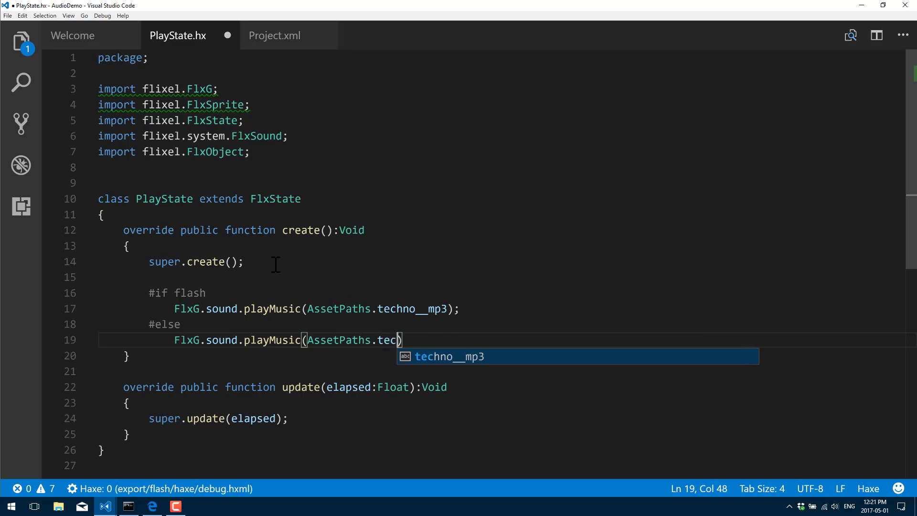
{"action": "type", "text": "hno"}
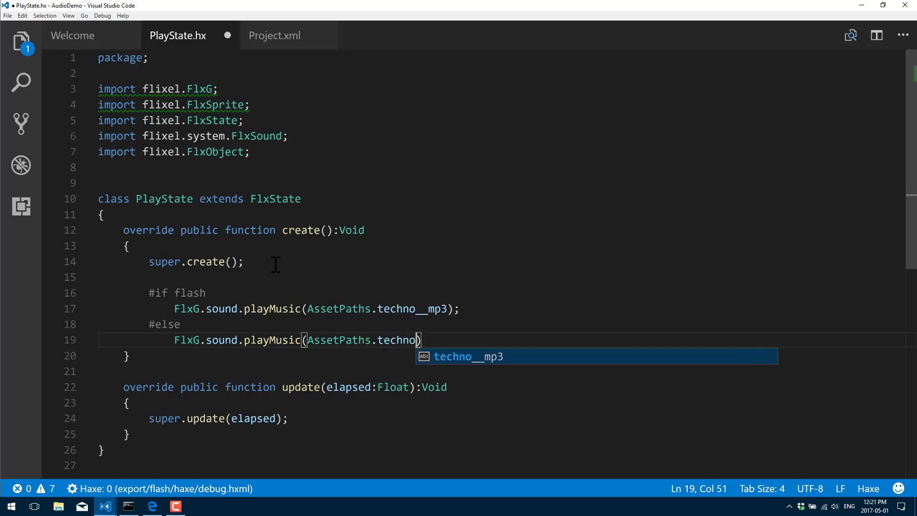
{"action": "type", "text": "_"}
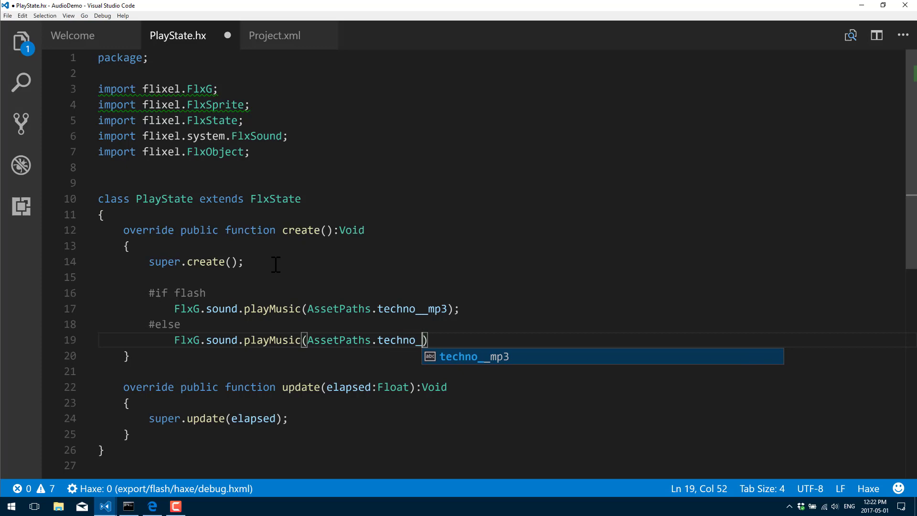
{"action": "type", "text": "ogg"}
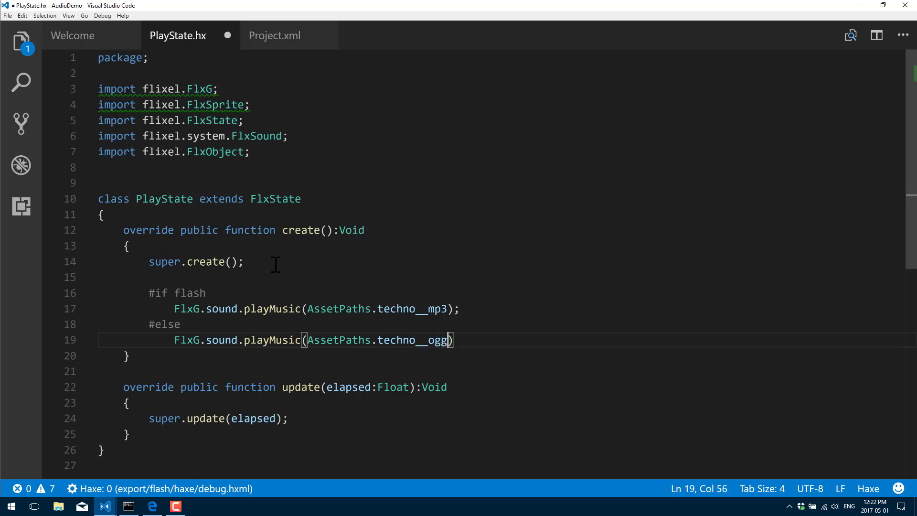
{"action": "type", "text": ";"}
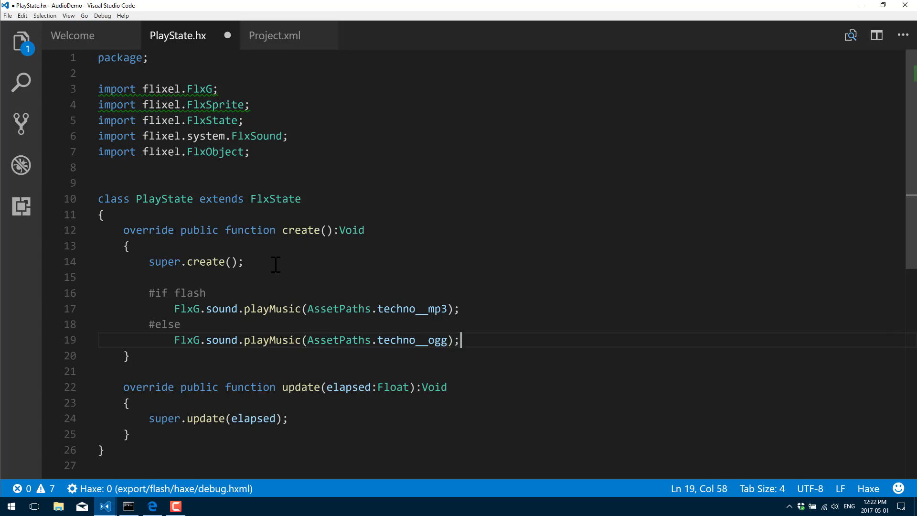
{"action": "type", "text": "@"}
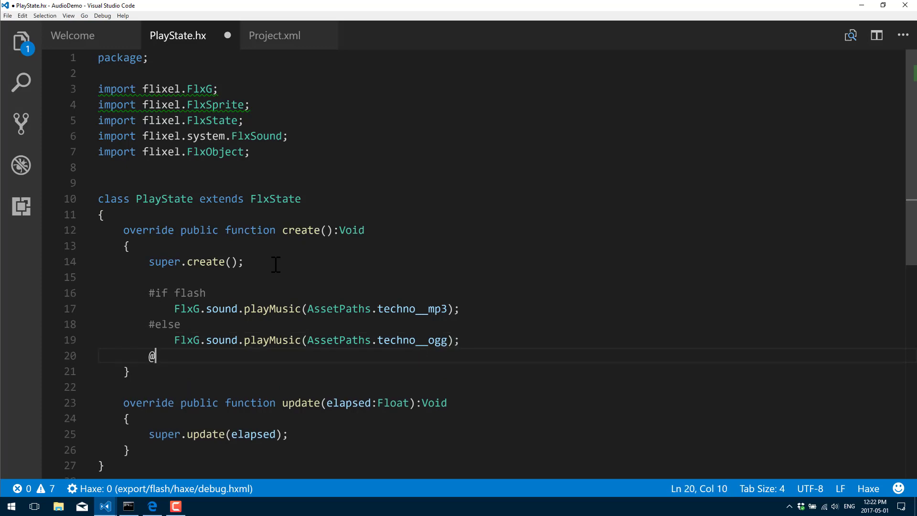
Close the flash conditional with #end and fix Project.xml's path to assets/sounds.
{"action": "type", "text": "#end"}
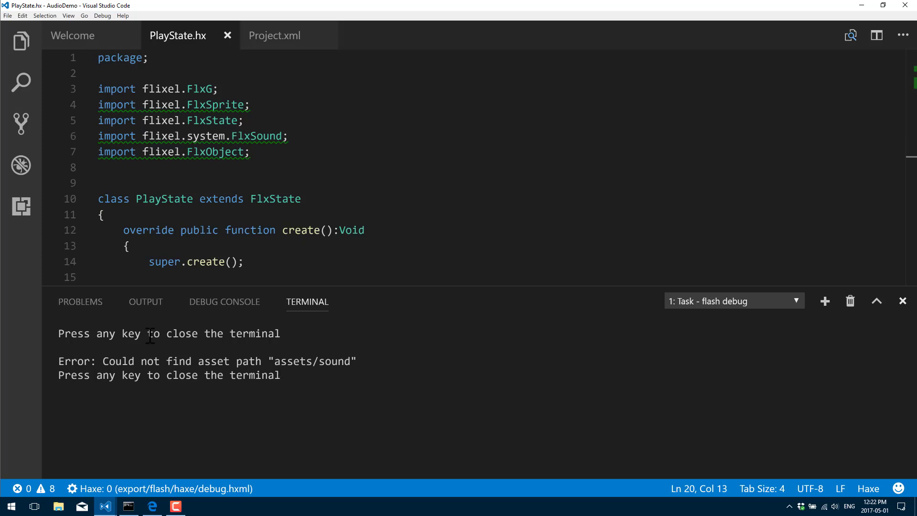
{"action": "mouse_move", "coordinate": [21, 42]}
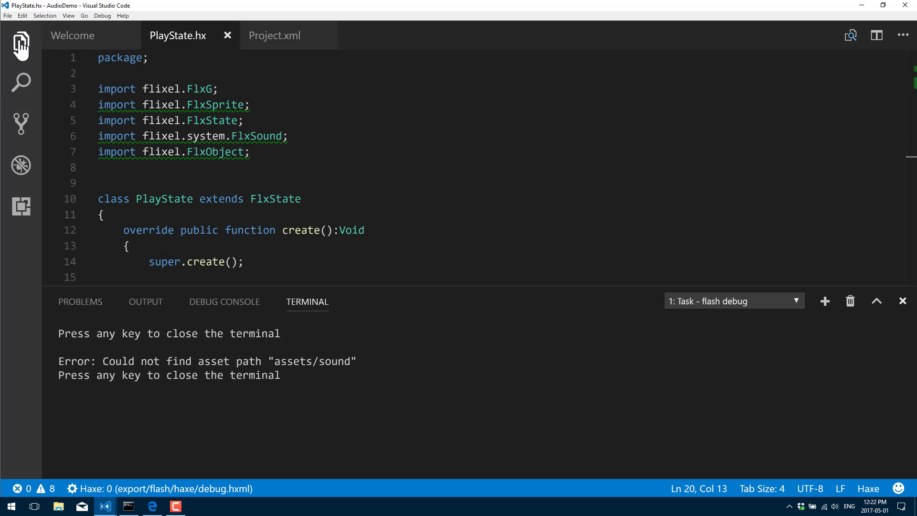
{"action": "left_click", "coordinate": [20, 41]}
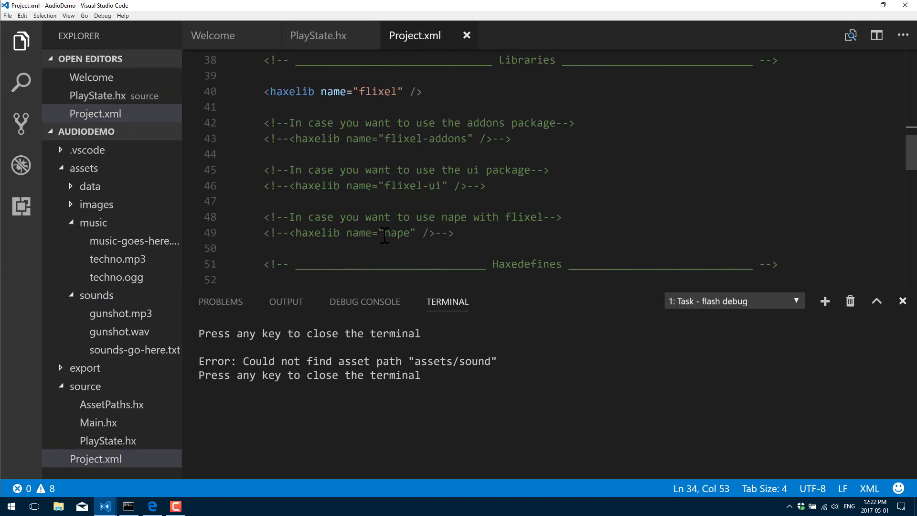
{"action": "scroll", "scroll_direction": "down", "scroll_amount": 3}
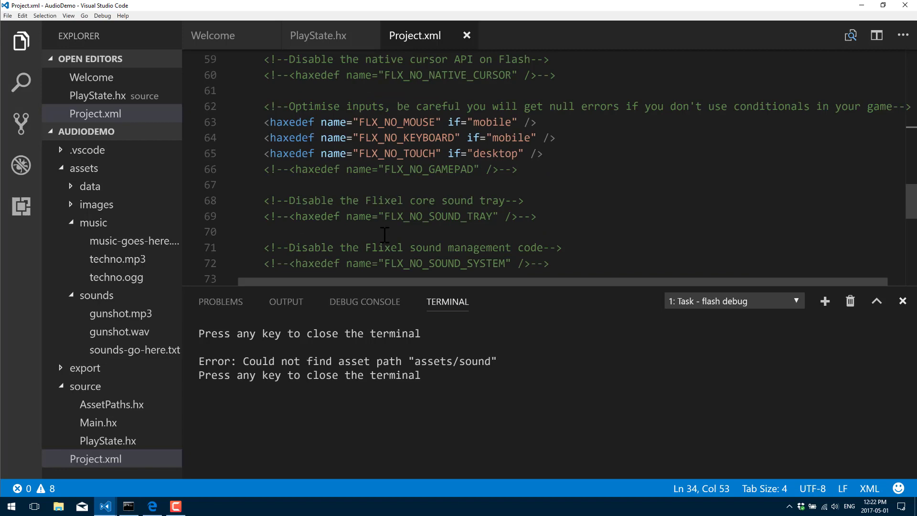
{"action": "scroll", "scroll_direction": "up", "scroll_amount": 3}
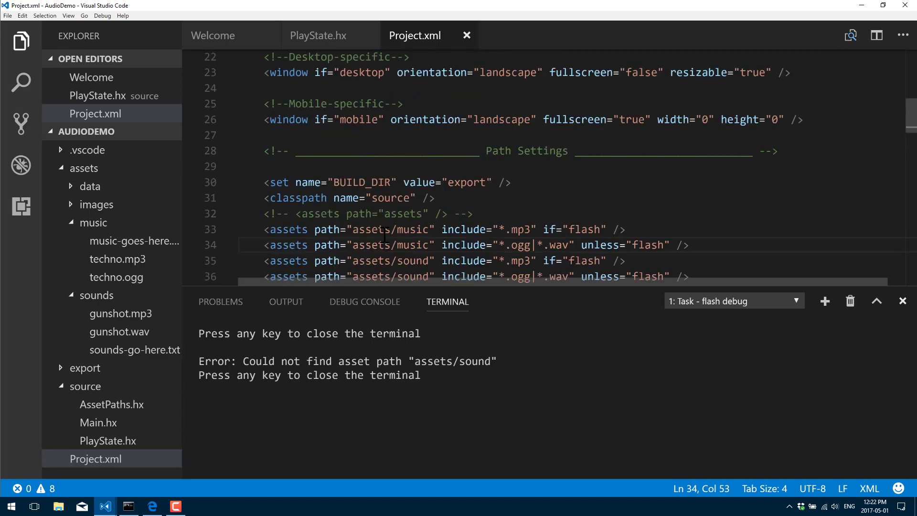
{"action": "type", "text": "s"}
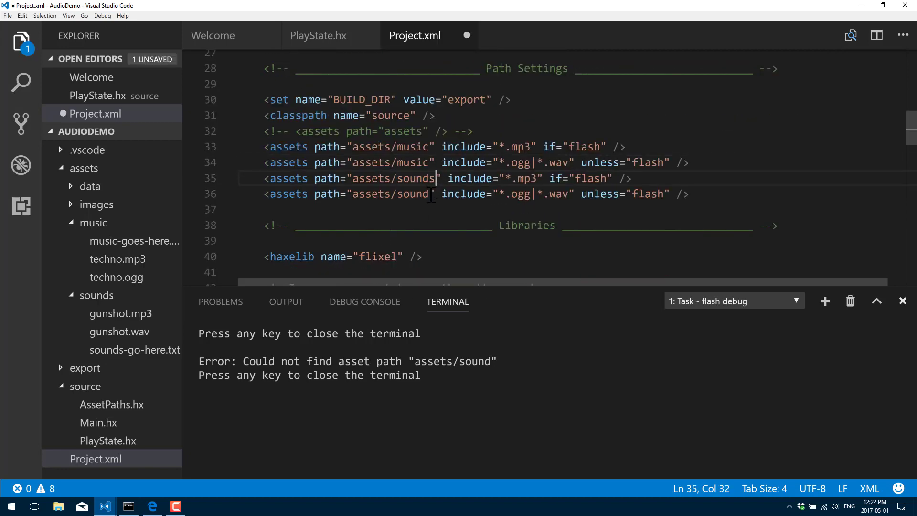
{"action": "left_click", "coordinate": [318, 34]}
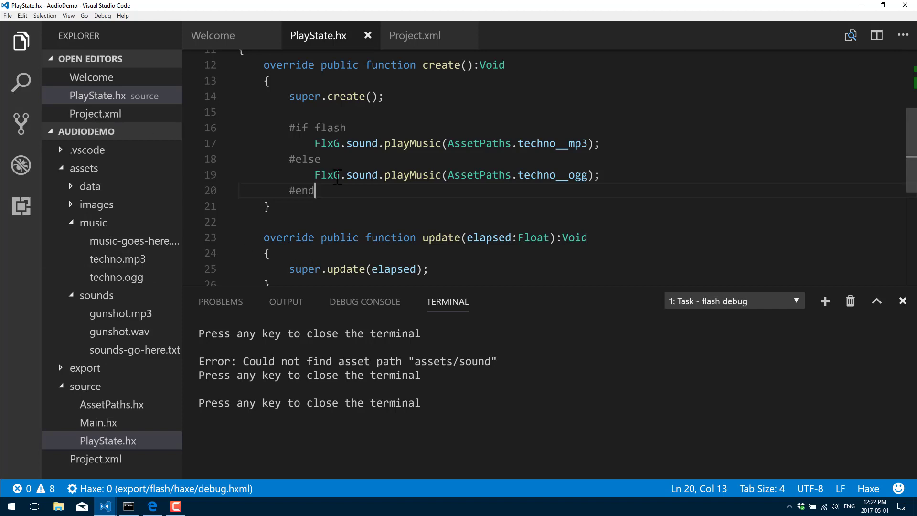
{"action": "mouse_move", "coordinate": [367, 206]}
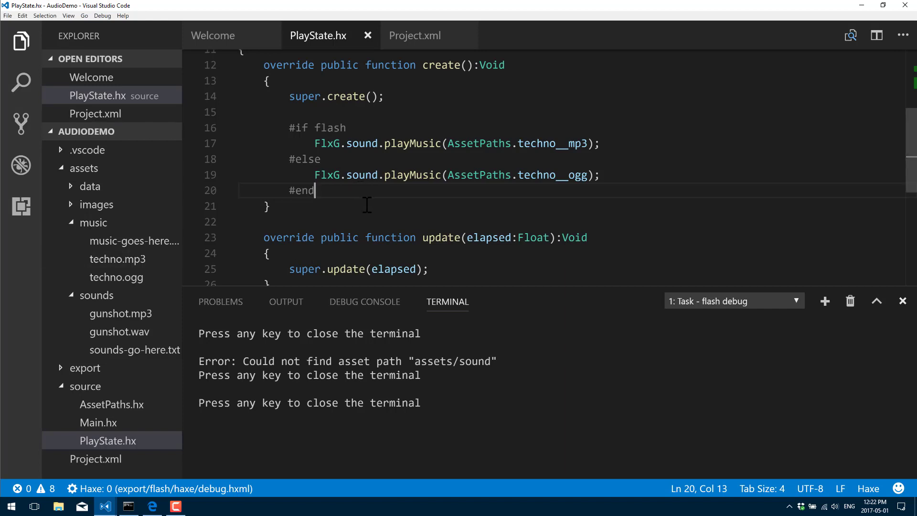
After #end, assign FlxG.sound.music.onComplete a function tracing "Song Ended".
{"action": "key", "text": "Enter"}
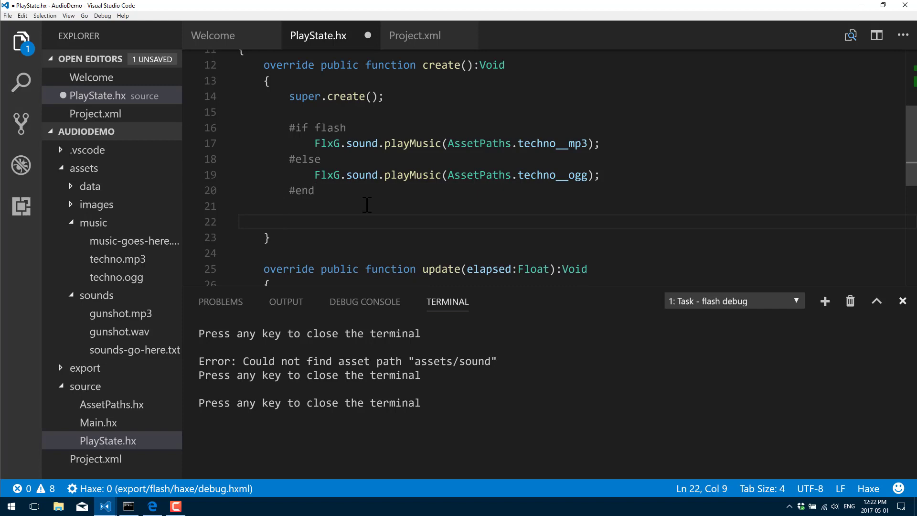
{"action": "type", "text": "FlxG.soun"}
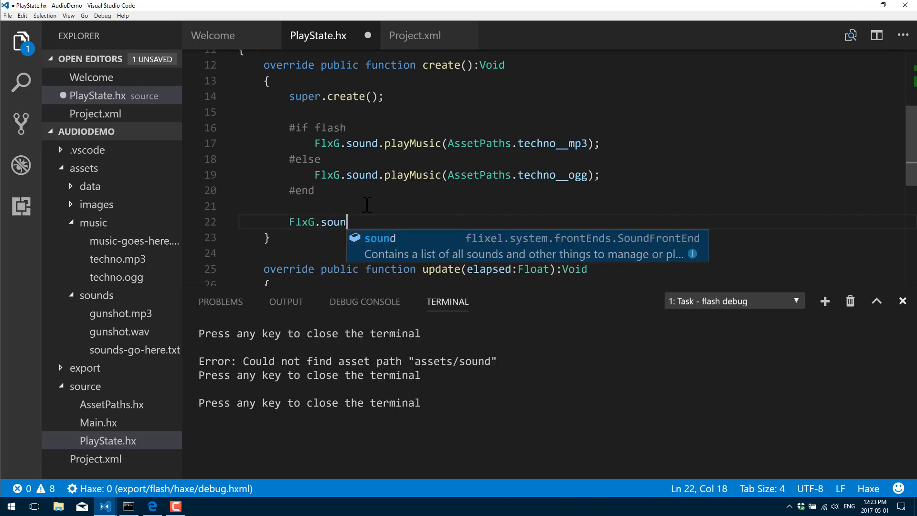
{"action": "type", "text": "d.music.o"}
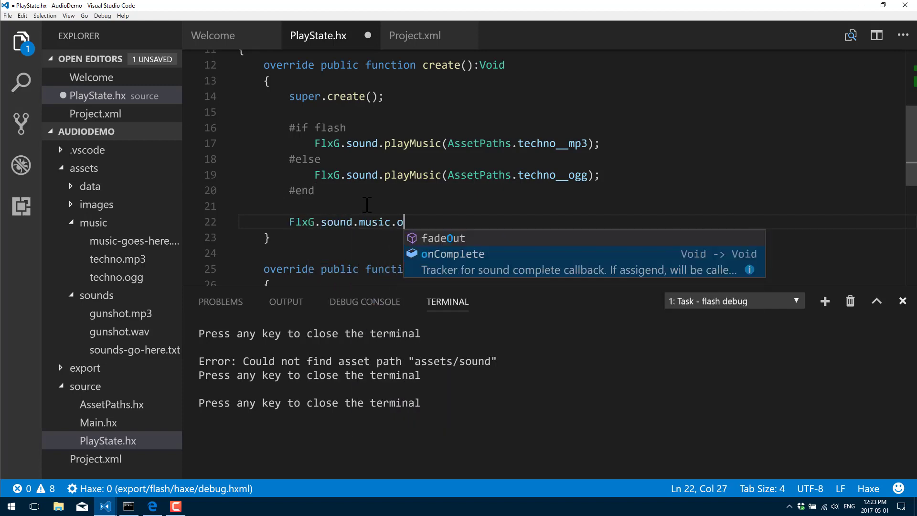
{"action": "type", "text": "nComplete"}
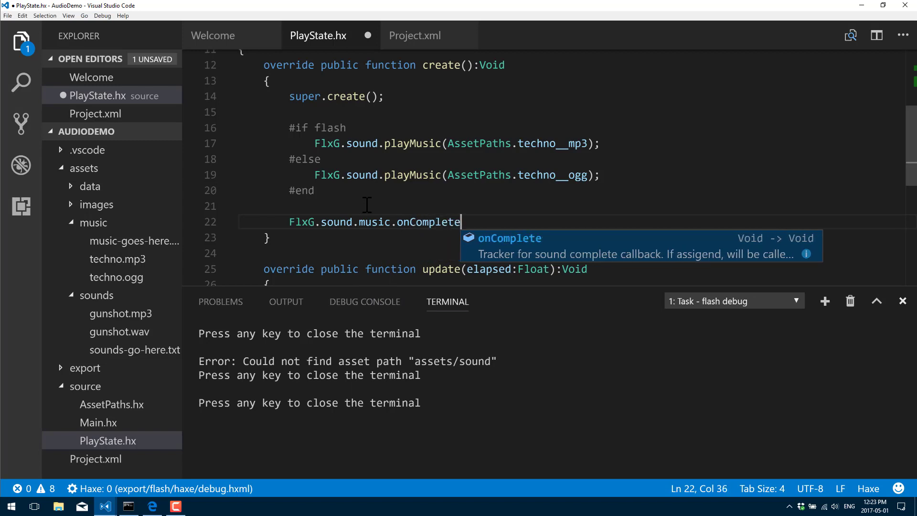
{"action": "type", "text": "= function(){"}
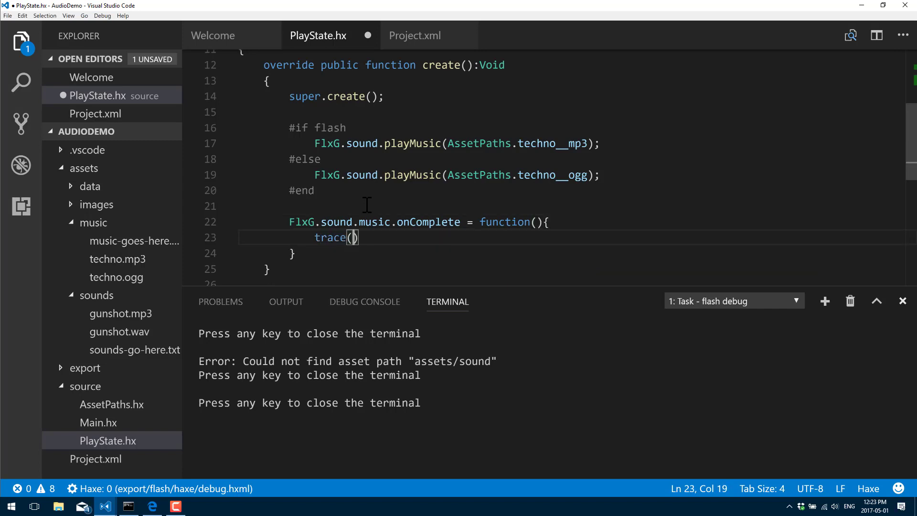
{"action": "type", "text": "\"Song\""}
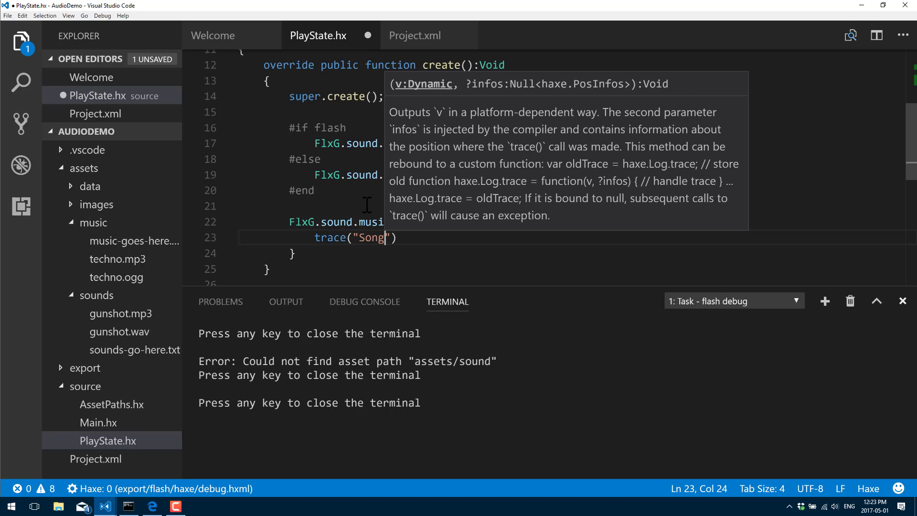
{"action": "type", "text": "Ended"}
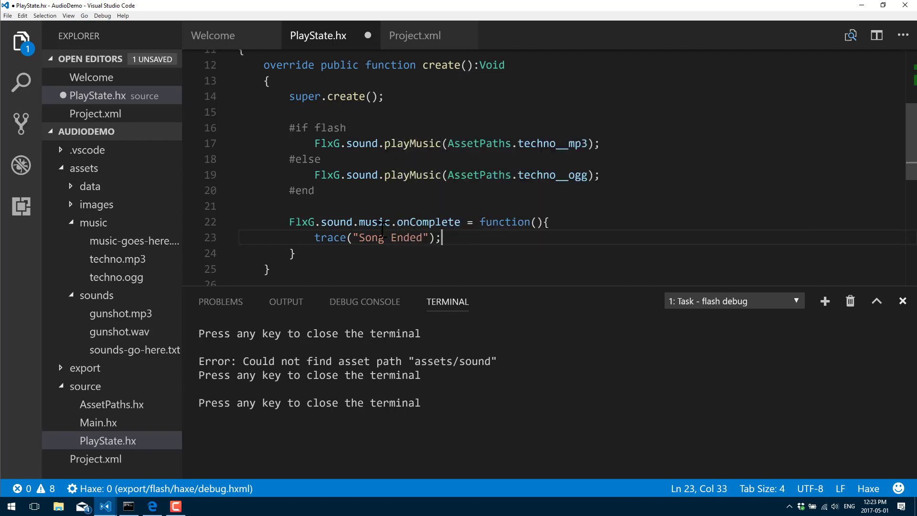
{"action": "mouse_move", "coordinate": [429, 222]}
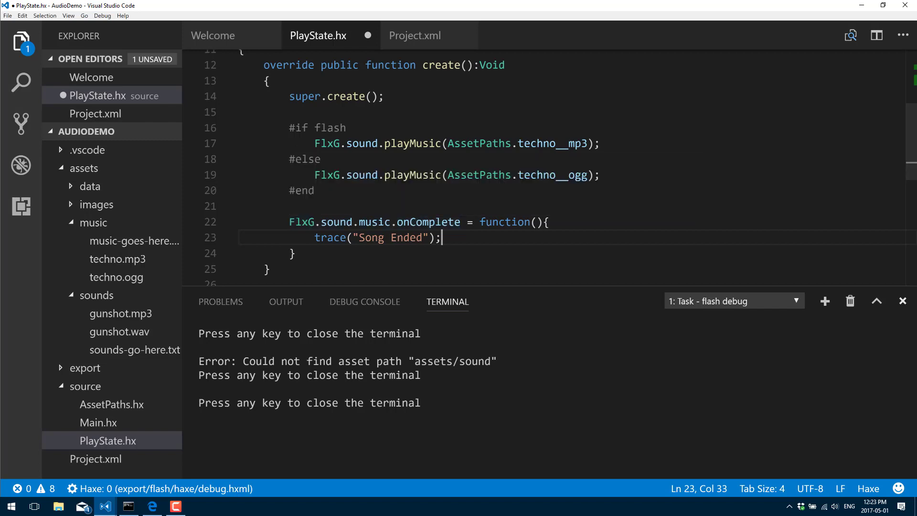
{"action": "mouse_move", "coordinate": [158, 257]}
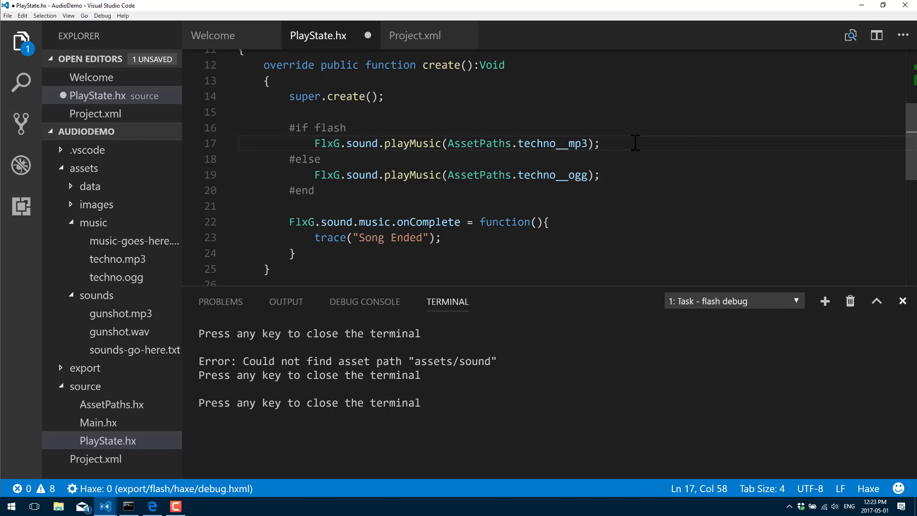
Declare class fields soundEffect:FlxSound, soundX and soundY Floats, and ear:FlxObject.
{"action": "key", "text": "Enter"}
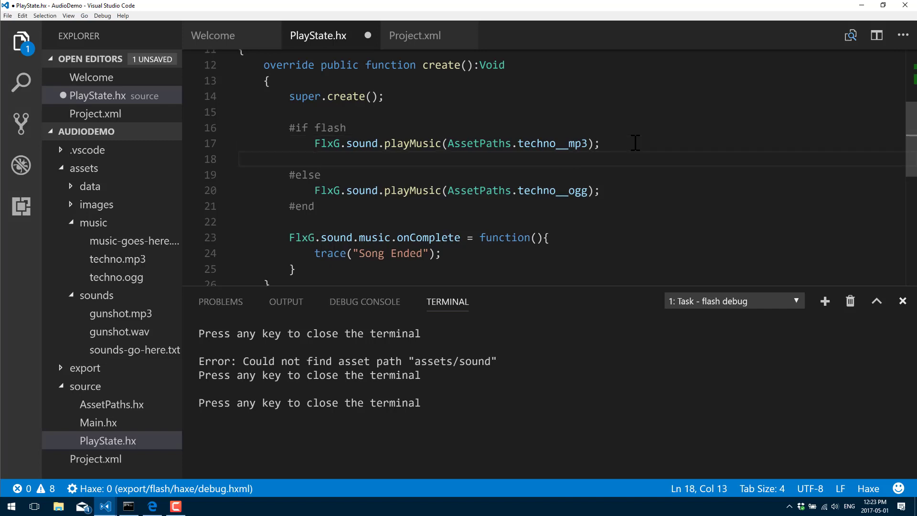
{"action": "scroll", "scroll_direction": "up", "scroll_amount": 3}
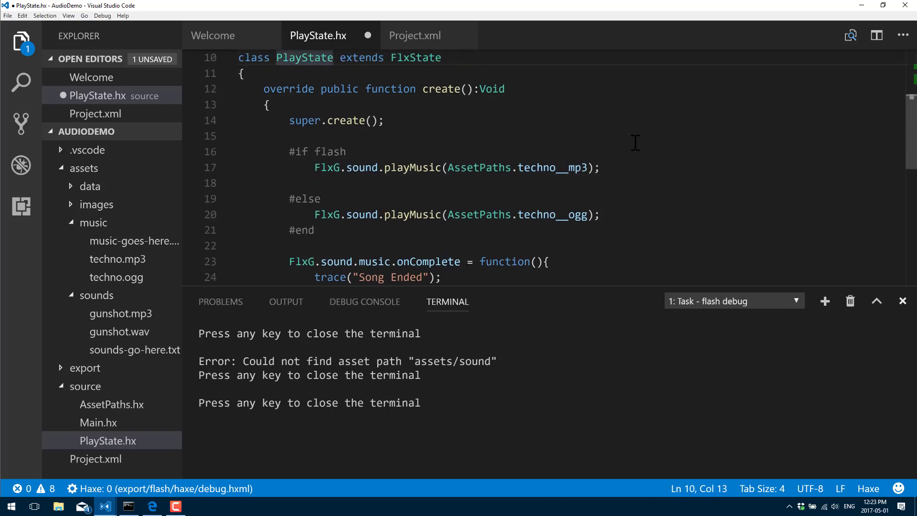
{"action": "scroll", "scroll_direction": "up", "scroll_amount": 3}
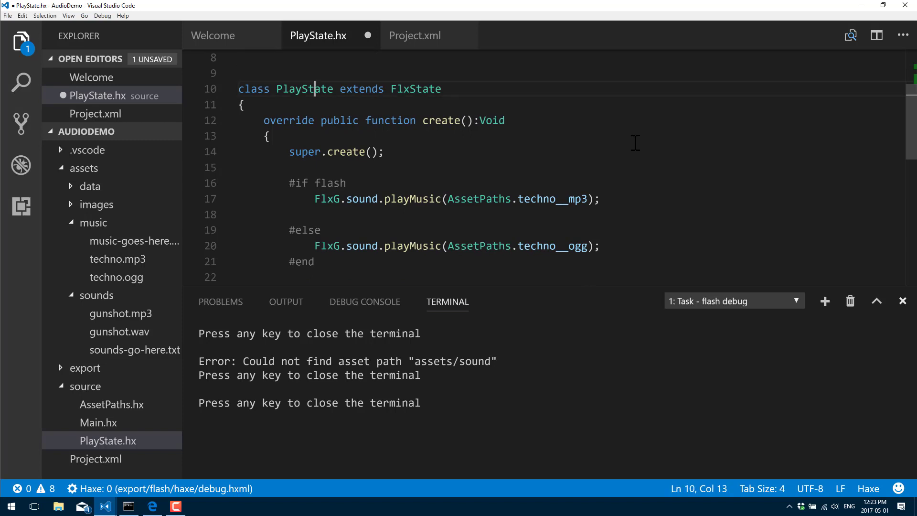
{"action": "key", "text": "Enter"}
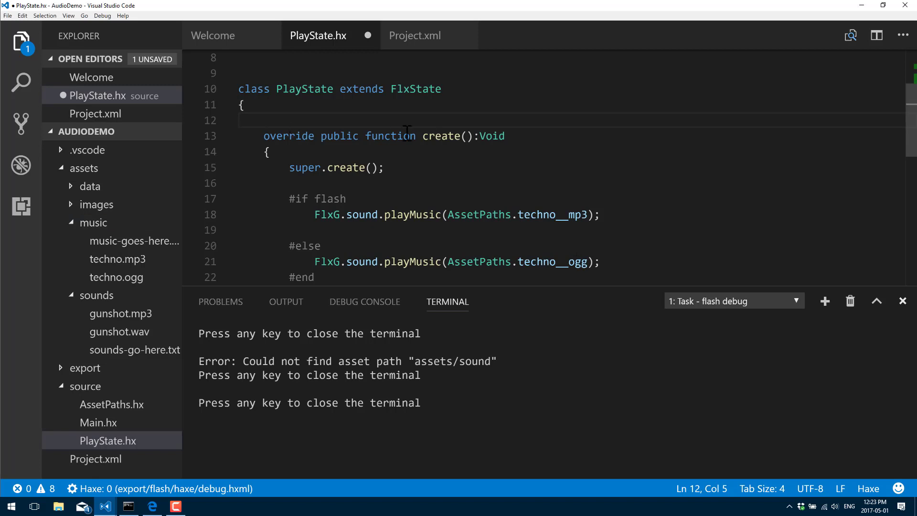
{"action": "type", "text": "var"}
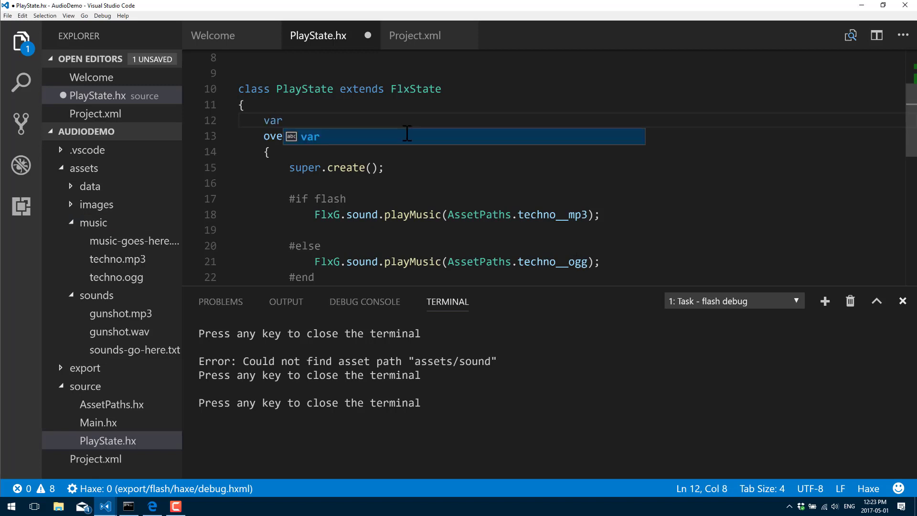
{"action": "type", "text": "soundEffect"}
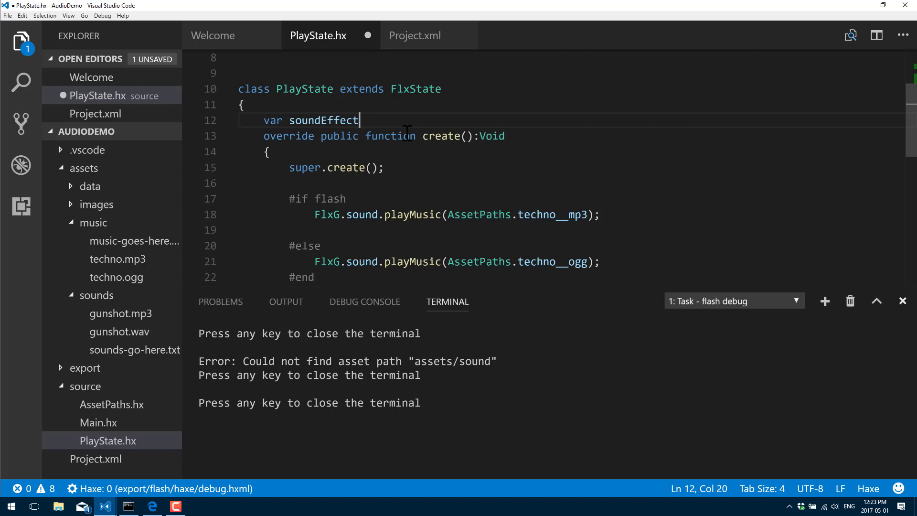
{"action": "type", "text": ":FlxSound;"}
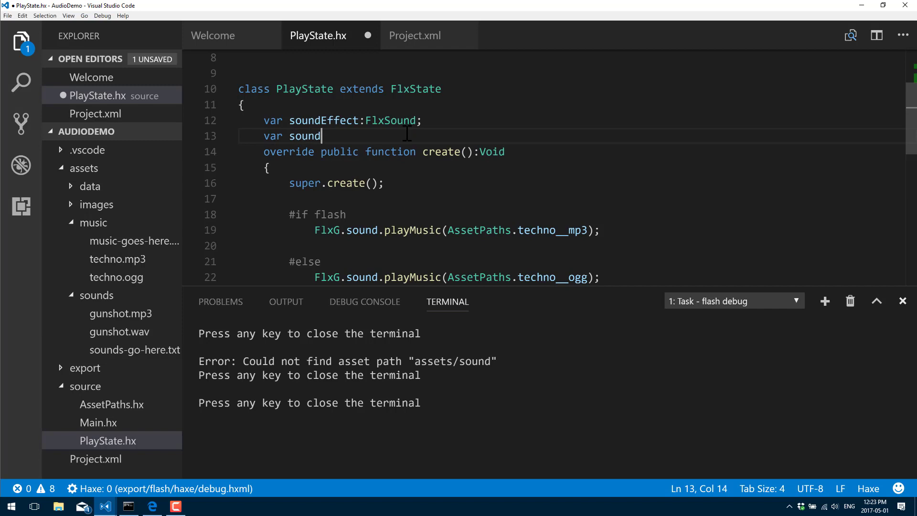
{"action": "type", "text": "X:Flo"}
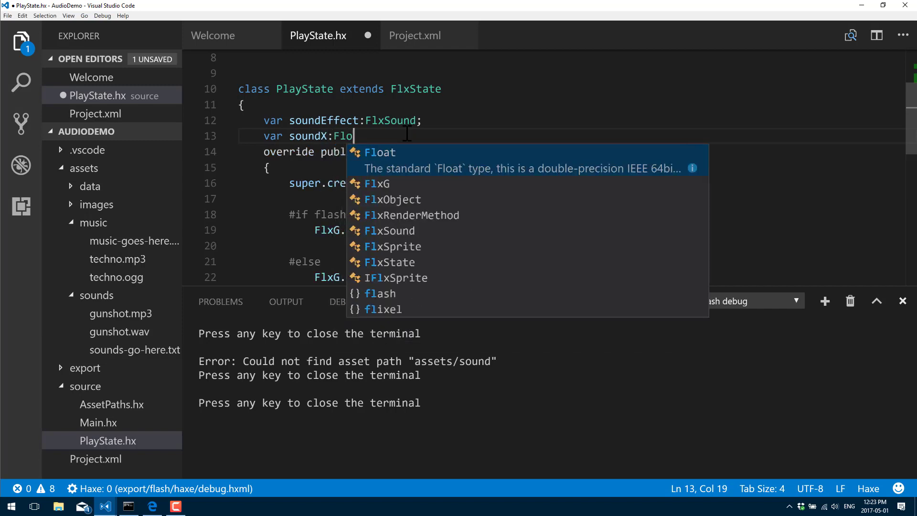
{"action": "type", "text": "Float;"}
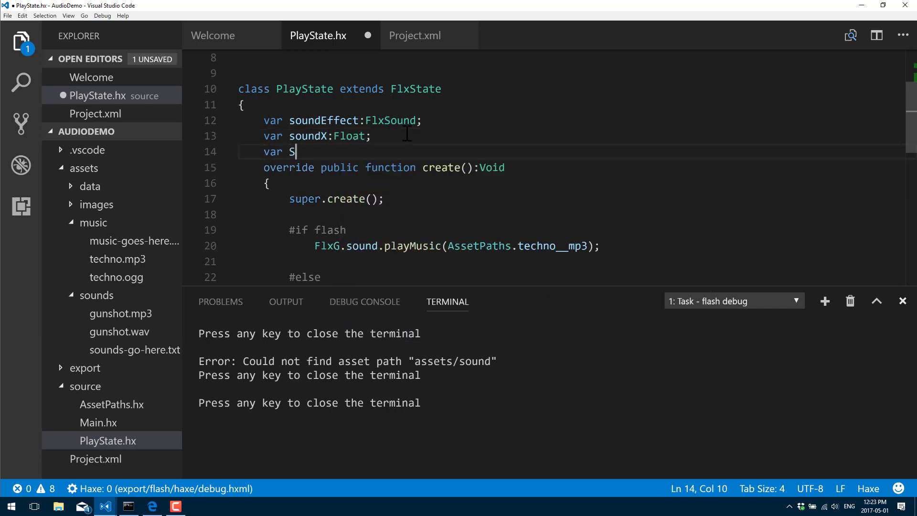
{"action": "type", "text": "oundY:Float;"}
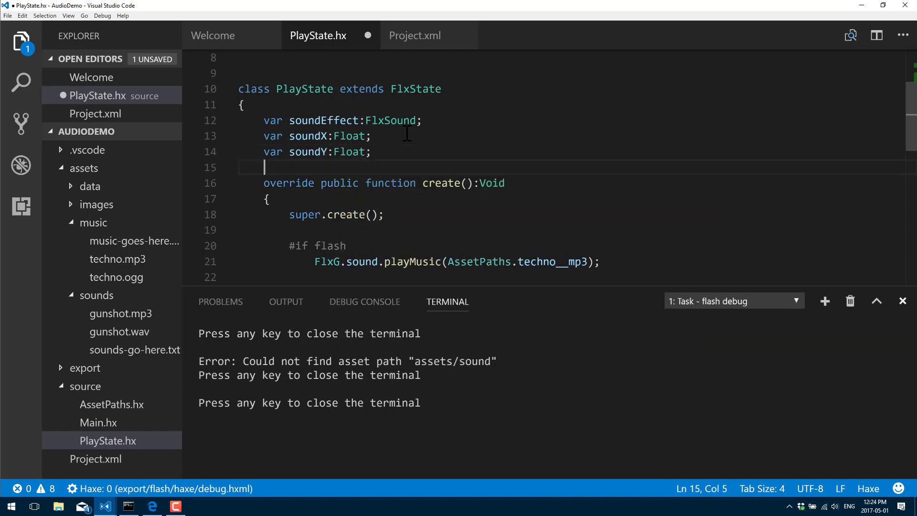
{"action": "type", "text": "var ear"}
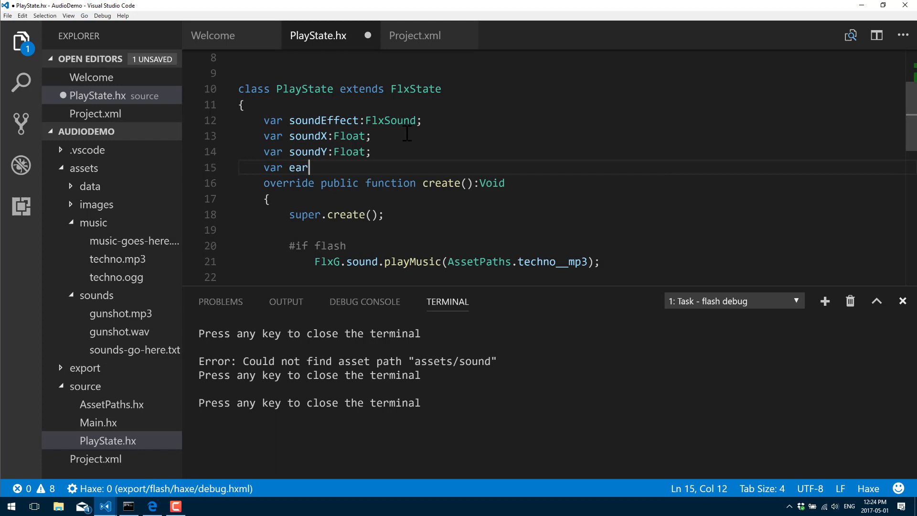
{"action": "type", "text": ":FlxObject;"}
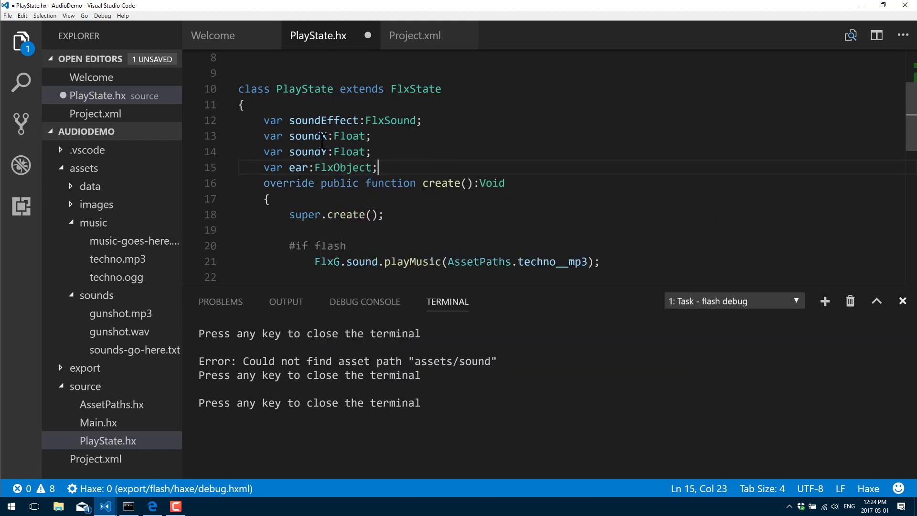
Load the gunshot mp3 into soundEffect with FlxG.sound.load in the flash branch.
{"action": "double_click", "coordinate": [323, 120]}
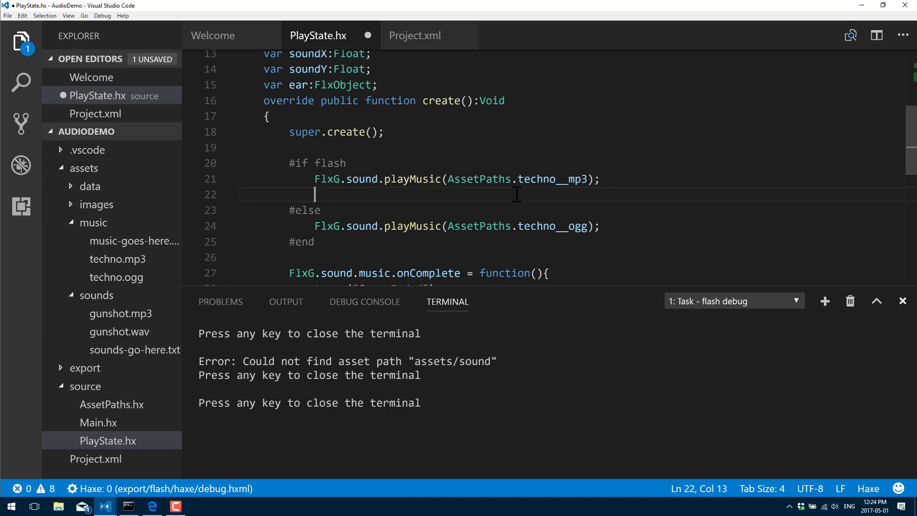
{"action": "type", "text": "soundEffect ="}
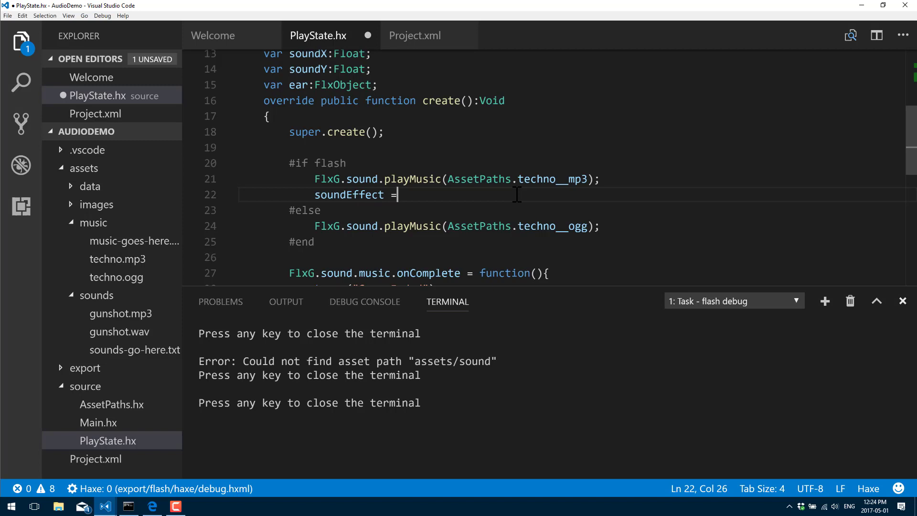
{"action": "type", "text": "FlxG.sou"}
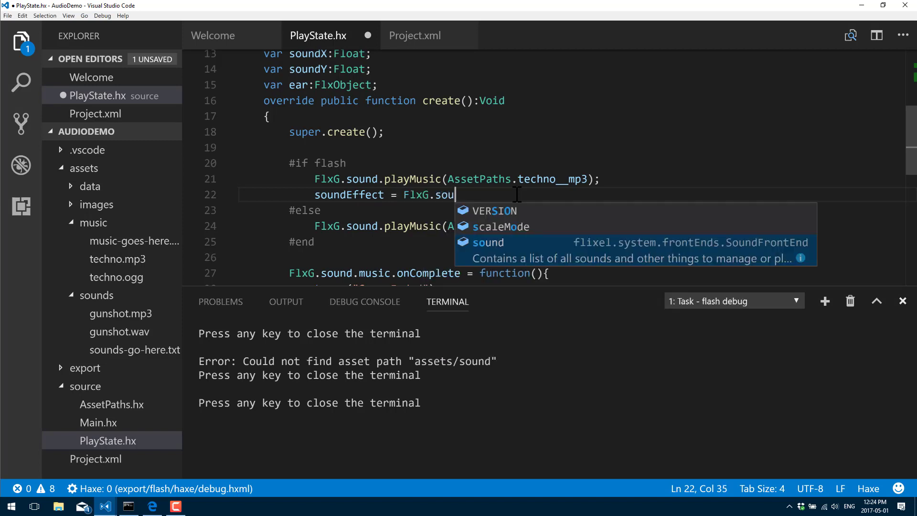
{"action": "type", "text": "nd.load(AssetPaths.gunshot__mp3);"}
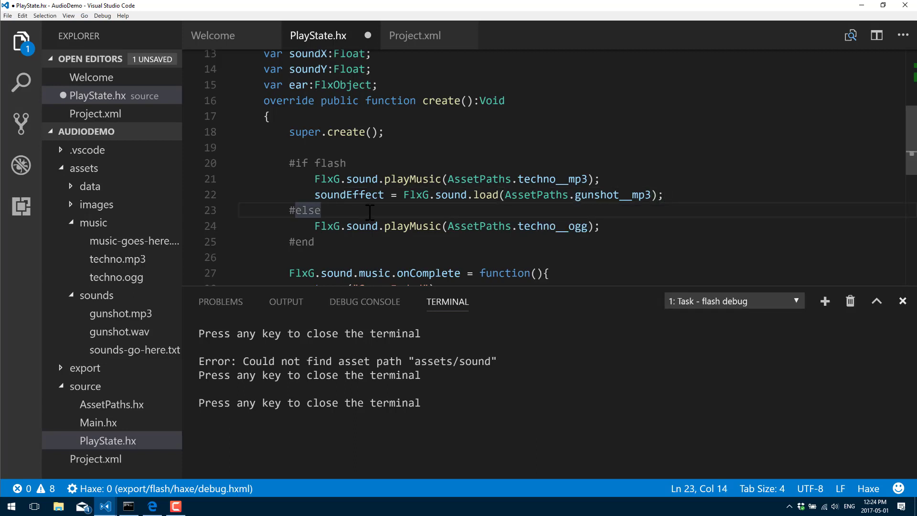
In the #else branch, load AssetPaths.gunshot__ogg into soundEffect.
{"action": "type", "text": "sound"}
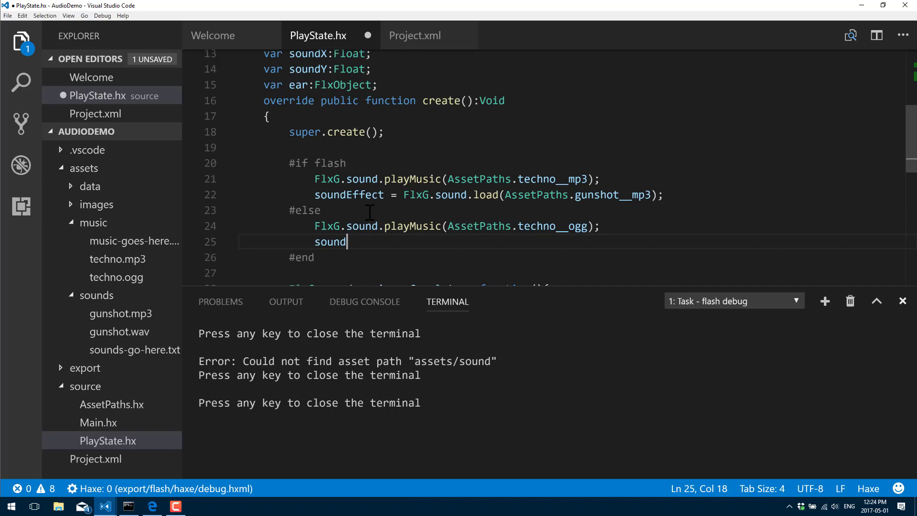
{"action": "type", "text": "Effect = FlxG"}
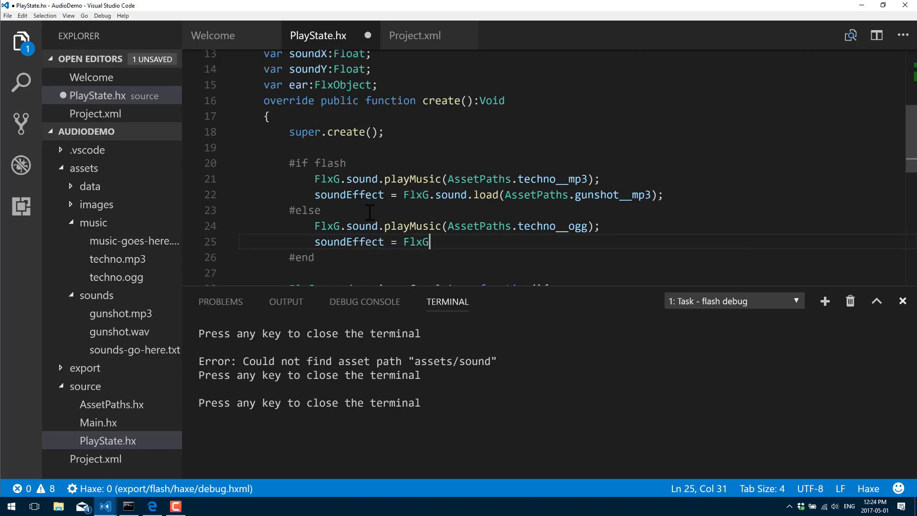
{"action": "type", "text": ".sound.load(A"}
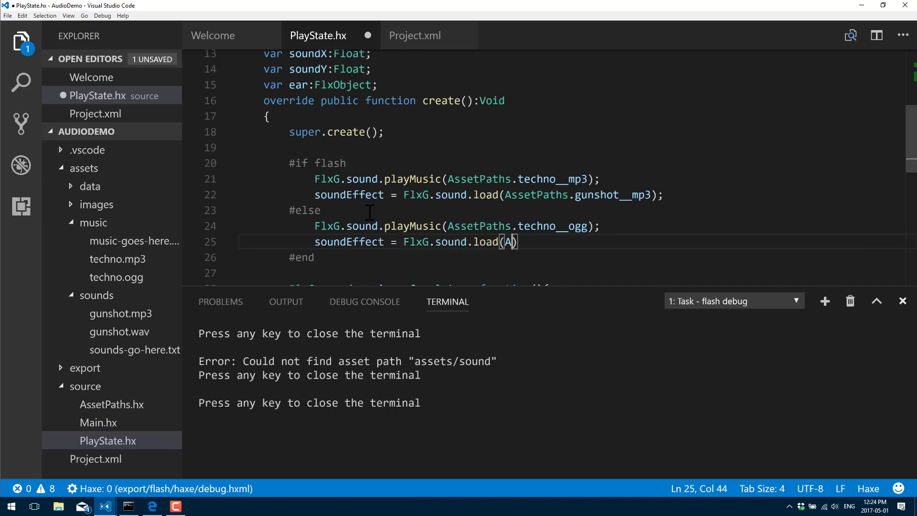
{"action": "type", "text": "AssetPaths."}
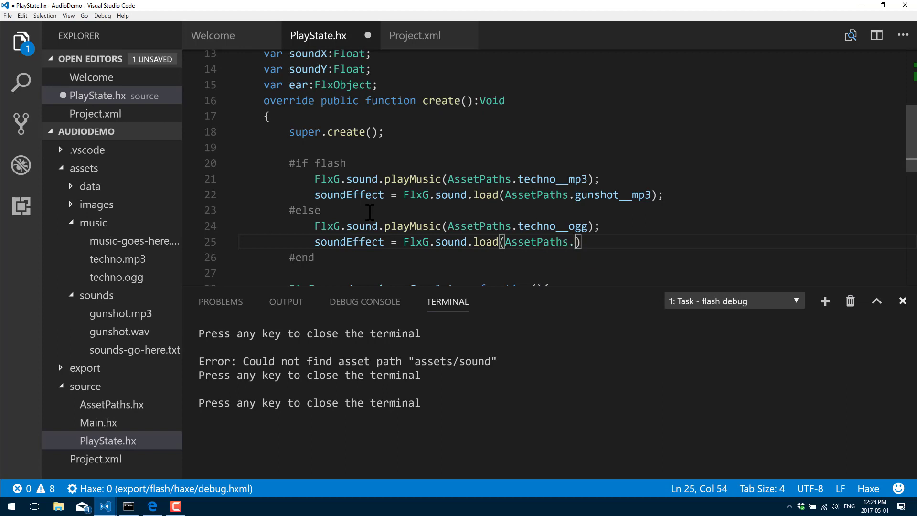
{"action": "type", "text": "gun"}
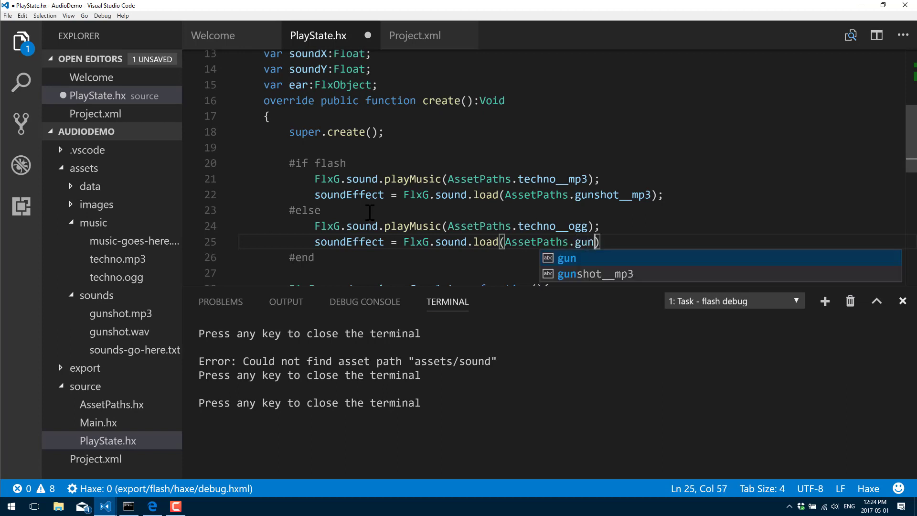
{"action": "type", "text": "shot__ogg"}
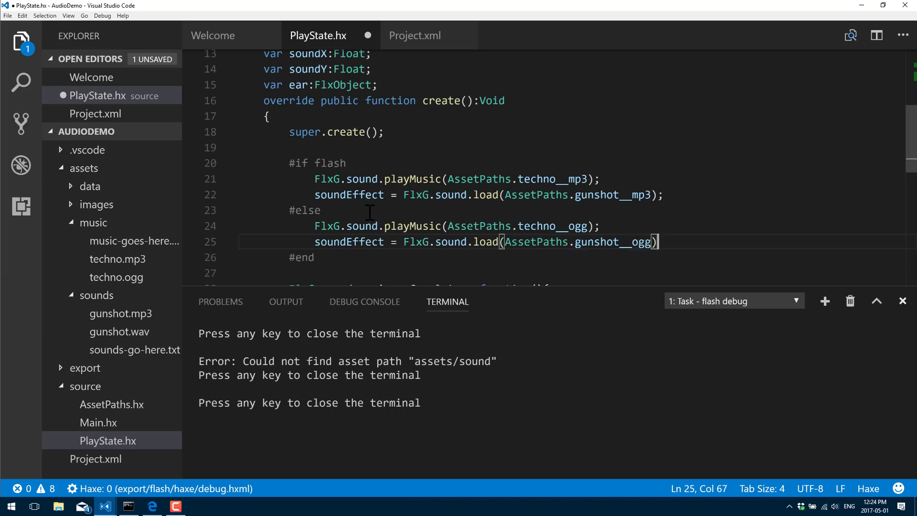
{"action": "type", "text": ";"}
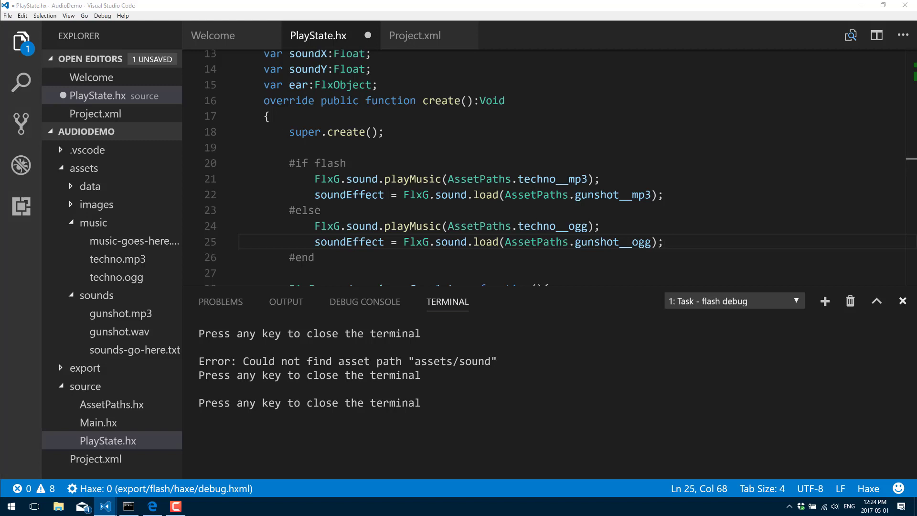
{"action": "mouse_move", "coordinate": [474, 242]}
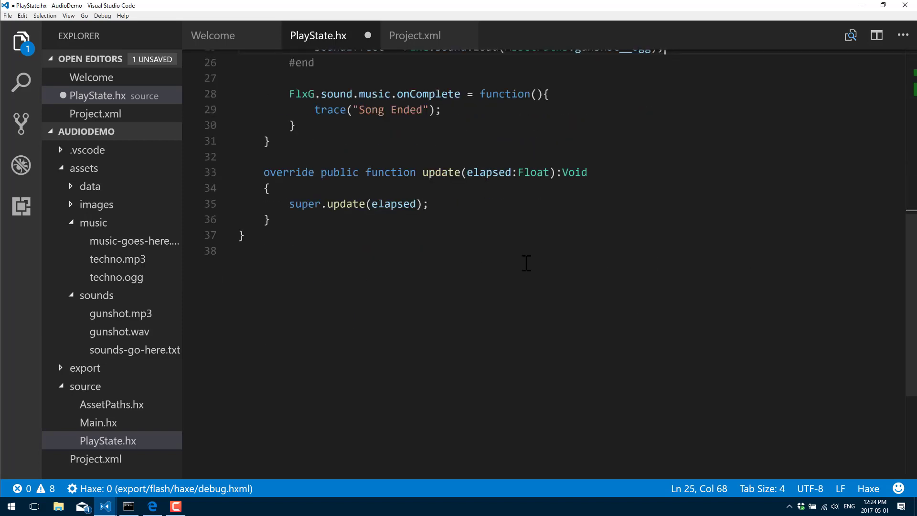
In update(), call soundEffect.play() when G is just pressed, then save and run the build.
{"action": "key", "text": "enter"}
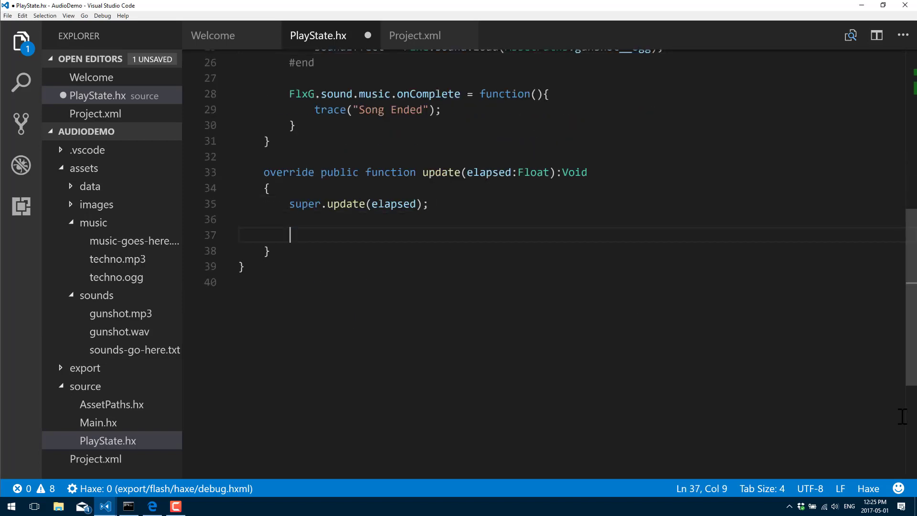
{"action": "type", "text": "if(FlxG.)"}
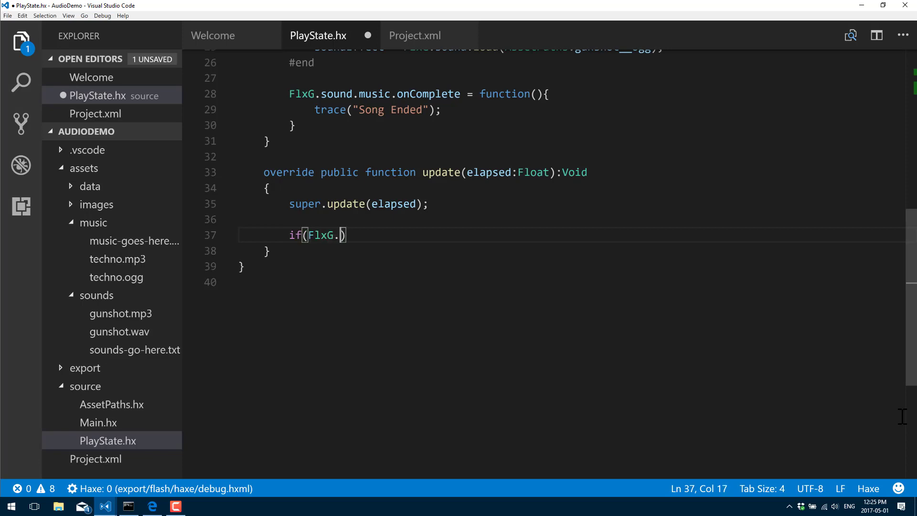
{"action": "type", "text": "keys."}
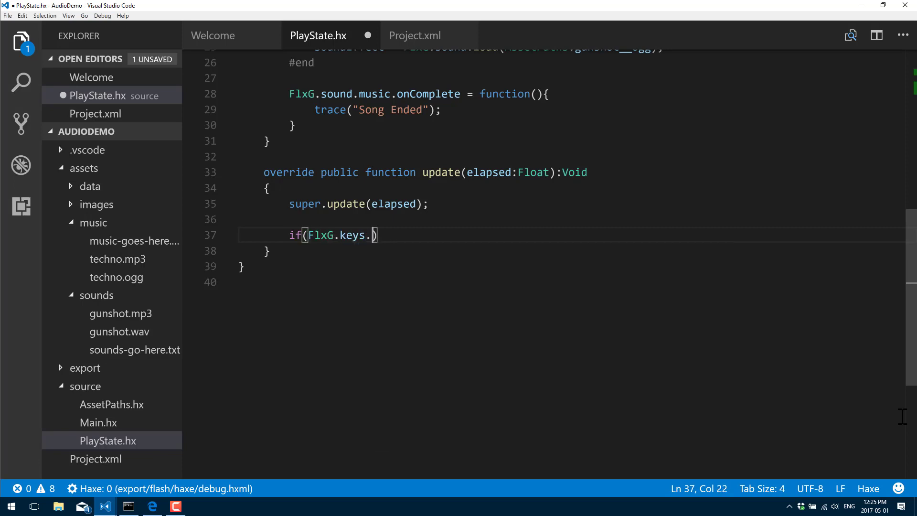
{"action": "type", "text": "justPressed.G"}
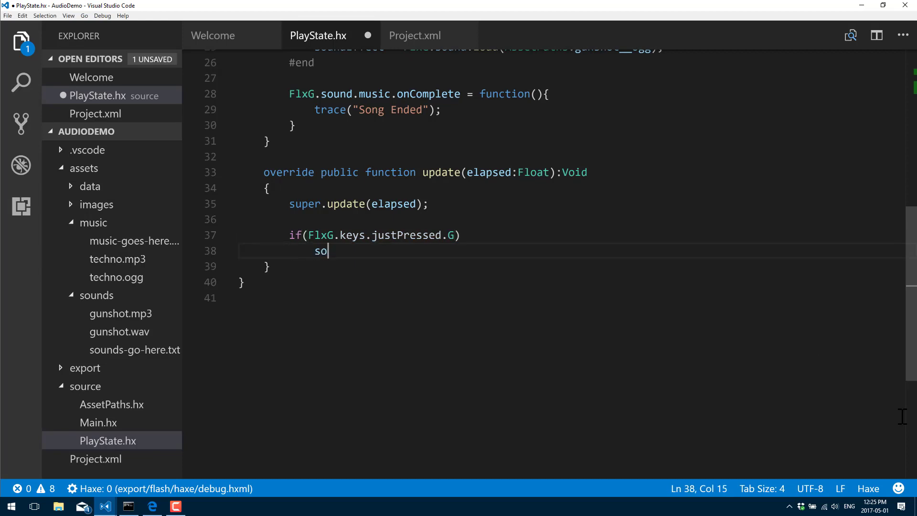
{"action": "type", "text": "undEffect.pl"}
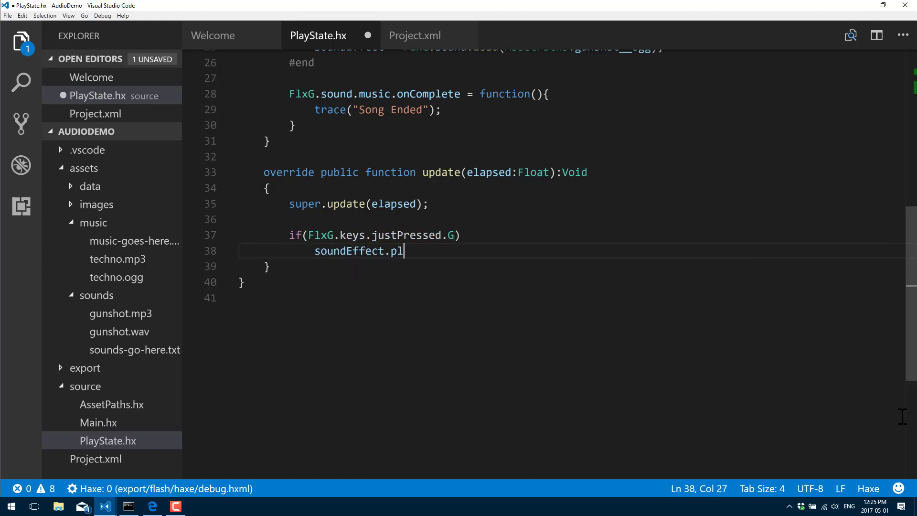
{"action": "type", "text": "ay();"}
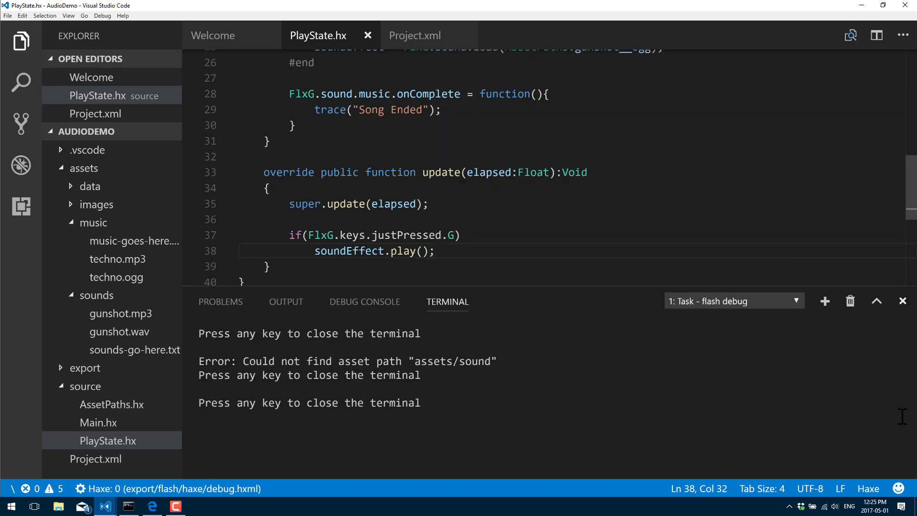
{"action": "mouse_move", "coordinate": [549, 214]}
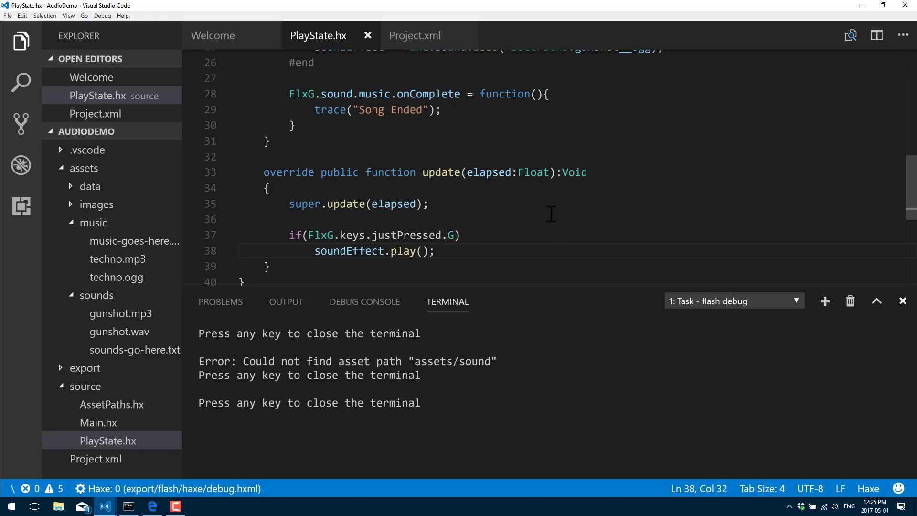
{"action": "left_click", "coordinate": [902, 300]}
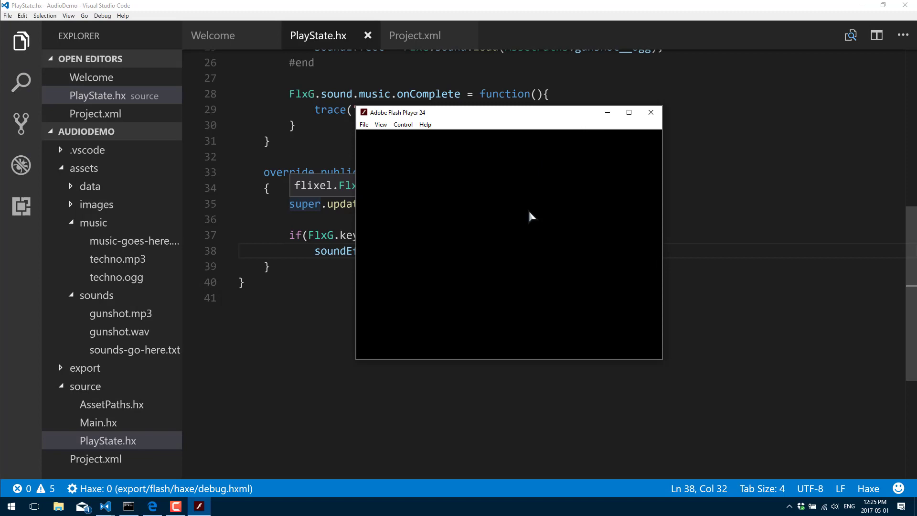
{"action": "mouse_move", "coordinate": [531, 246]}
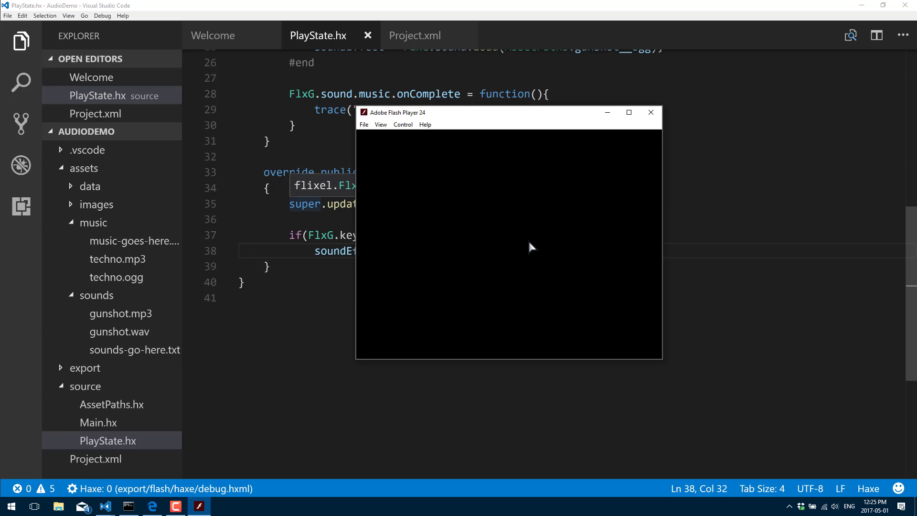
Close the Flash Player test run of the G-key gunshot build.
{"action": "left_click", "coordinate": [650, 112]}
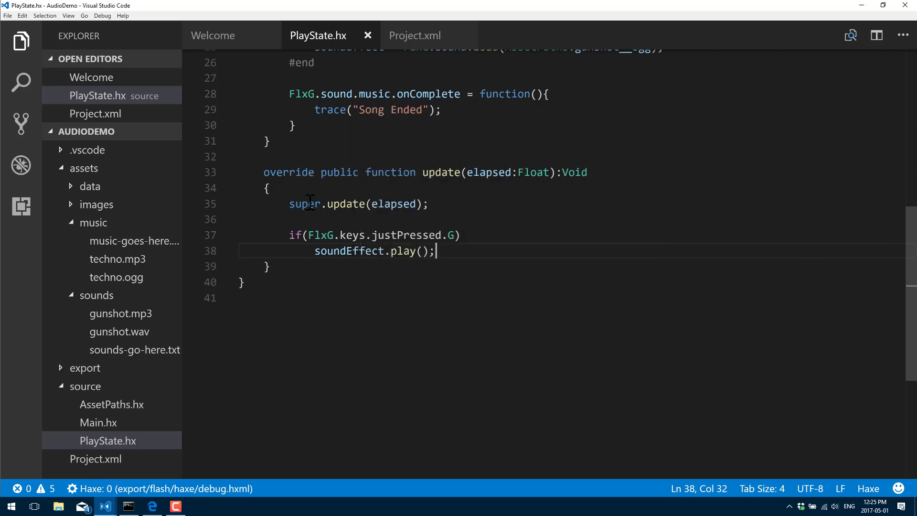
{"action": "mouse_move", "coordinate": [450, 280]}
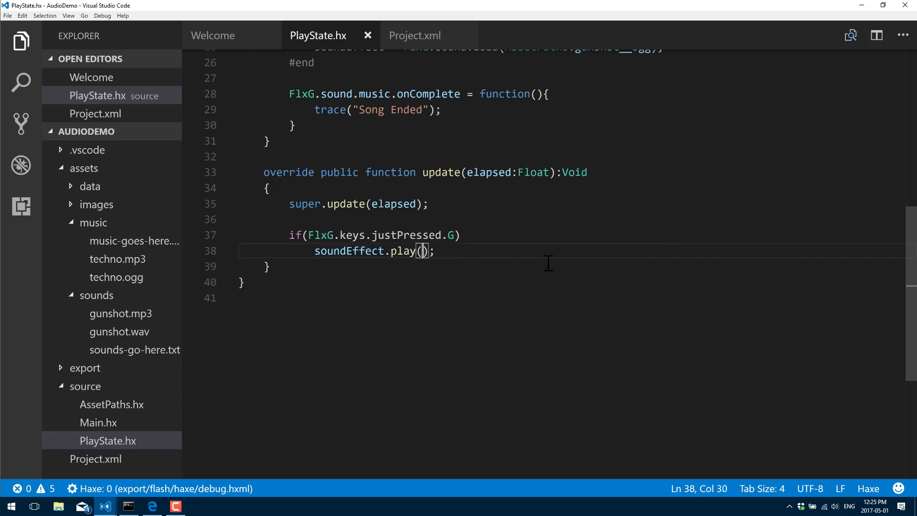
Pass true to soundEffect.play() so G restarts the sound, then close the test game.
{"action": "type", "text": "true"}
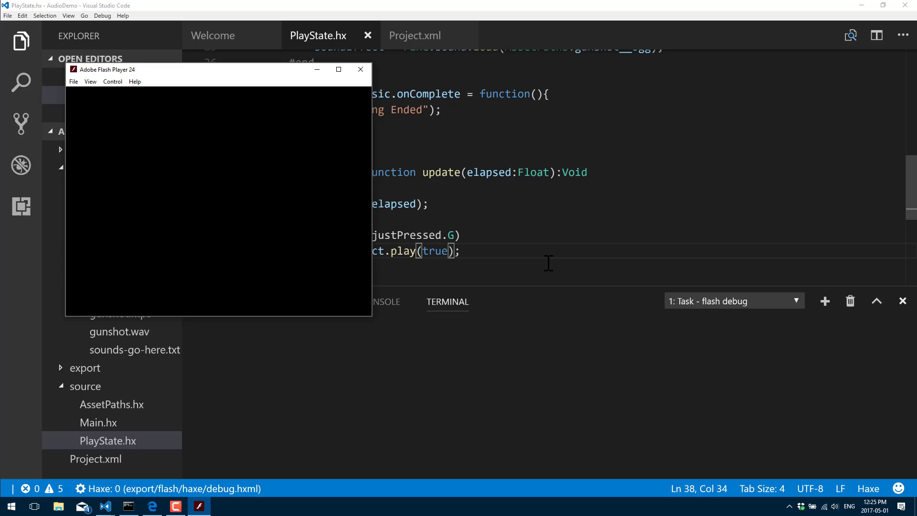
{"action": "left_click", "coordinate": [360, 70]}
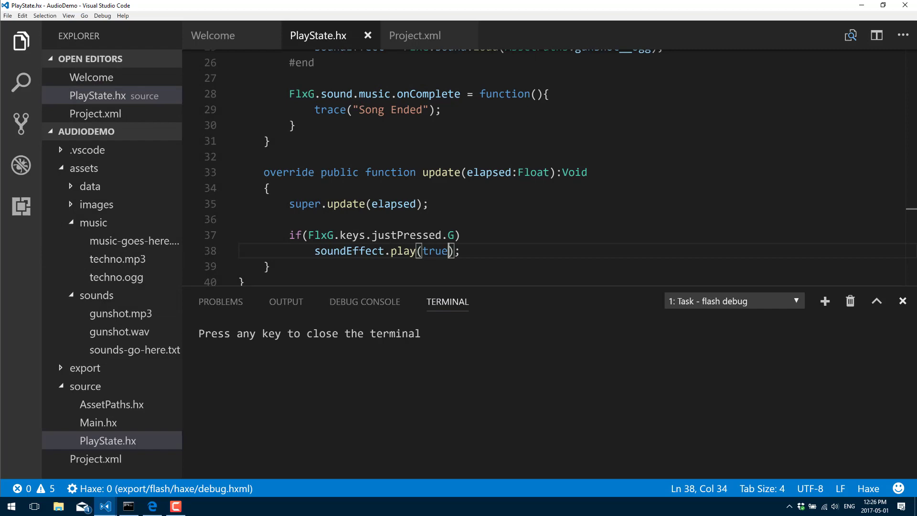
After the Song Ended trace, set soundX = FlxG.width/2 and soundY = FlxG.height/2.
{"action": "scroll", "scroll_direction": "up", "scroll_amount": 3}
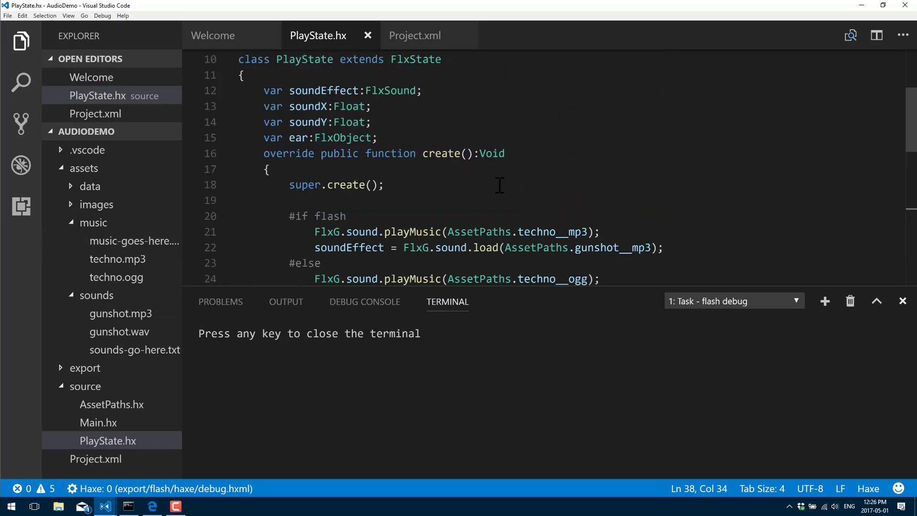
{"action": "scroll", "scroll_direction": "down", "scroll_amount": 3}
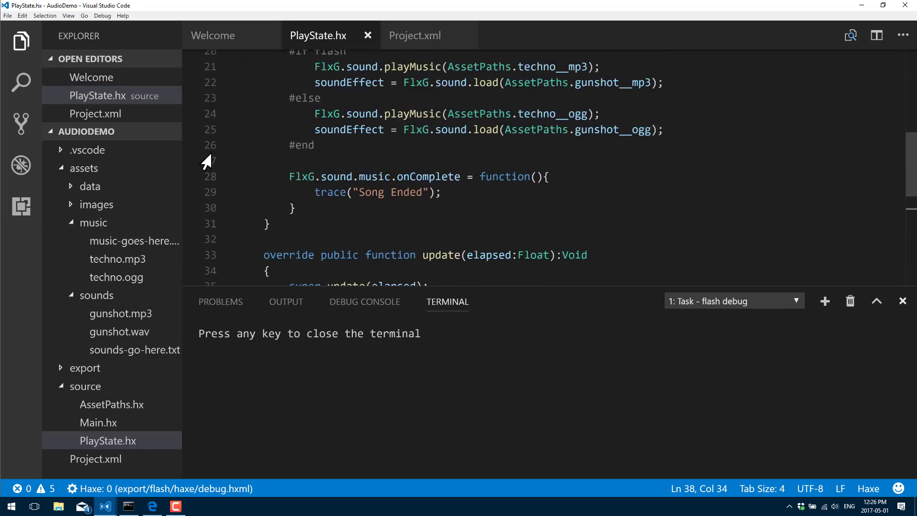
{"action": "left_click", "coordinate": [443, 192]}
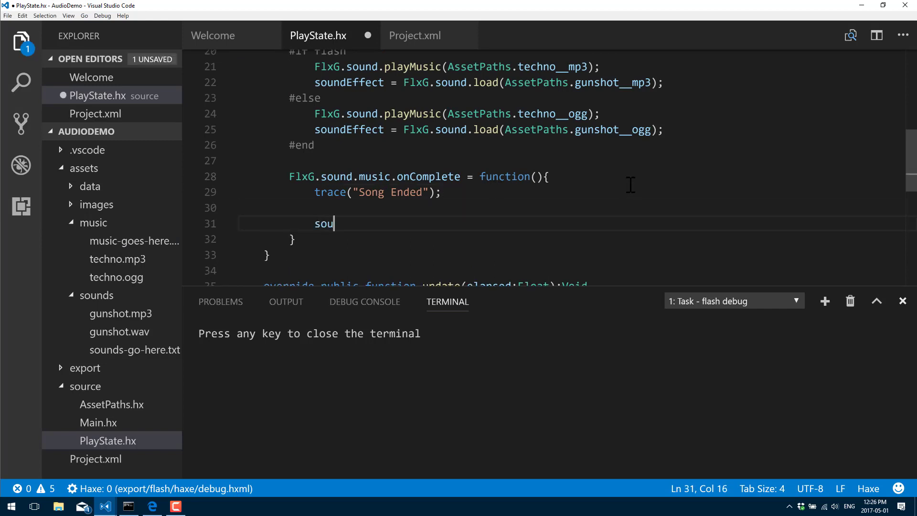
{"action": "type", "text": "ndX = Flx"}
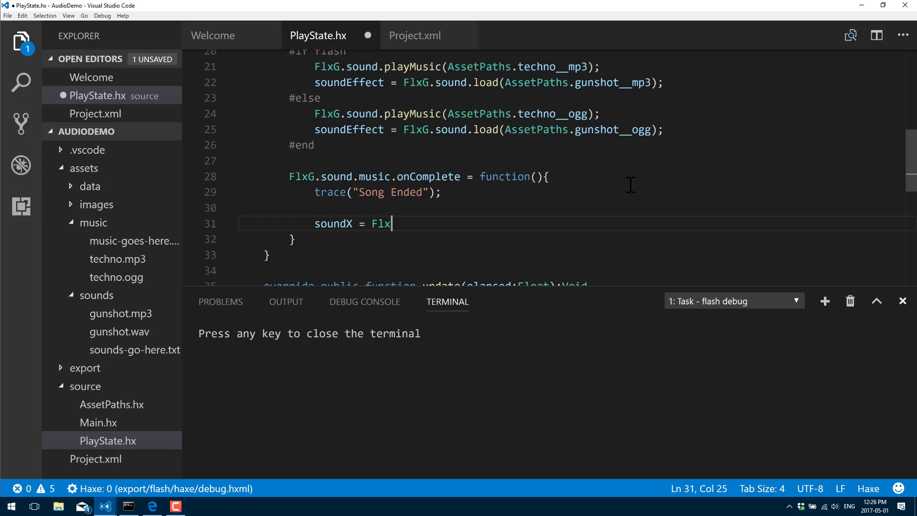
{"action": "type", "text": ".width/2;"}
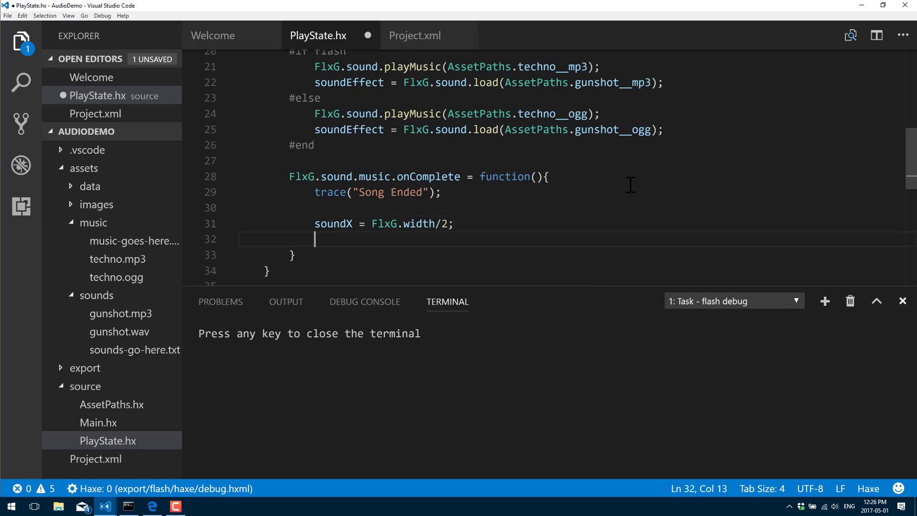
{"action": "type", "text": "soundY ="}
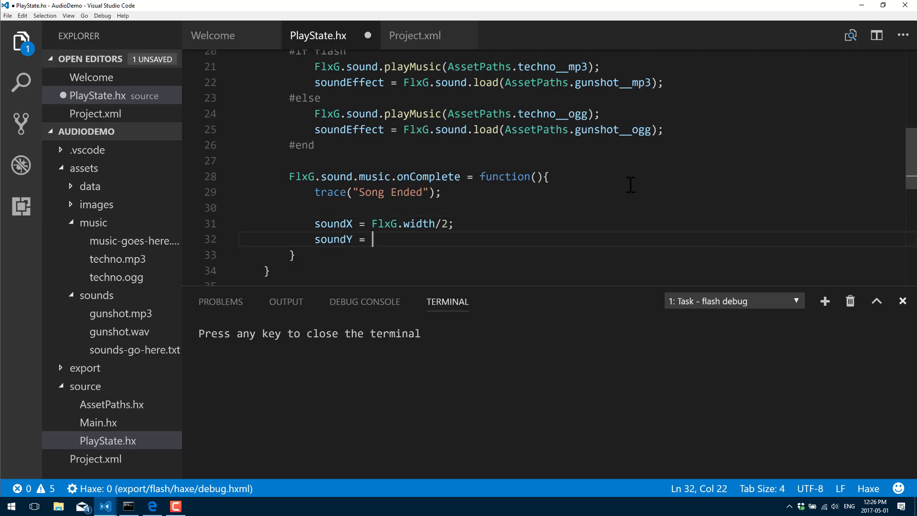
{"action": "type", "text": "FlxG.height/2;"}
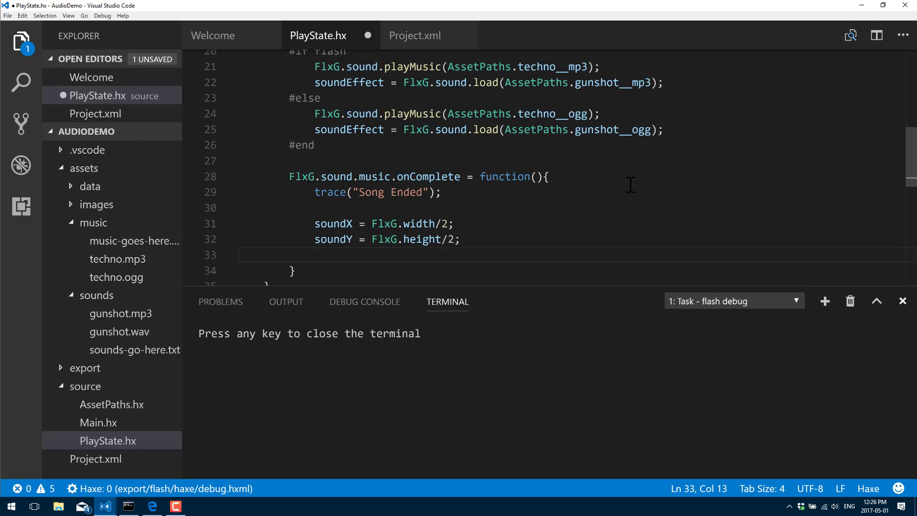
Create ear as a new FlxObject and position it at soundX, soundY.
{"action": "type", "text": "ear"}
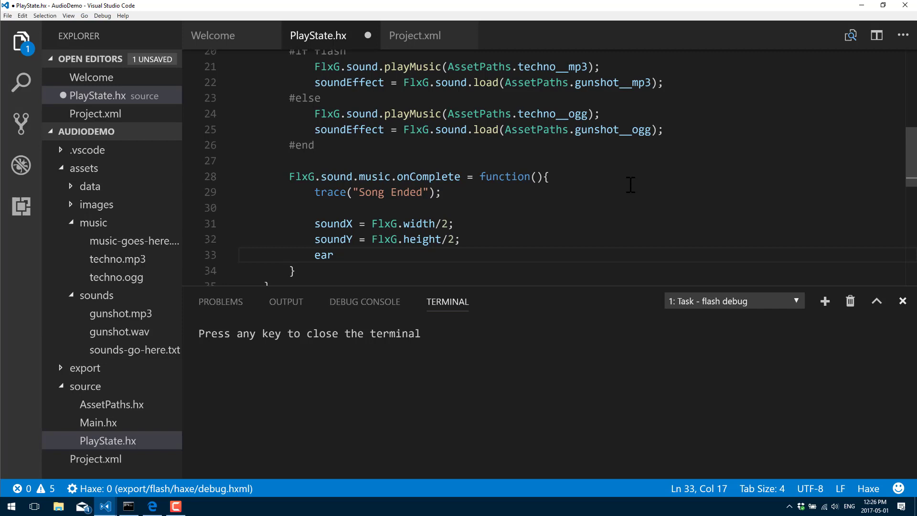
{"action": "type", "text": "= new FlxObject();"}
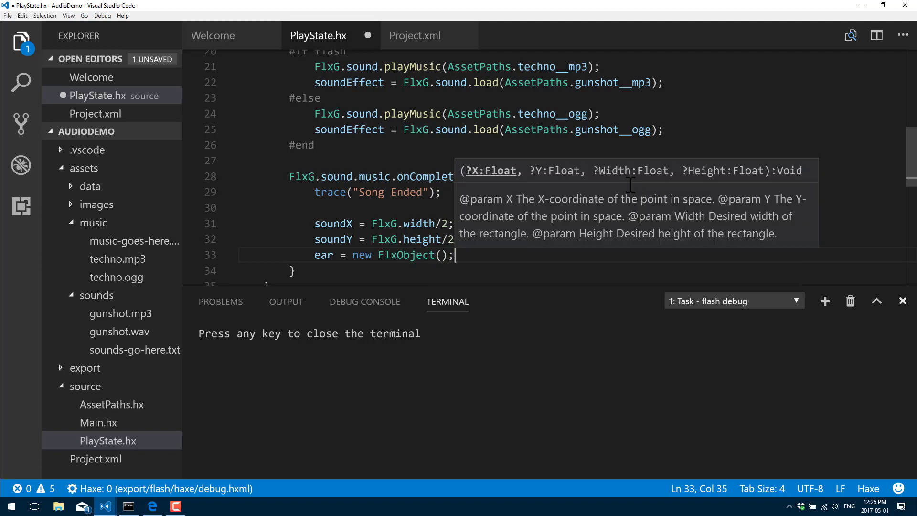
{"action": "type", "text": "ear.setPosition("}
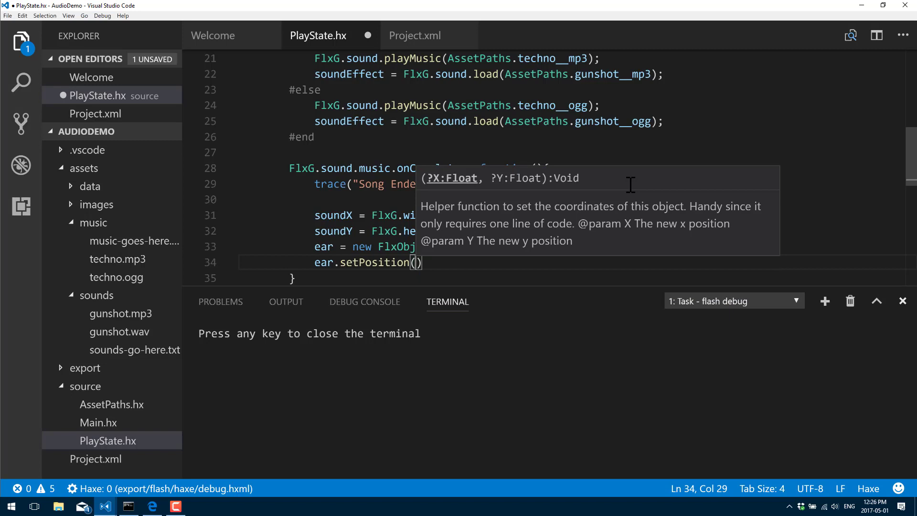
{"action": "type", "text": "soundX,sou"}
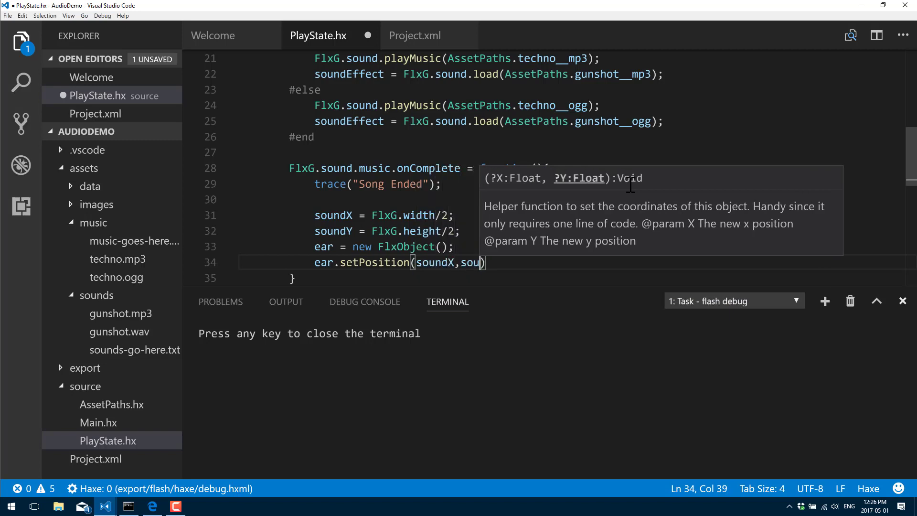
{"action": "type", "text": "ndY);"}
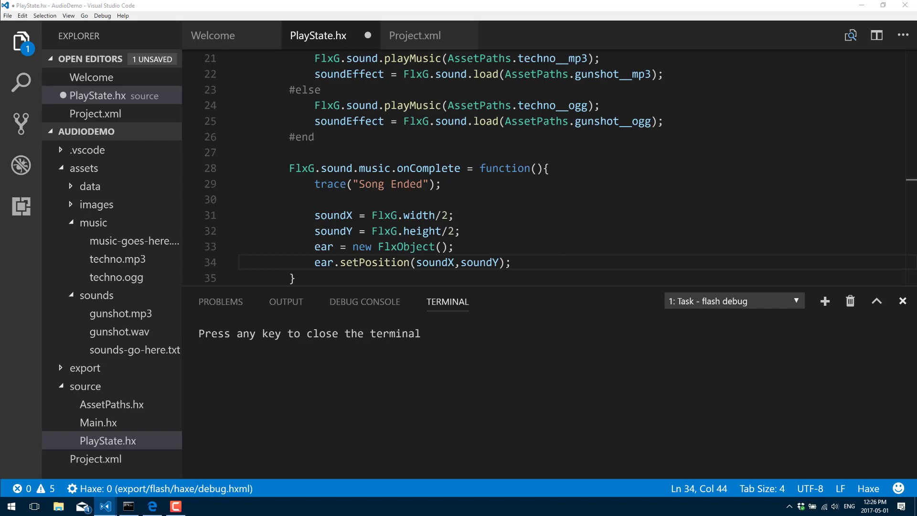
{"action": "mouse_move", "coordinate": [564, 229]}
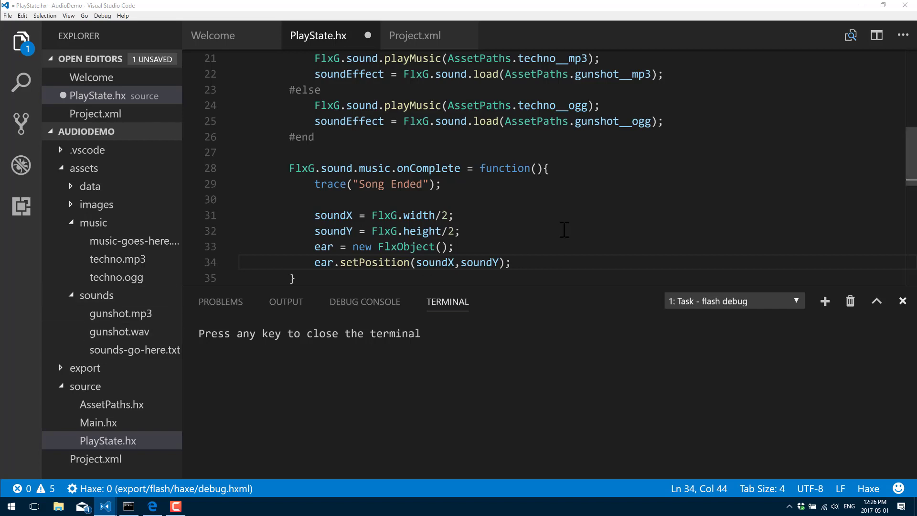
{"action": "scroll", "scroll_direction": "down", "scroll_amount": 3}
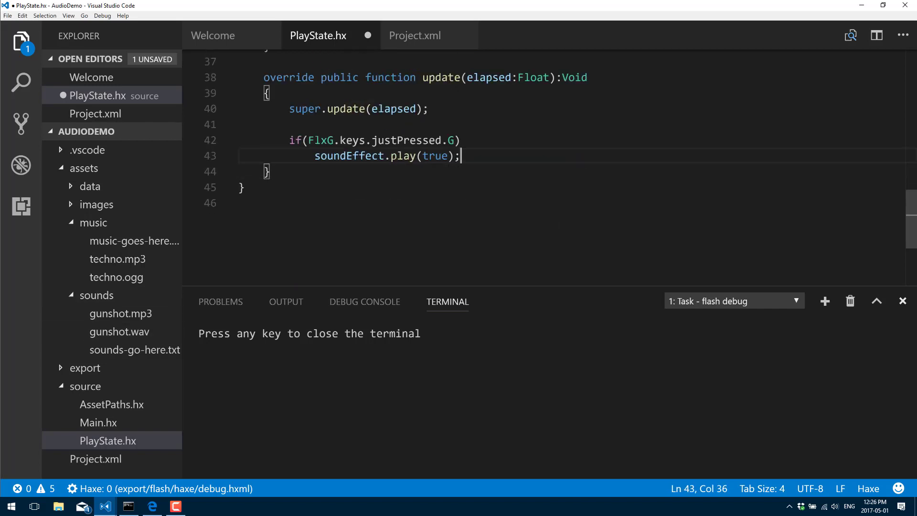
Add an if(FlxG.keys.justPressed.LEFT) check that shifts soundX by 25.
{"action": "key", "text": "Enter"}
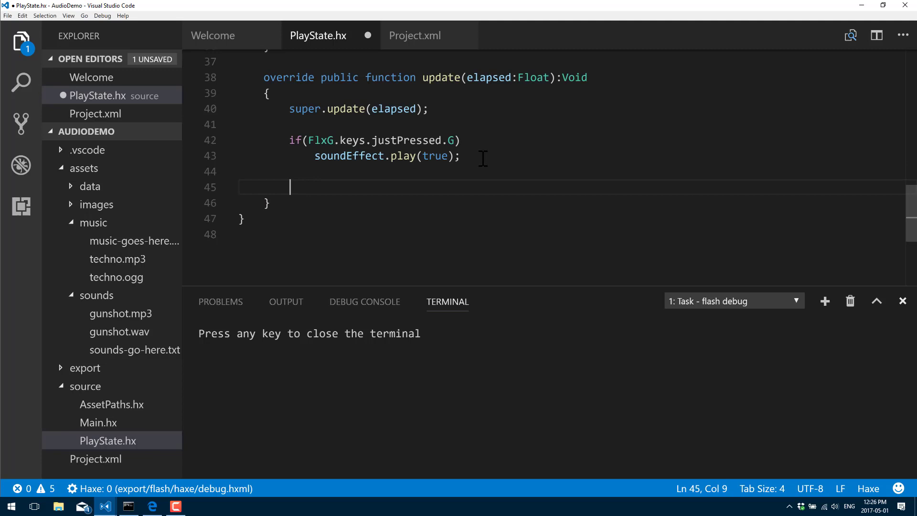
{"action": "type", "text": "if(F"}
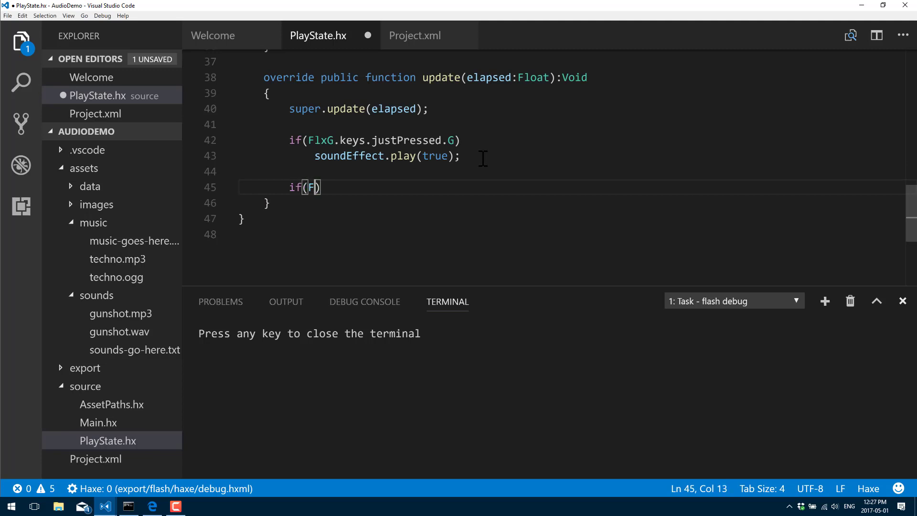
{"action": "type", "text": "lxG."}
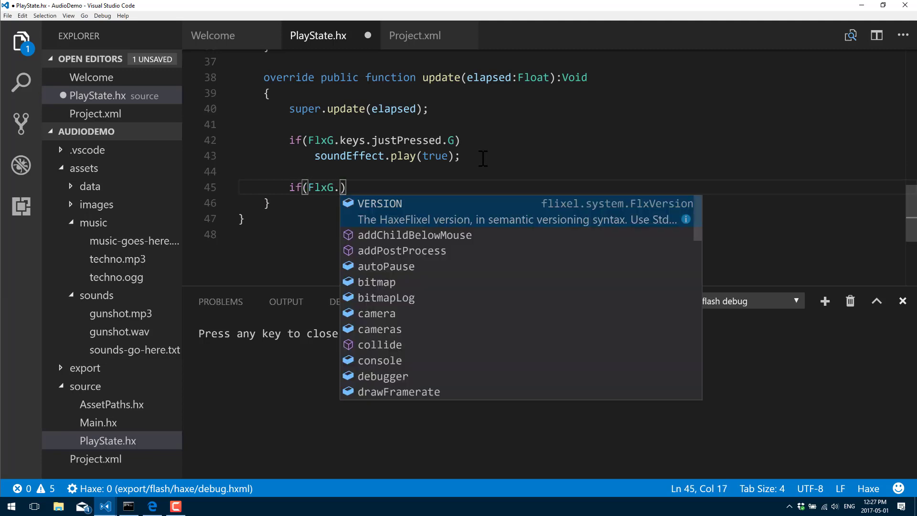
{"action": "type", "text": "keys.justPressed"}
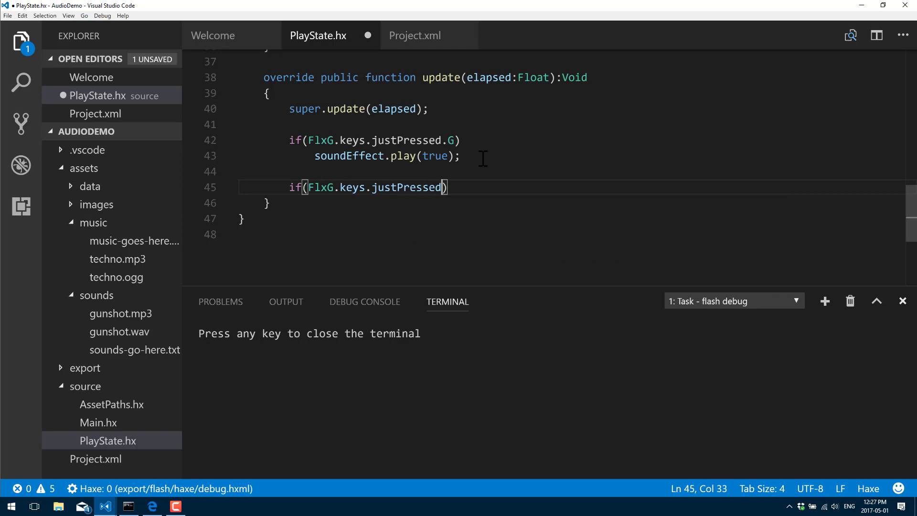
{"action": "type", "text": ".LEFT"}
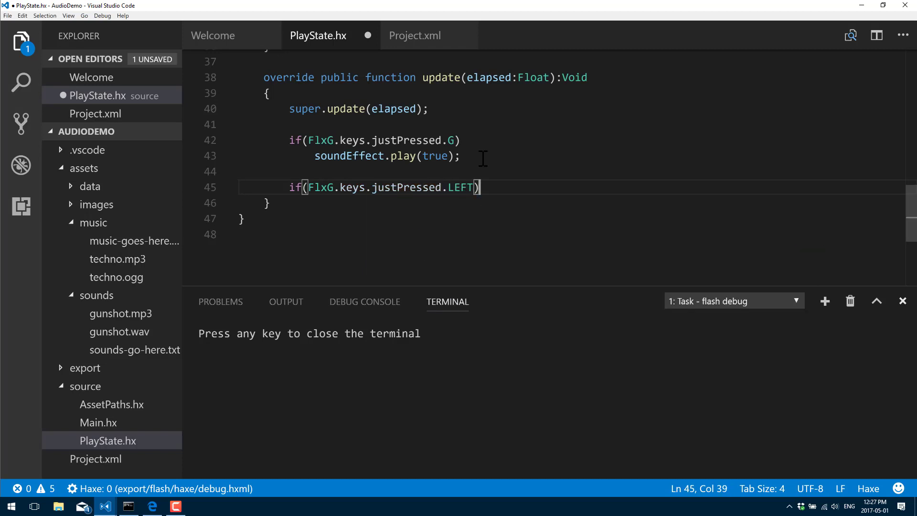
{"action": "type", "text": "soundX _="}
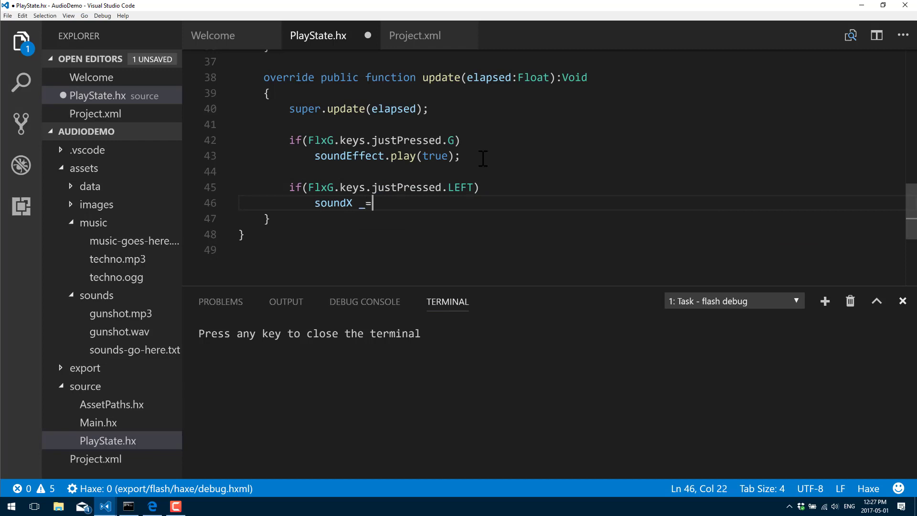
{"action": "type", "text": "+"}
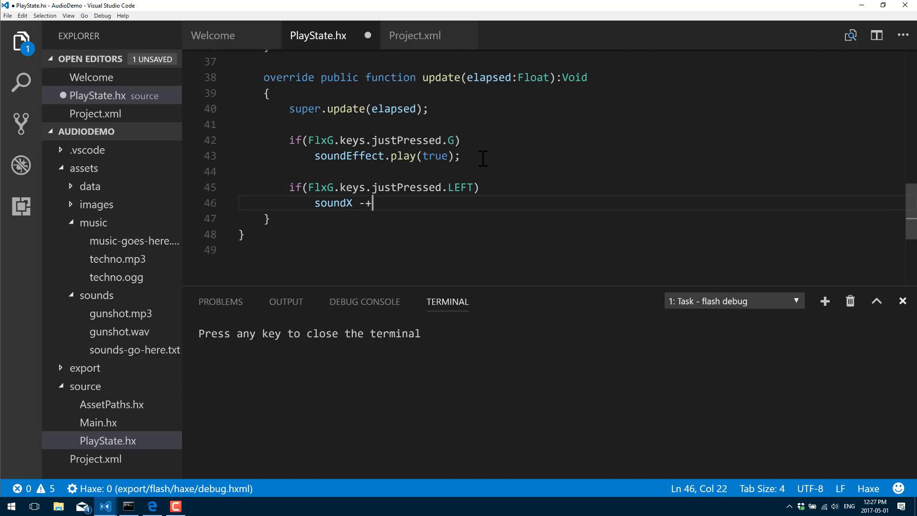
{"action": "type", "text": "= 25;"}
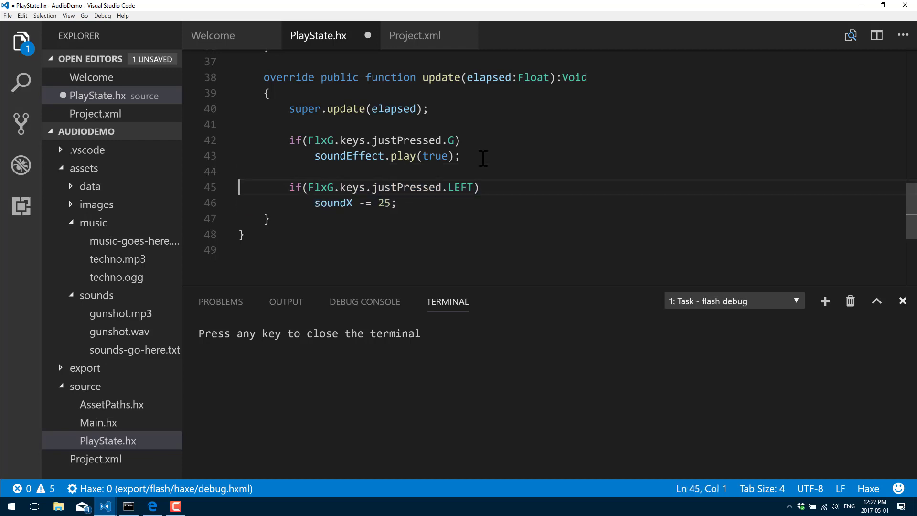
Duplicate the check for RIGHT, UP and DOWN, shifting soundX or soundY by 25.
{"action": "key", "text": "Enter"}
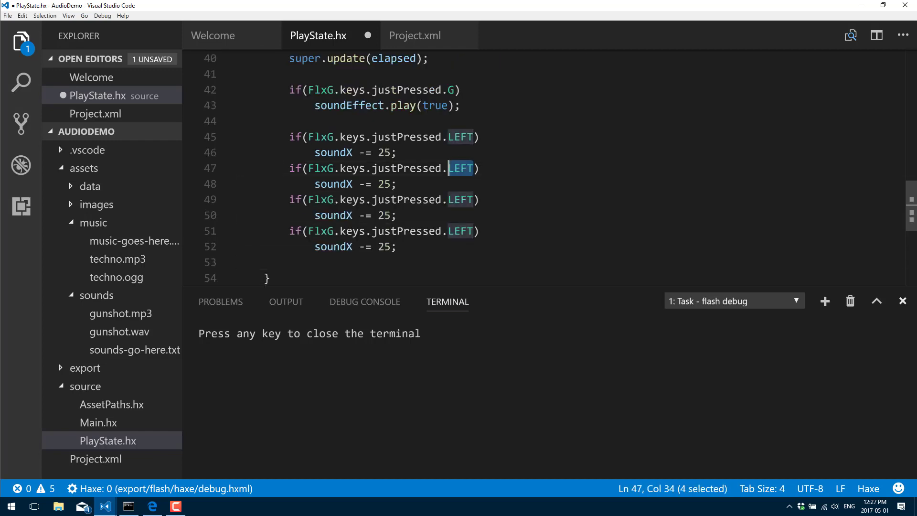
{"action": "type", "text": "RIGHT"}
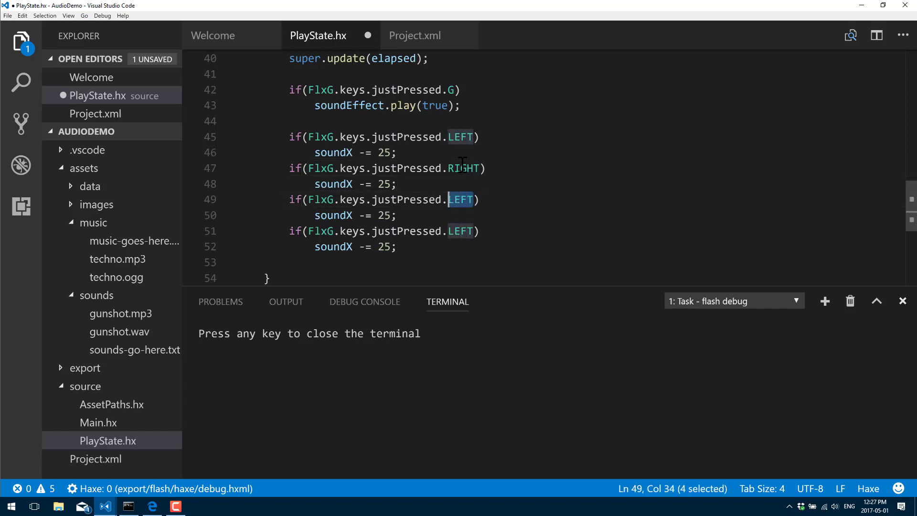
{"action": "type", "text": "UP"}
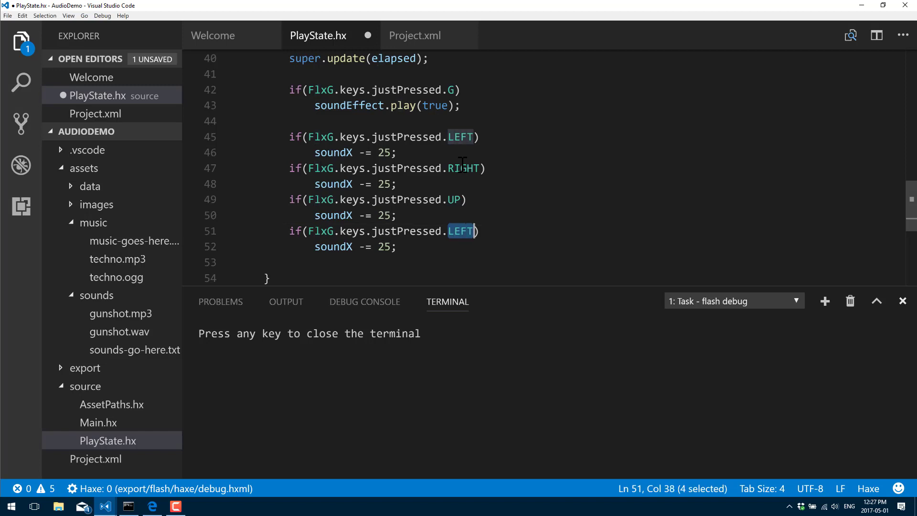
{"action": "type", "text": "DOWN"}
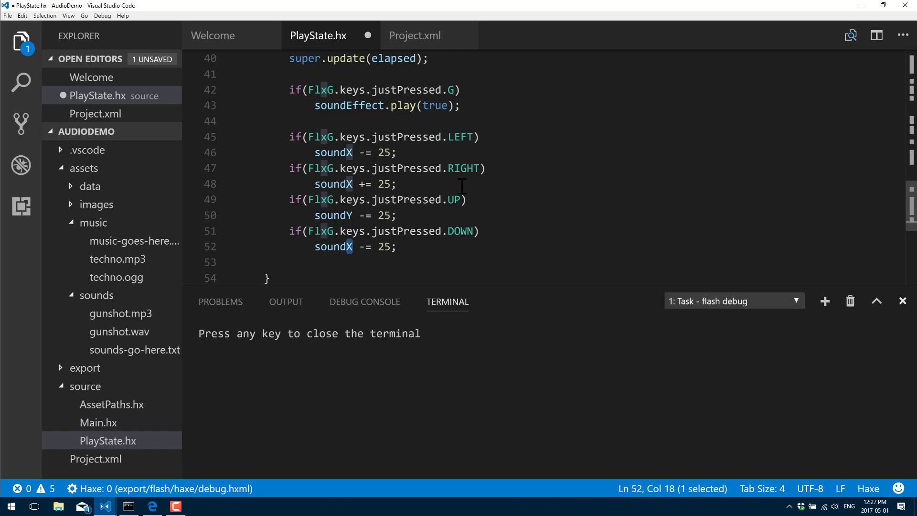
{"action": "type", "text": "Y"}
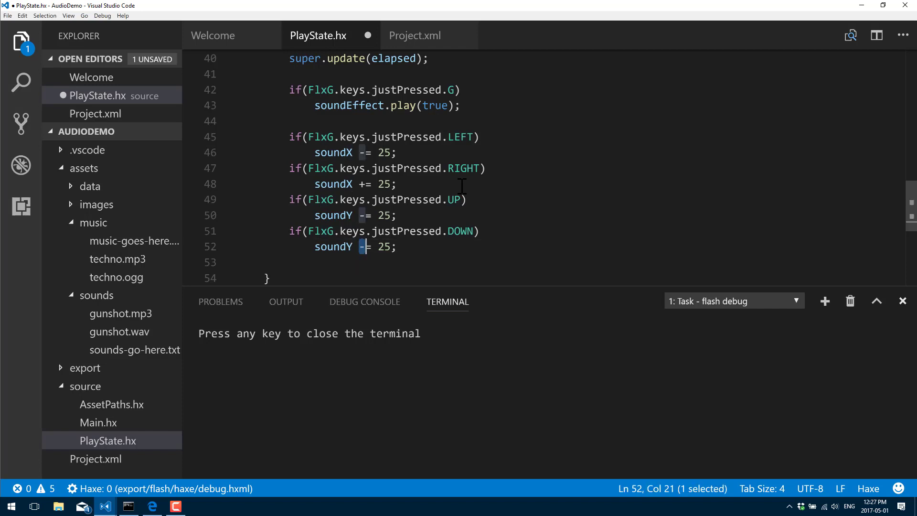
{"action": "type", "text": "+"}
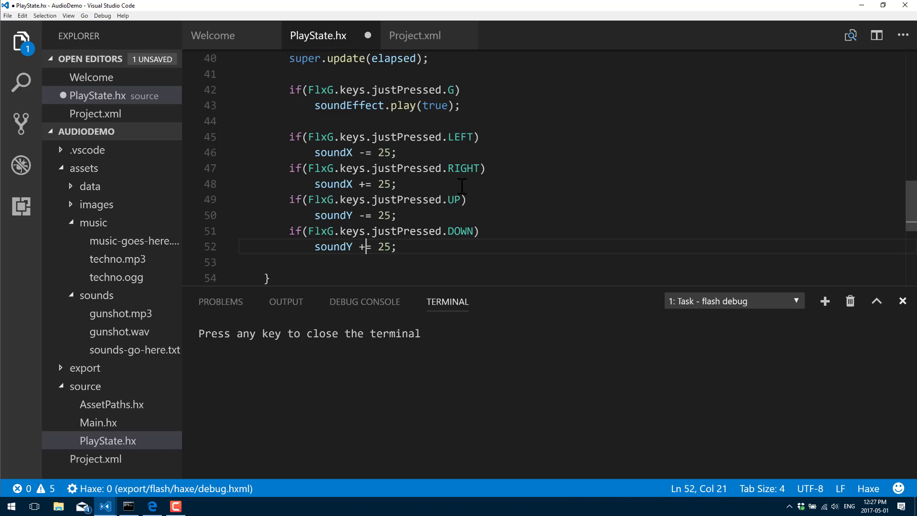
{"action": "mouse_move", "coordinate": [432, 270]}
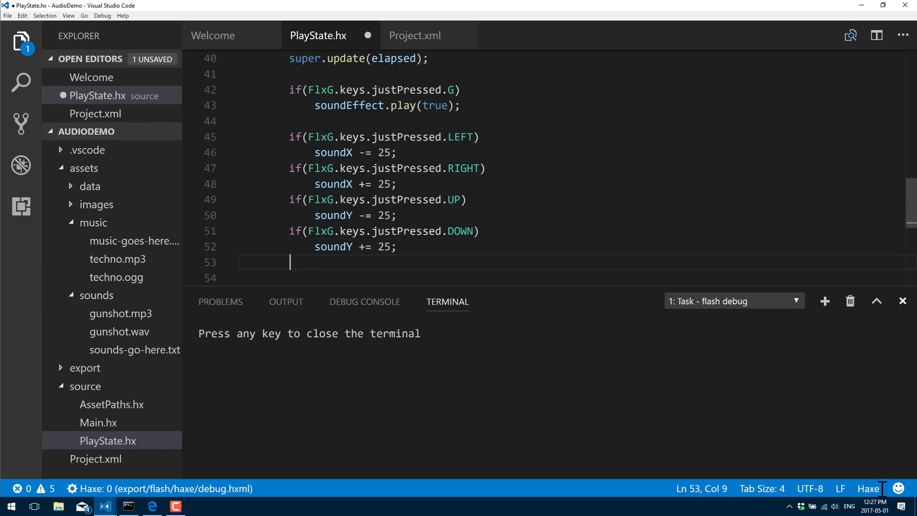
{"action": "type", "text": "FlxG.sound.music."}
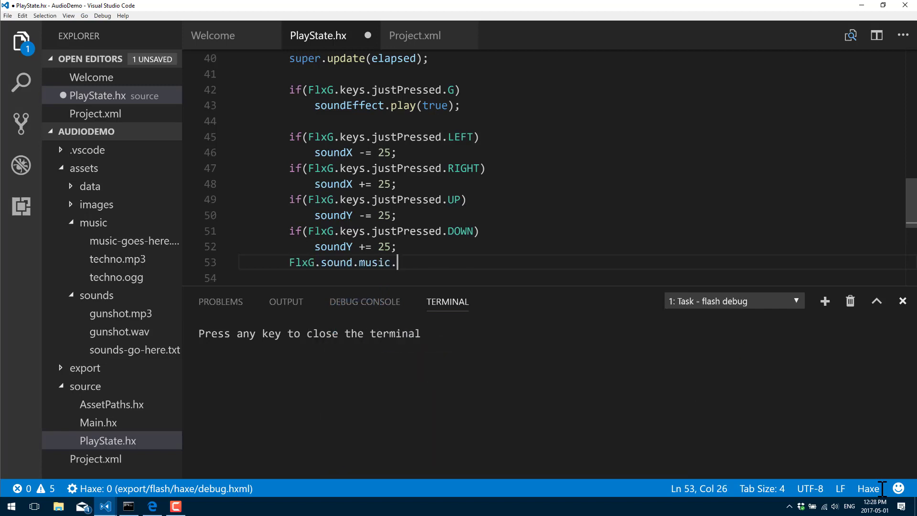
Call FlxG.sound.music.proximity(soundX, soundY, ear, 300, true) in update() and save.
{"action": "type", "text": "por"}
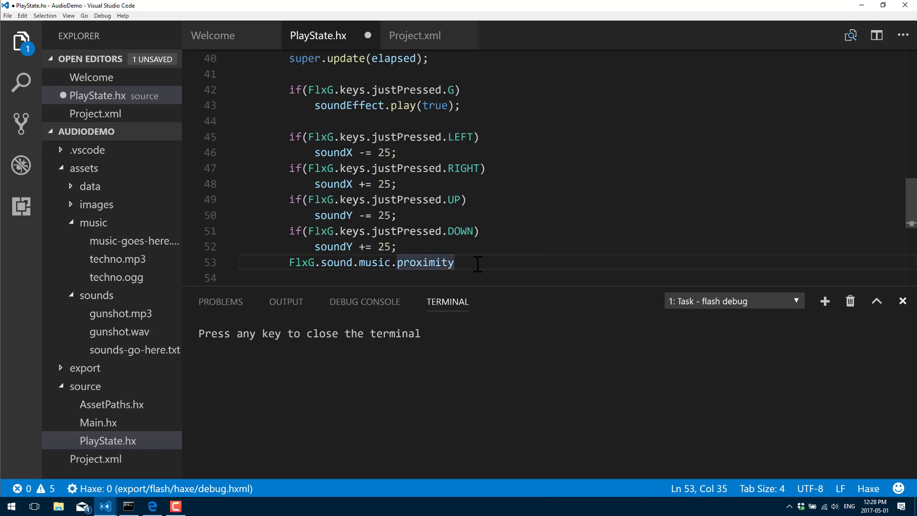
{"action": "type", "text": "(sound"}
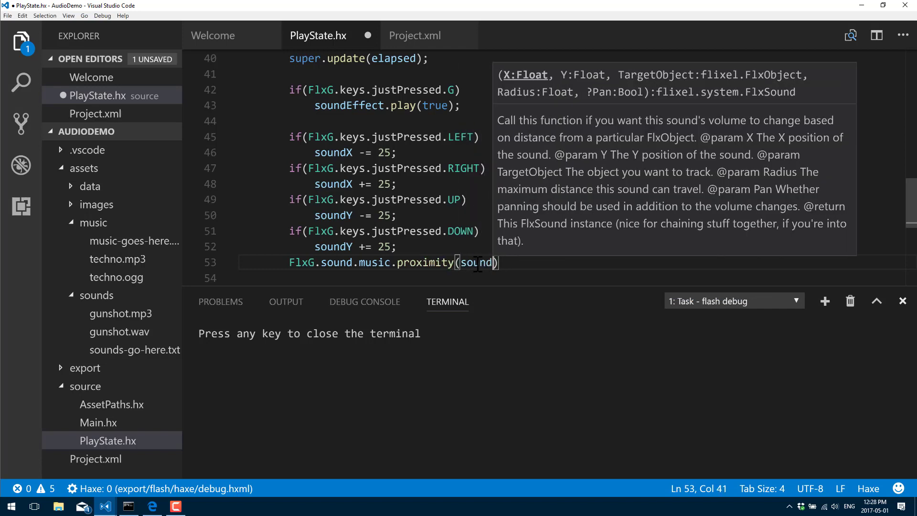
{"action": "type", "text": "X,sound"}
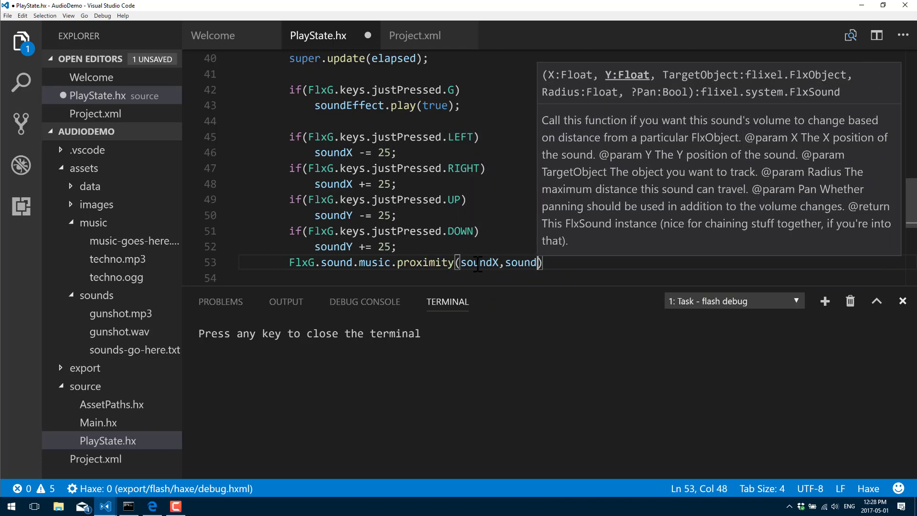
{"action": "type", "text": "Y"}
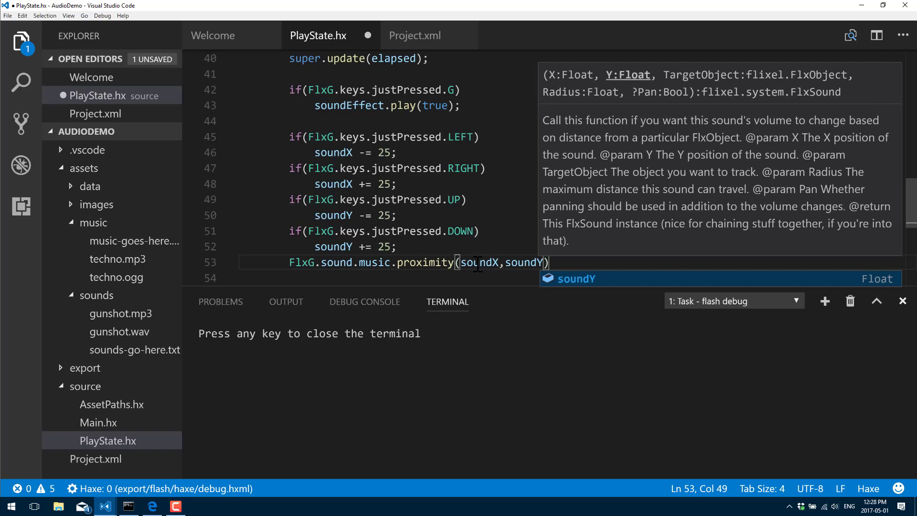
{"action": "type", "text": "ear"}
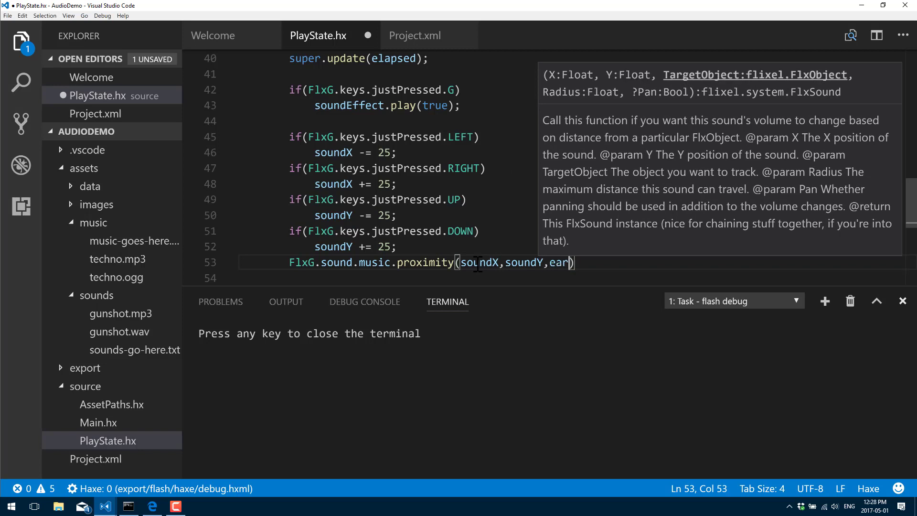
{"action": "type", "text": "ear"}
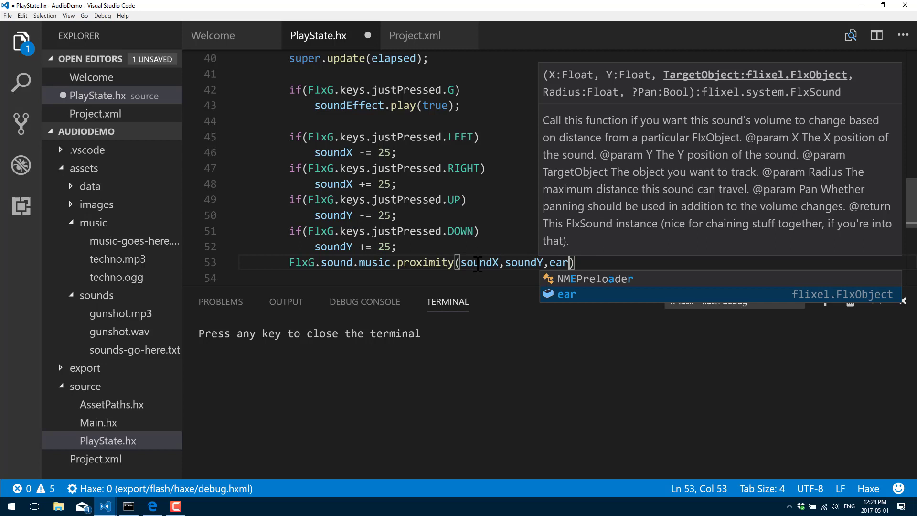
{"action": "type", "text": ","}
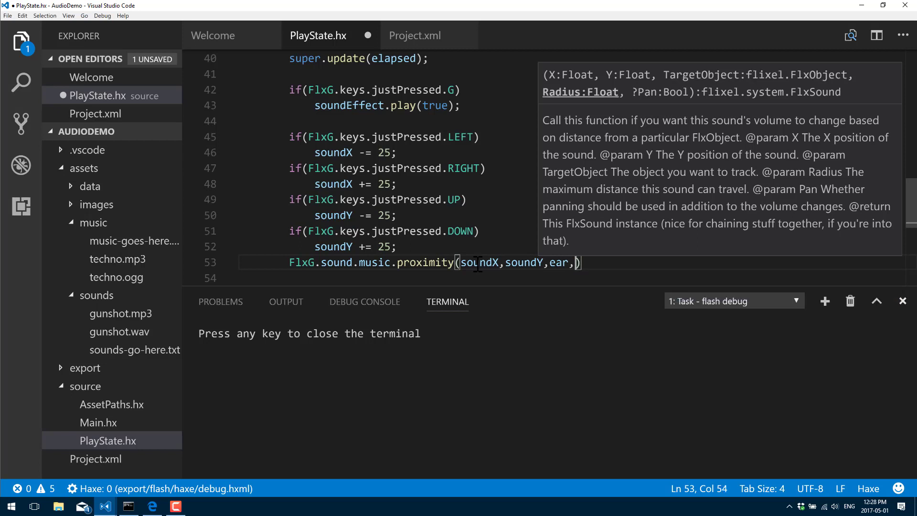
{"action": "type", "text": "300"}
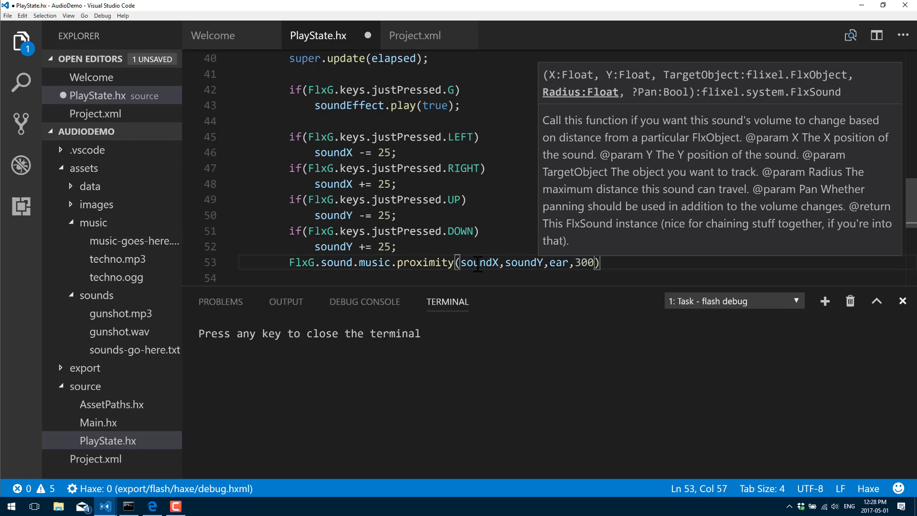
{"action": "type", "text": ","}
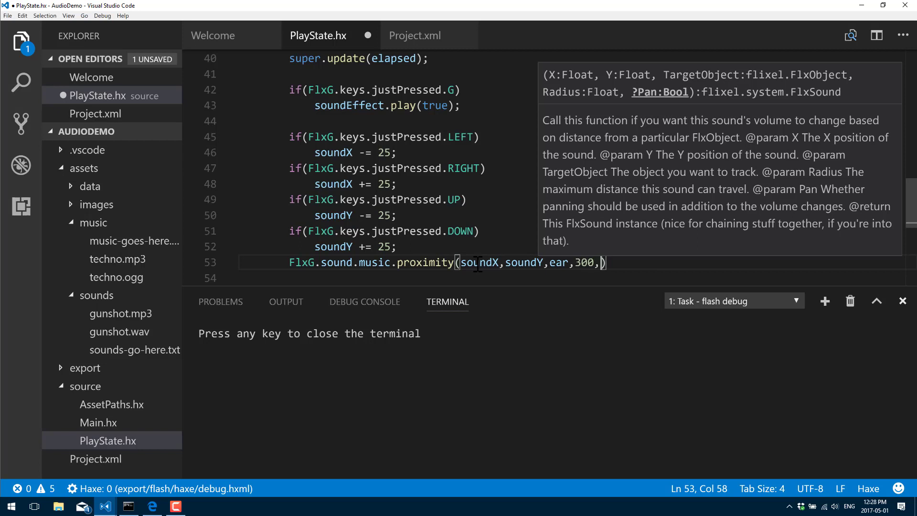
{"action": "type", "text": "tr"}
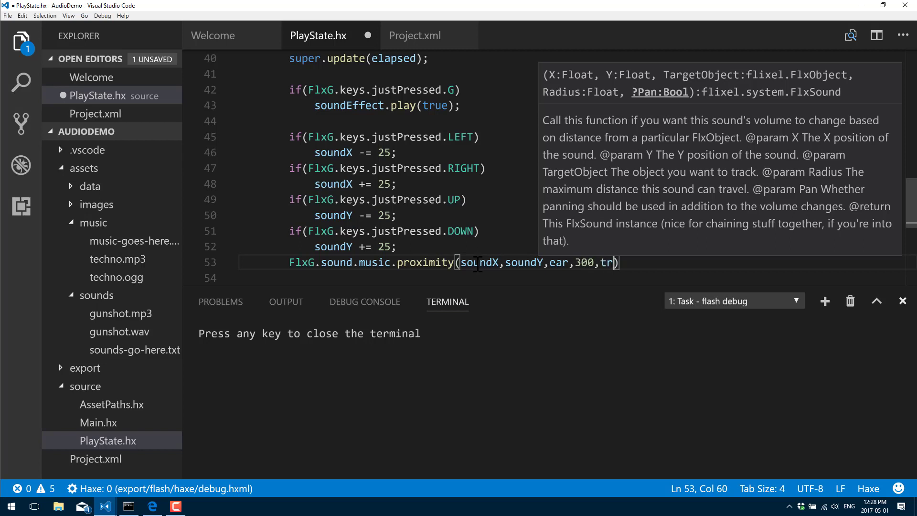
{"action": "type", "text": "ue"}
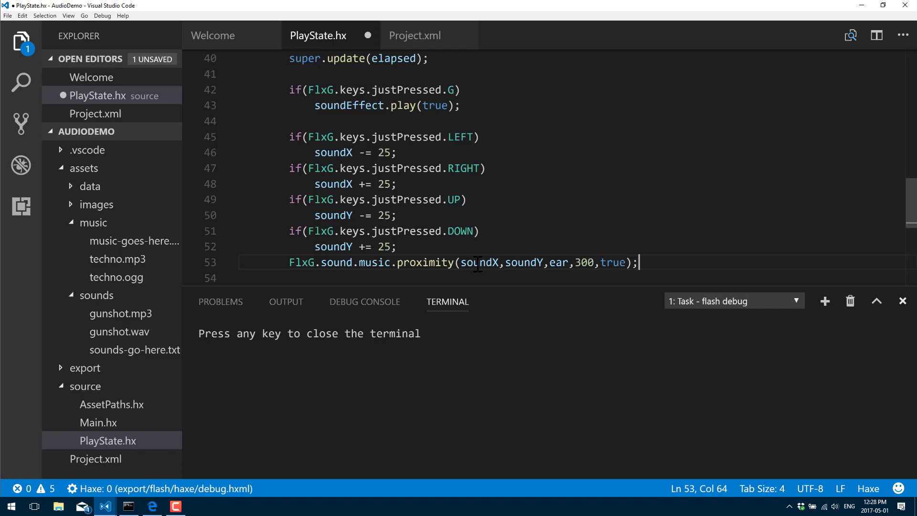
{"action": "key", "text": "ctrl+s"}
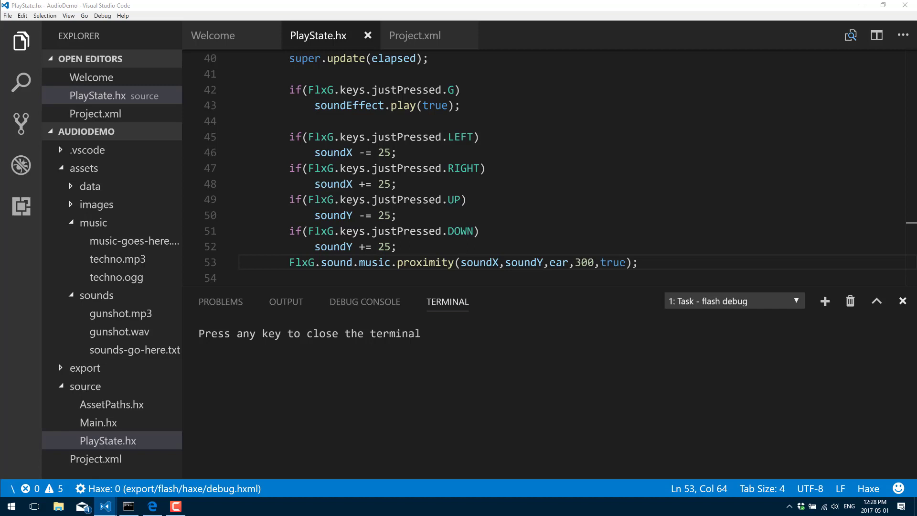
{"action": "mouse_move", "coordinate": [529, 214]}
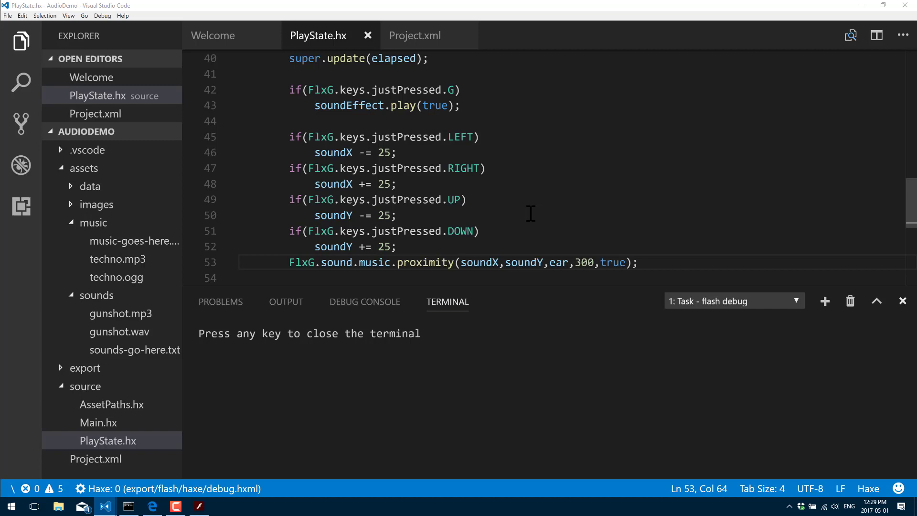
{"action": "mouse_move", "coordinate": [221, 504]}
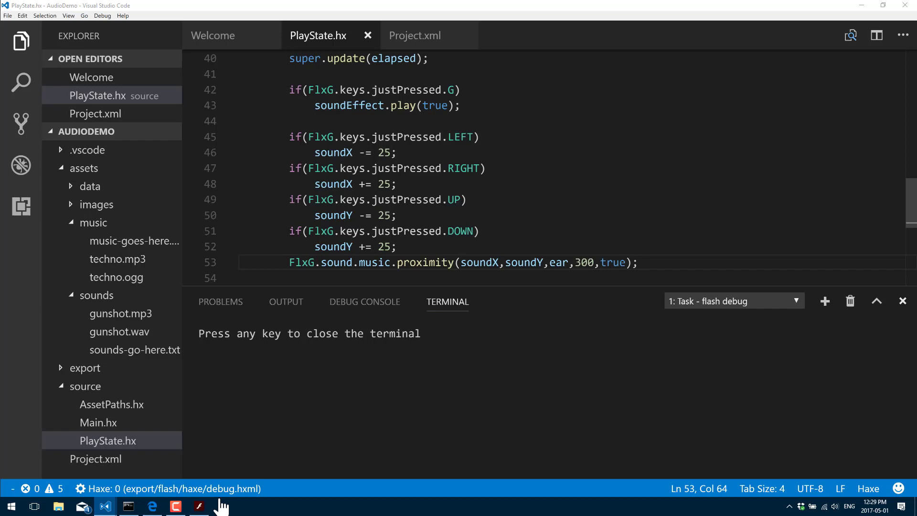
Bring the running Flash Player build forward from the taskbar, then close it.
{"action": "left_click", "coordinate": [198, 506]}
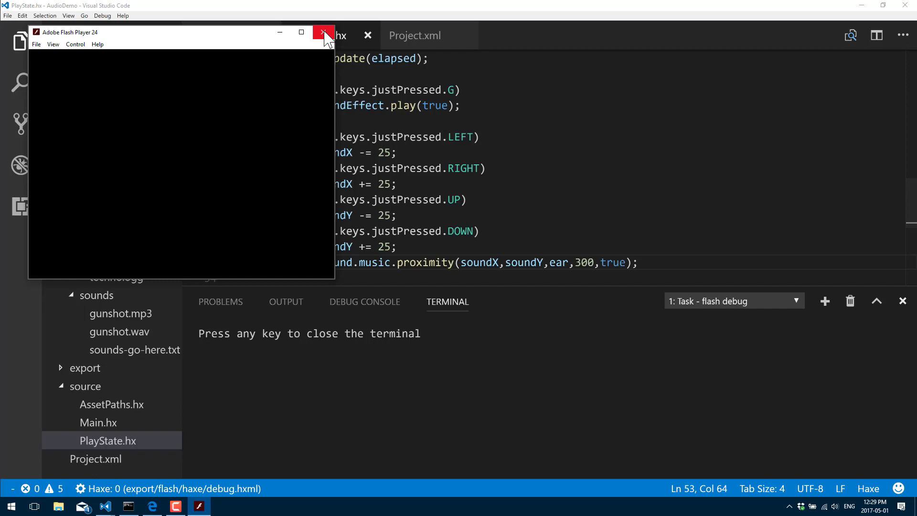
{"action": "mouse_move", "coordinate": [323, 33]}
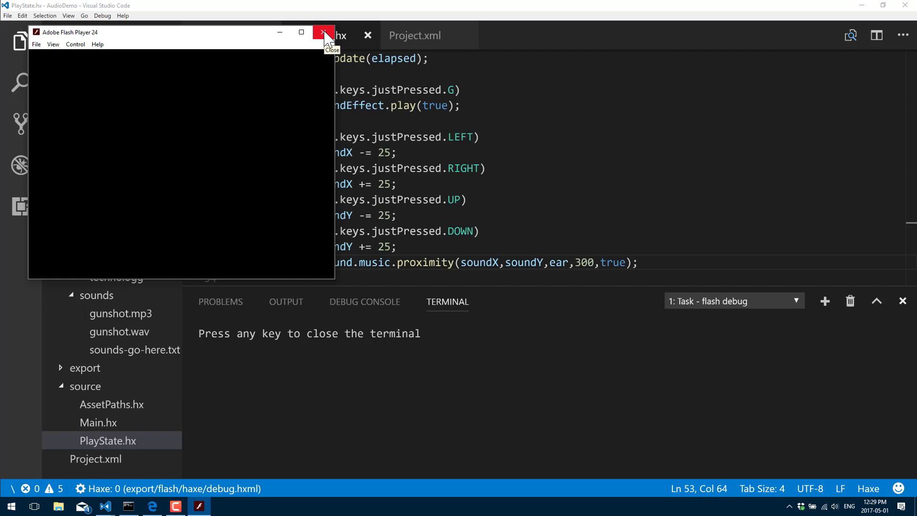
{"action": "left_click", "coordinate": [323, 32]}
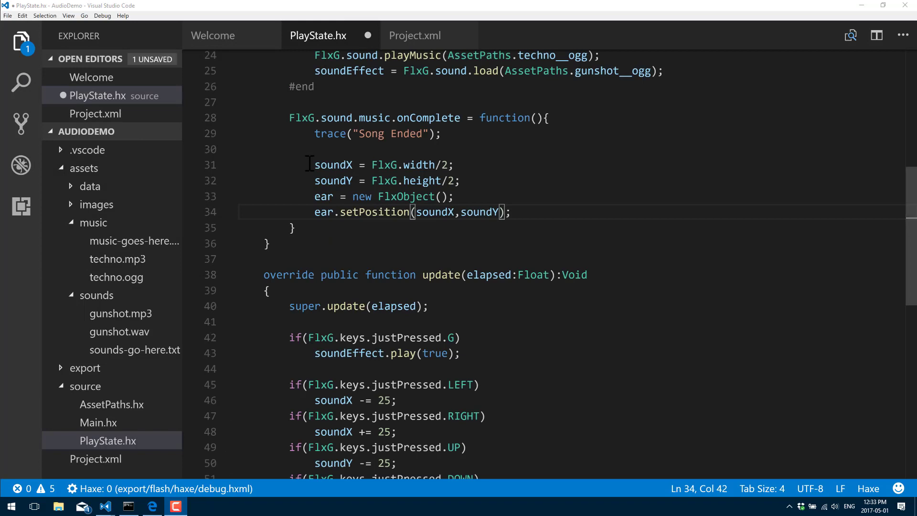
{"action": "mouse_move", "coordinate": [462, 245]}
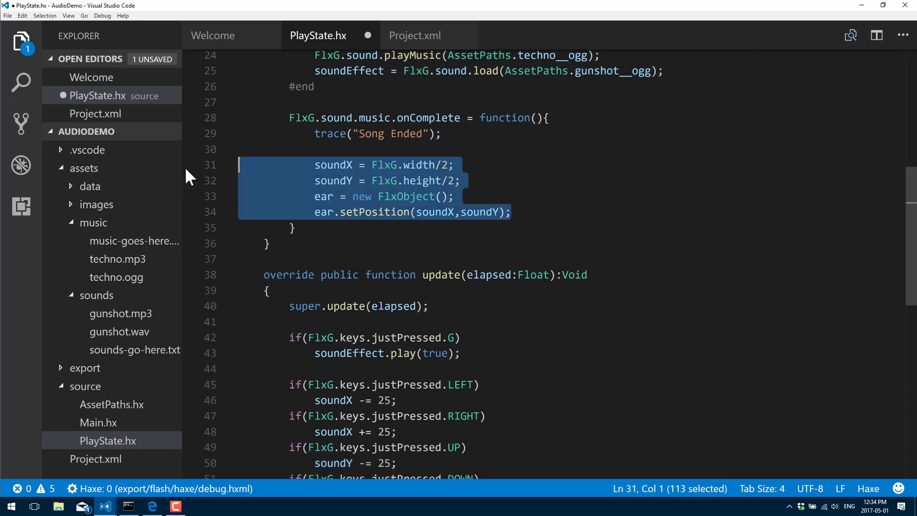
Move the soundX, soundY and ear setup below the onComplete callback and tidy blank lines.
{"action": "key", "text": "Delete"}
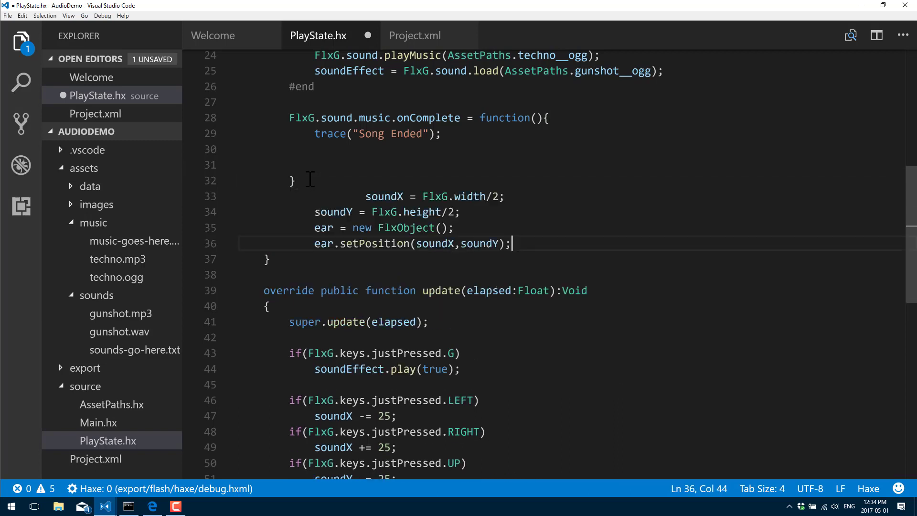
{"action": "left_click", "coordinate": [366, 196]}
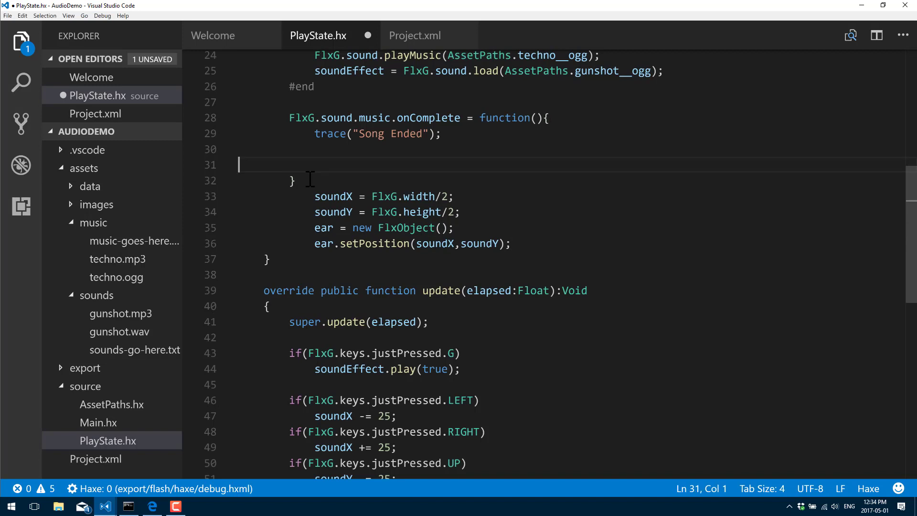
{"action": "key", "text": "Backspace"}
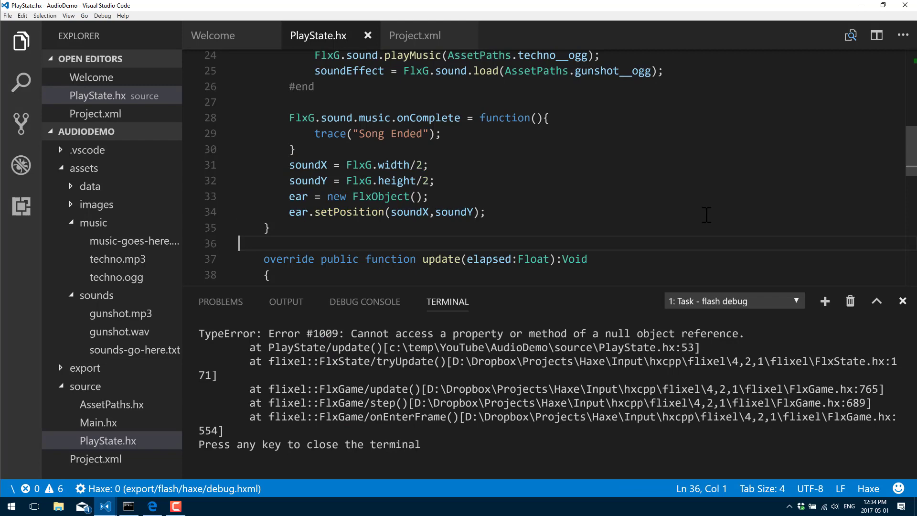
{"action": "left_click", "coordinate": [902, 300]}
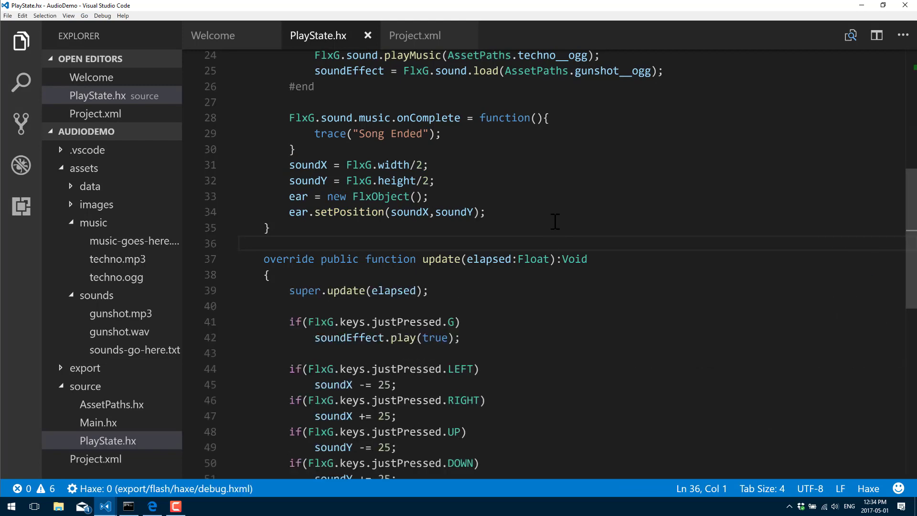
Delete the trace(soundX, soundY, ear.getPosition()) line from update().
{"action": "scroll", "scroll_direction": "down", "scroll_amount": 3}
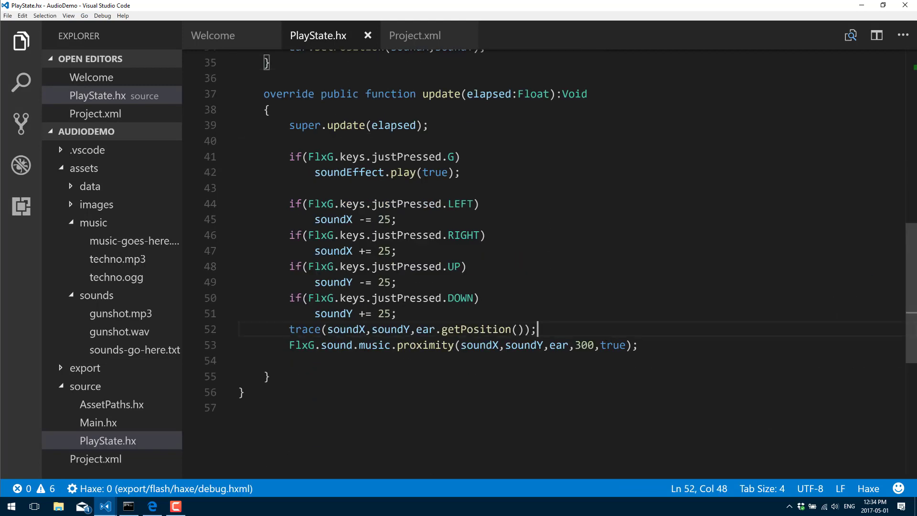
{"action": "key", "text": "Ctrl+Shift+K"}
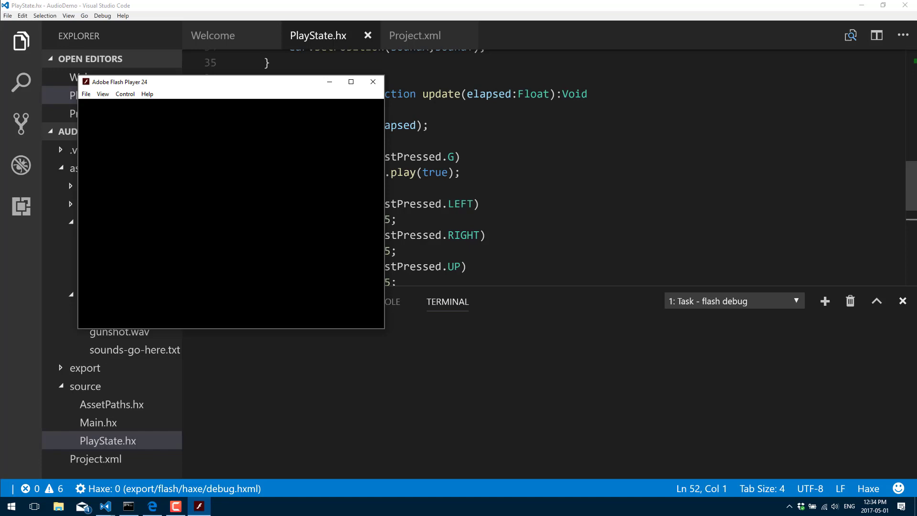
{"action": "mouse_move", "coordinate": [372, 81]}
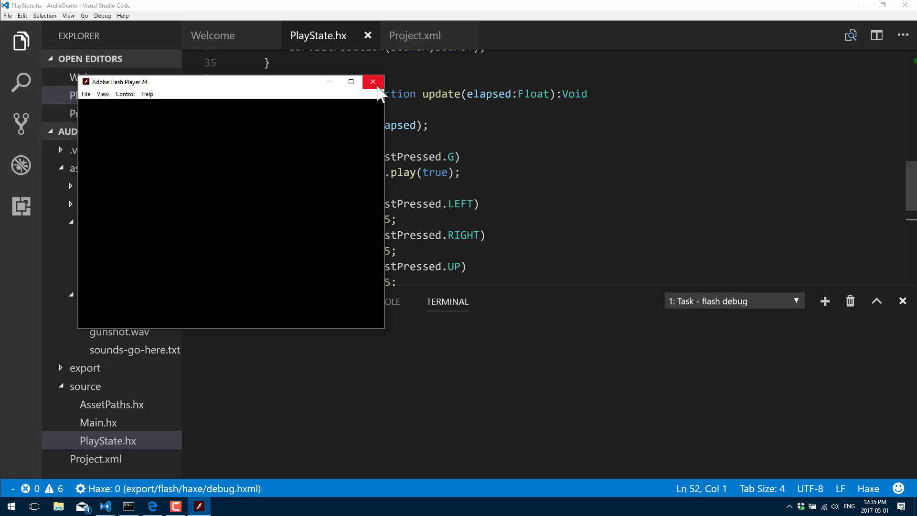
Close the running demo's Flash Player window.
{"action": "left_click", "coordinate": [373, 81]}
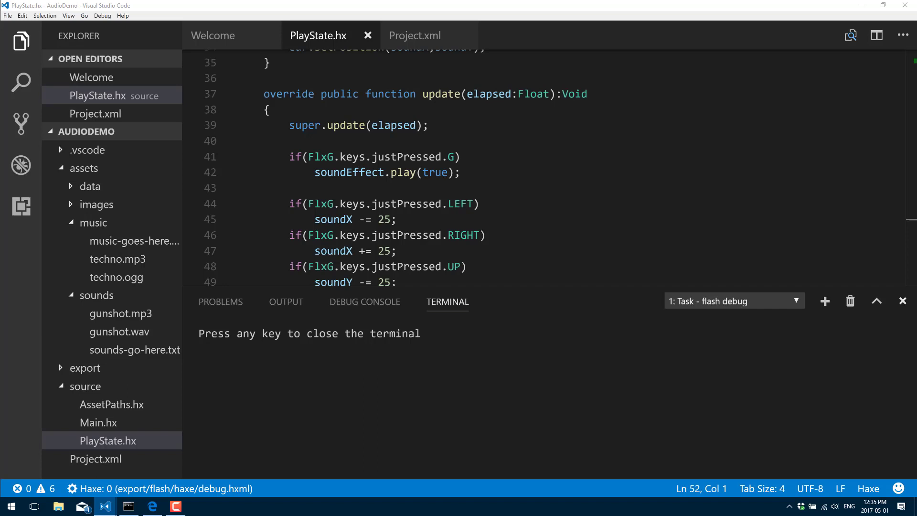
Add an if(FlxG.keys.justPressed.P) check after the G-key gunshot block.
{"action": "scroll", "scroll_direction": "down", "scroll_amount": 3}
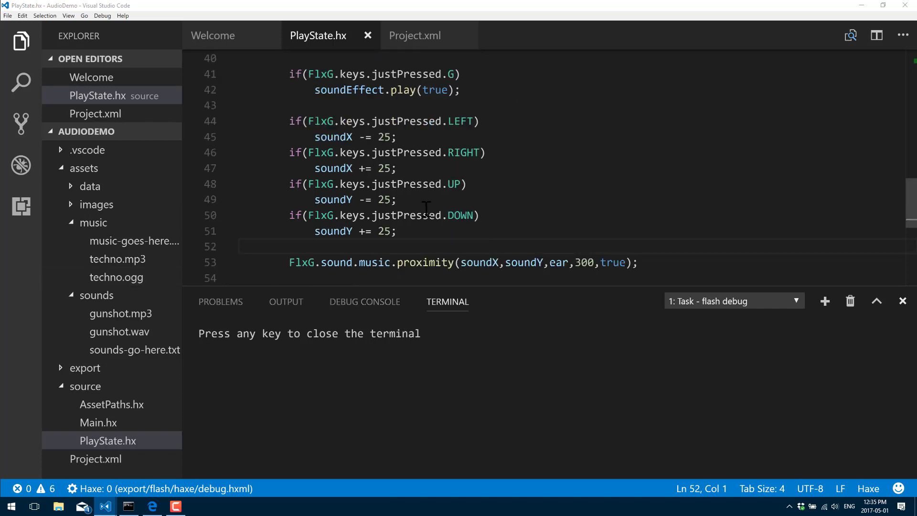
{"action": "left_click", "coordinate": [398, 231]}
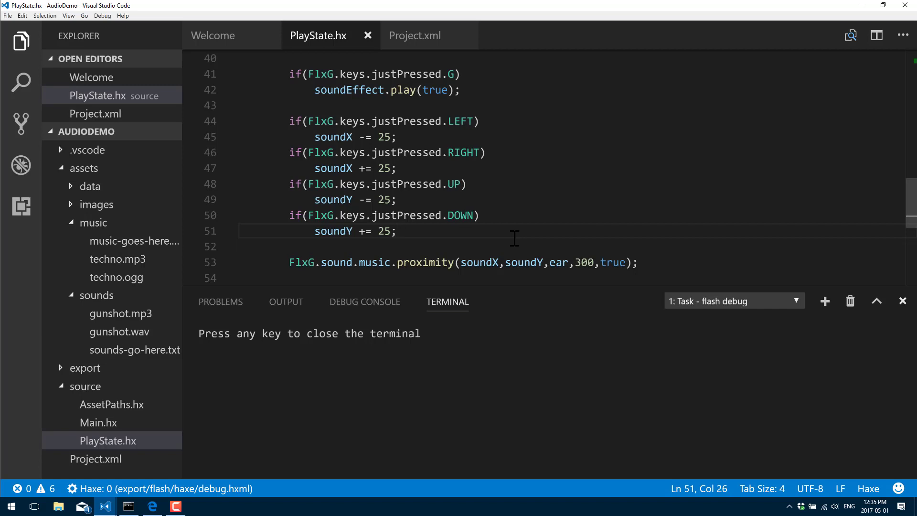
{"action": "left_click", "coordinate": [240, 105]}
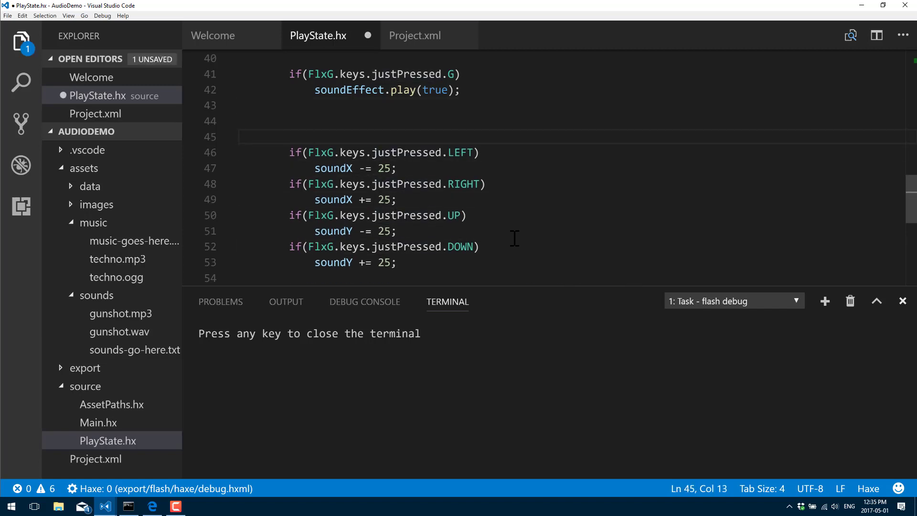
{"action": "type", "text": "if(FlxG.keys.justP"}
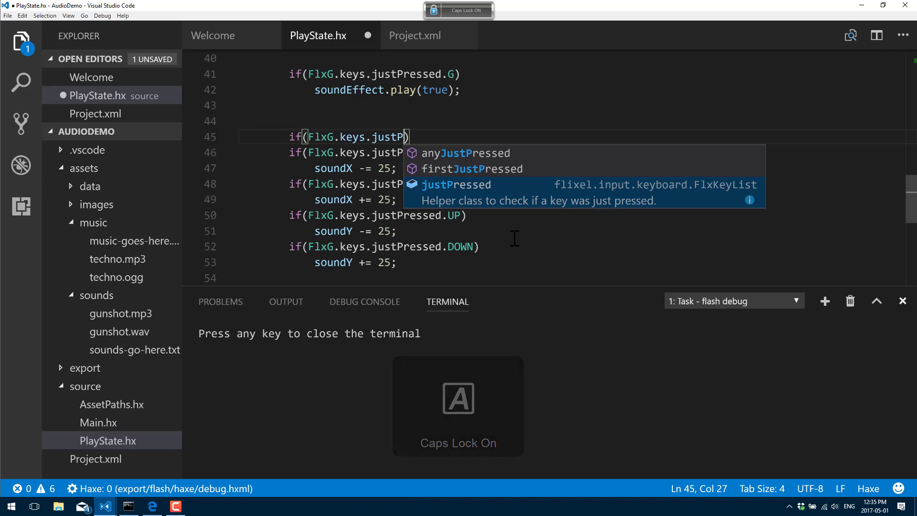
{"action": "type", "text": "resse"}
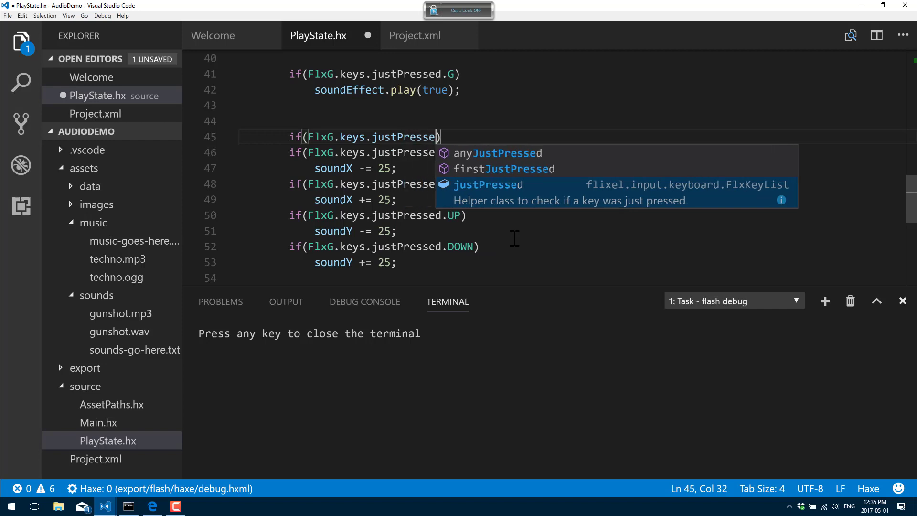
{"action": "type", "text": ".P"}
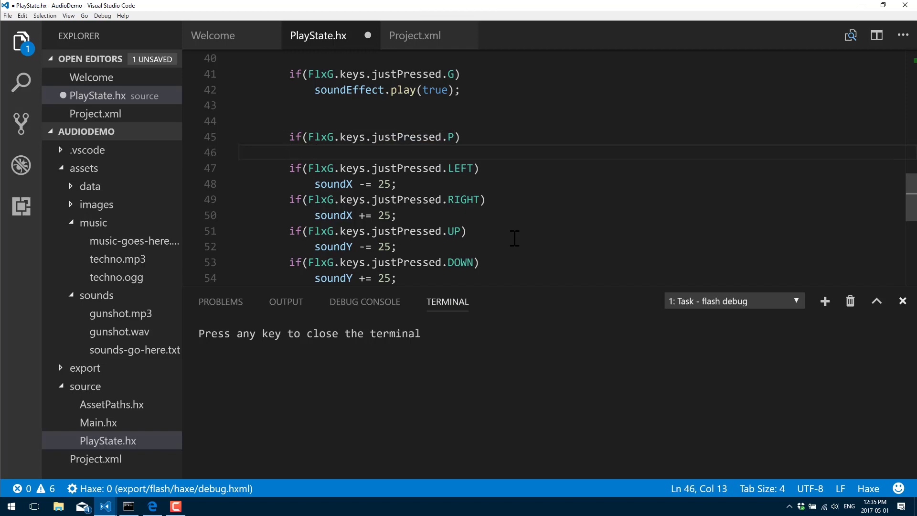
Inside the P check, pause FlxG.sound.music if active, otherwise resume it.
{"action": "type", "text": "if(Flx"}
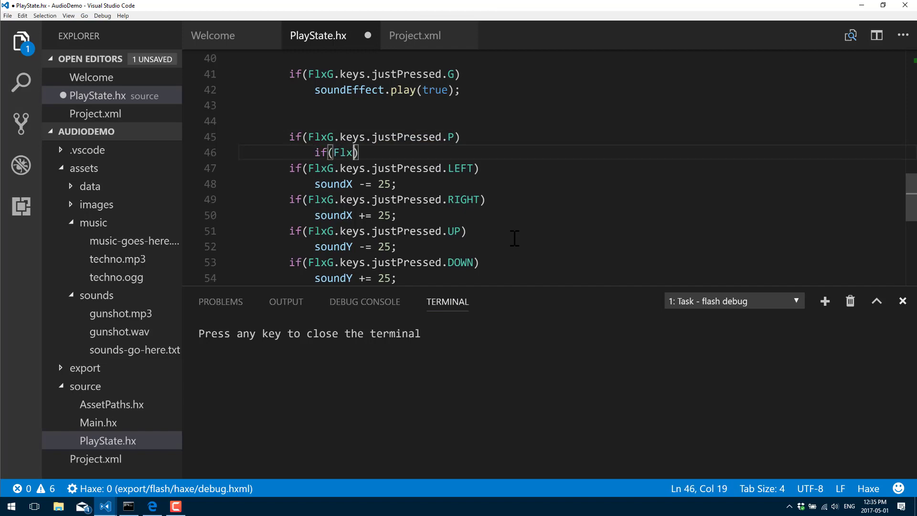
{"action": "type", "text": ".sound.music.active"}
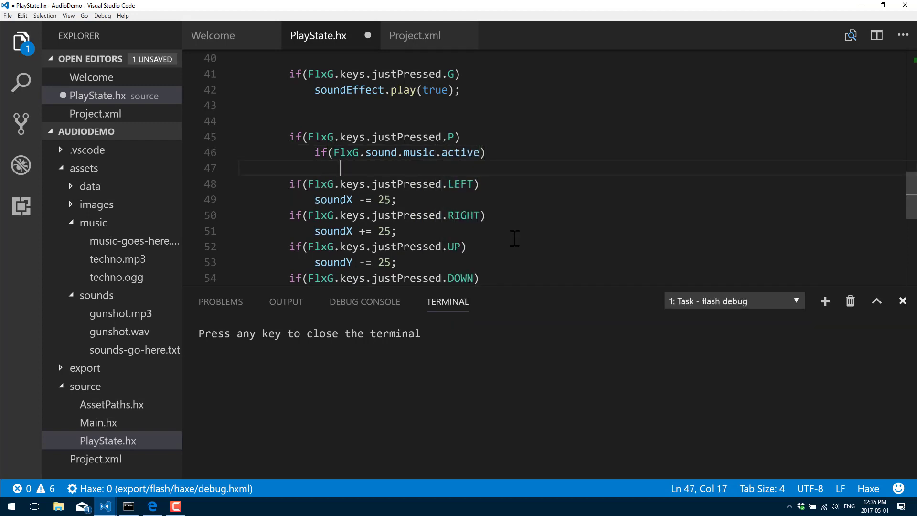
{"action": "type", "text": "FlxG.sound."}
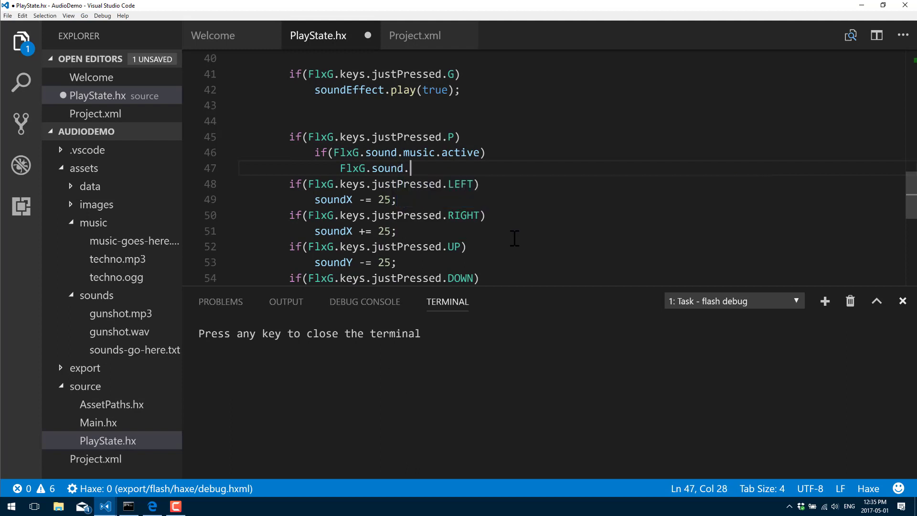
{"action": "type", "text": "music.pause();"}
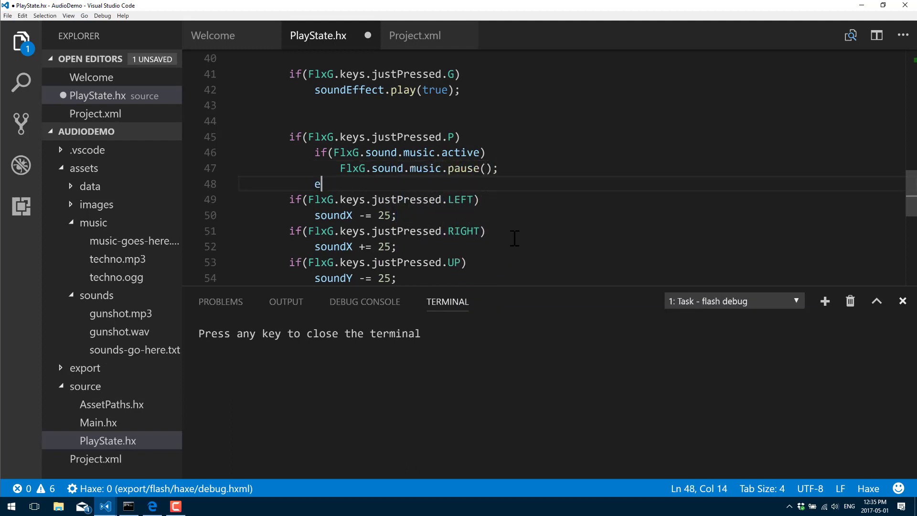
{"action": "type", "text": "lse"}
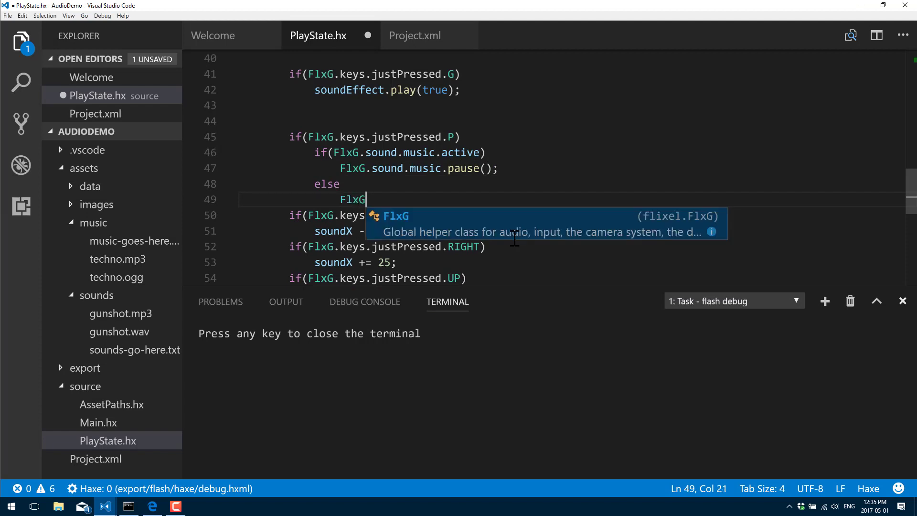
{"action": "type", "text": ".sound.music.resume();"}
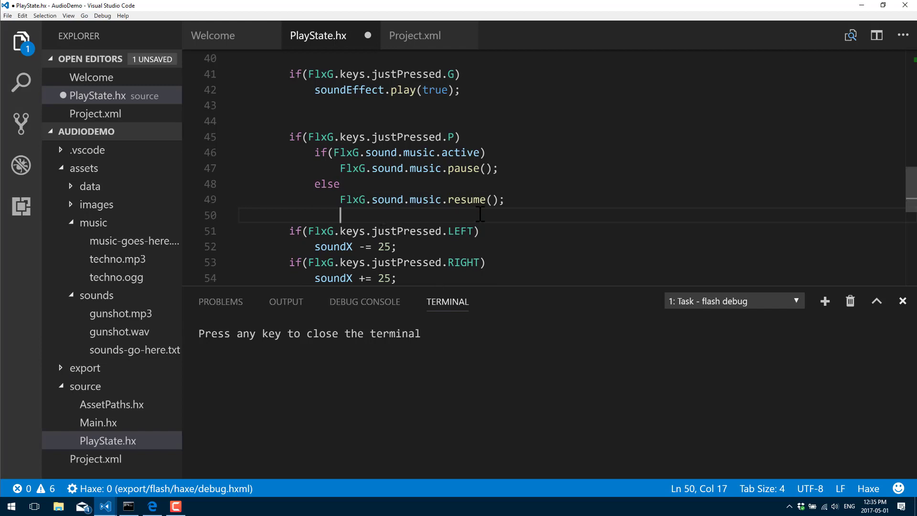
{"action": "key", "text": "Enter"}
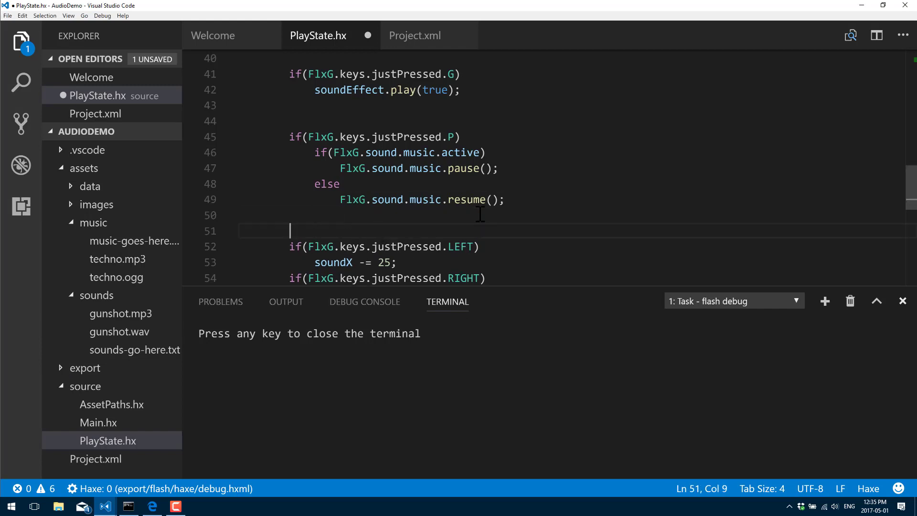
Add a PLUS key check that raises the volume with FlxG.sound.changeVolume(0.1).
{"action": "type", "text": "if(FlxG."}
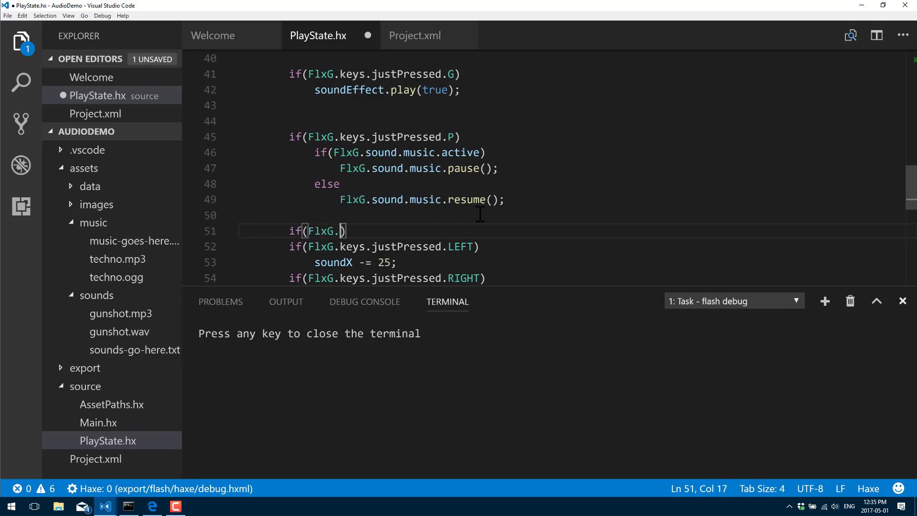
{"action": "type", "text": "keys.justPressed"}
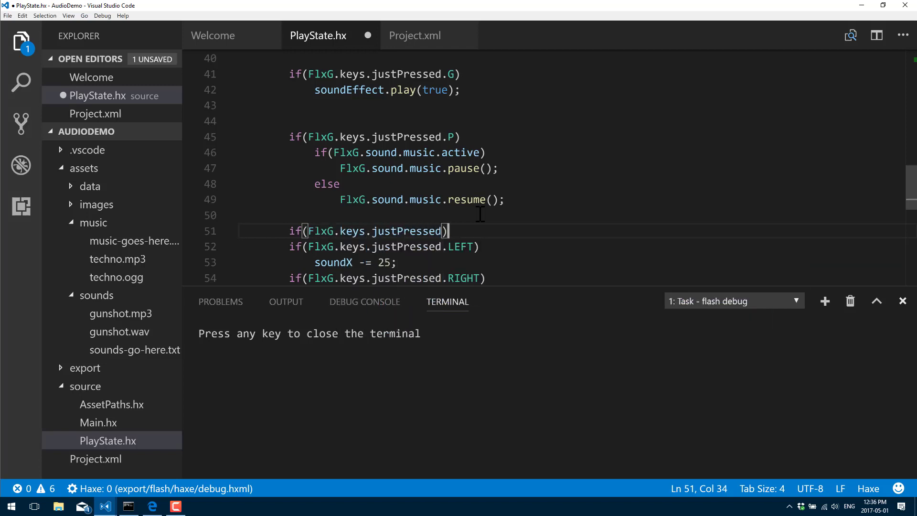
{"action": "type", "text": "PLUS"}
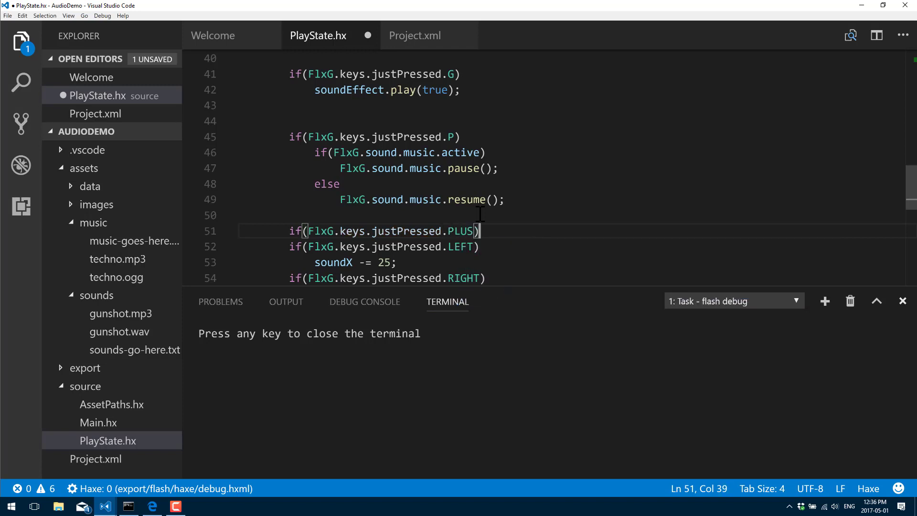
{"action": "key", "text": "enter"}
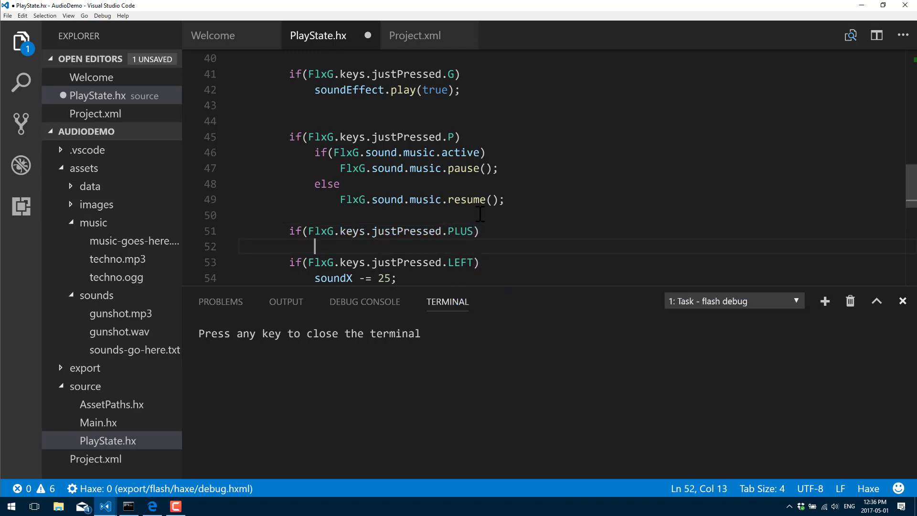
{"action": "type", "text": "FlxG.sound.changeVolume"}
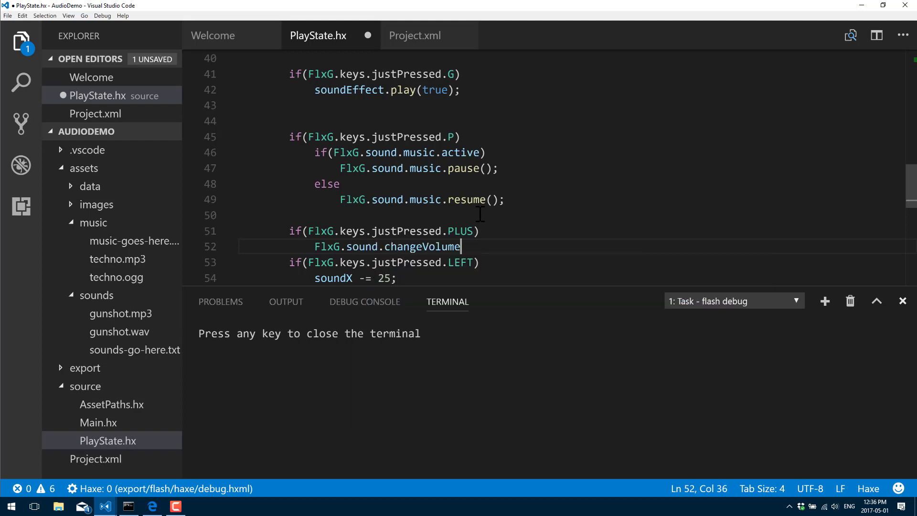
{"action": "type", "text": "(0.1);"}
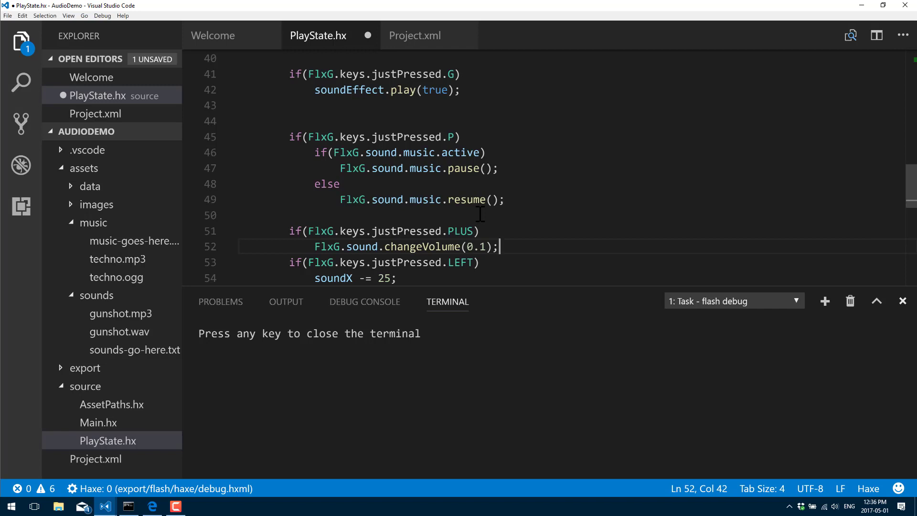
Add a MINUS key check calling FlxG.sound.changeVolume(-0.1).
{"action": "type", "text": "if"}
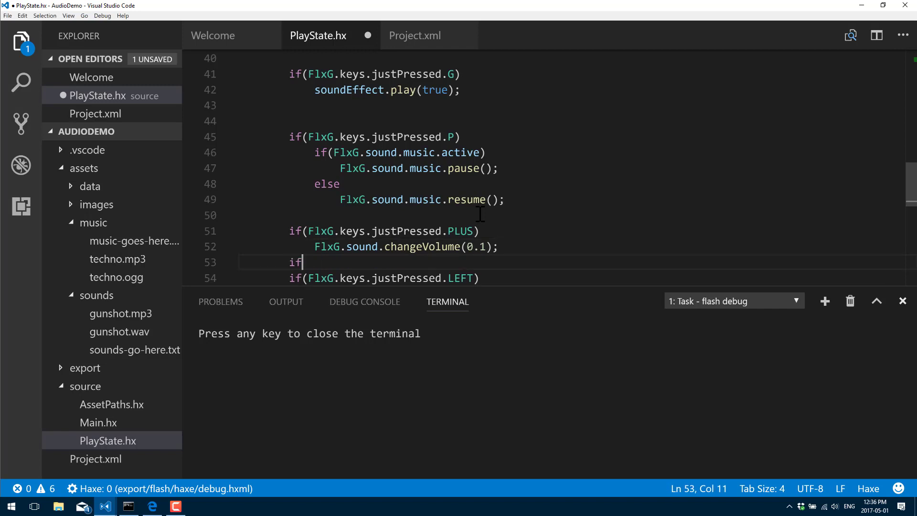
{"action": "type", "text": "(FlxG.keys"}
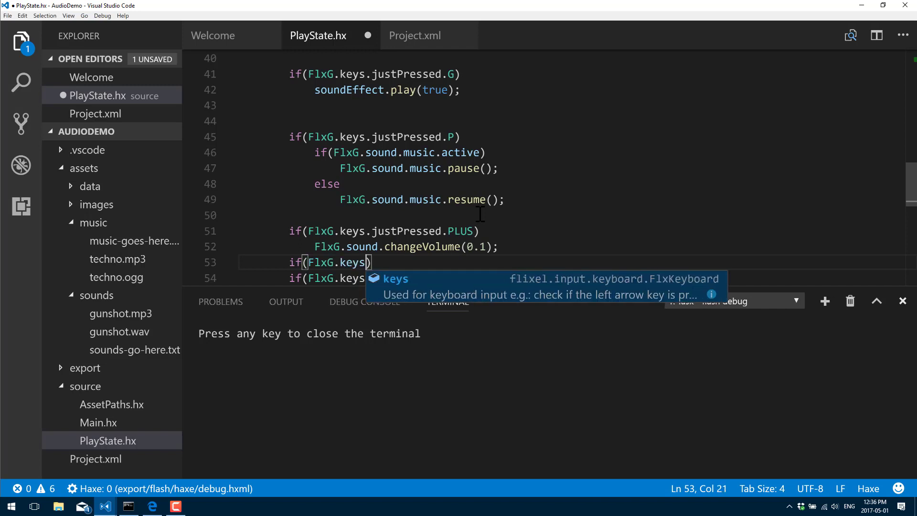
{"action": "type", "text": ".justPressed"}
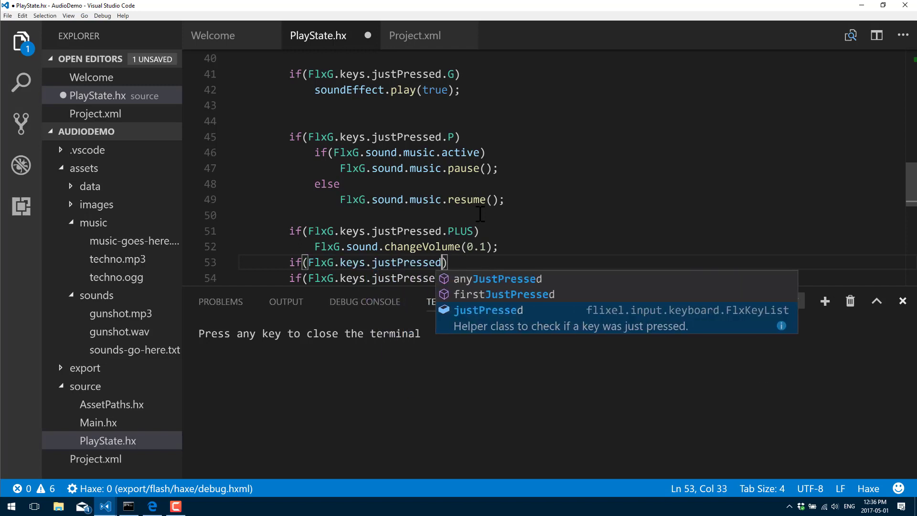
{"action": "type", "text": "MINUS"}
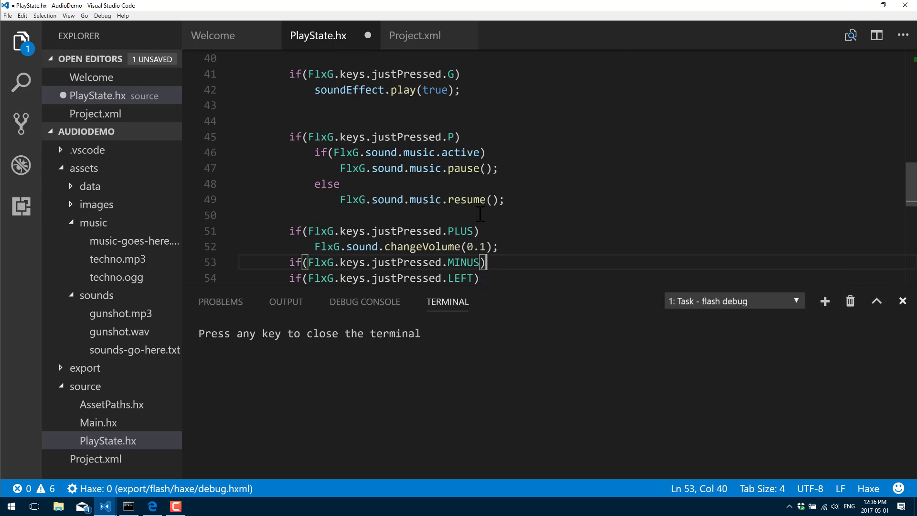
{"action": "type", "text": "FlxG."}
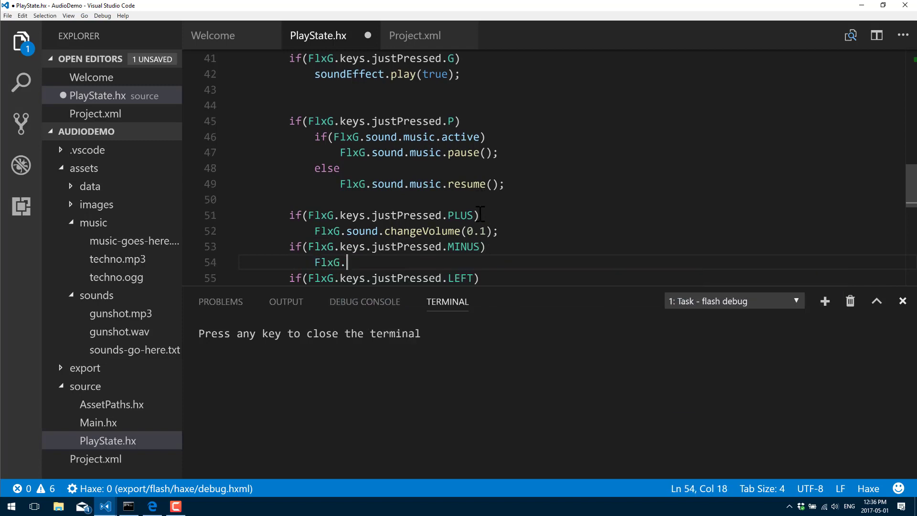
{"action": "type", "text": "sound.changeVolume("}
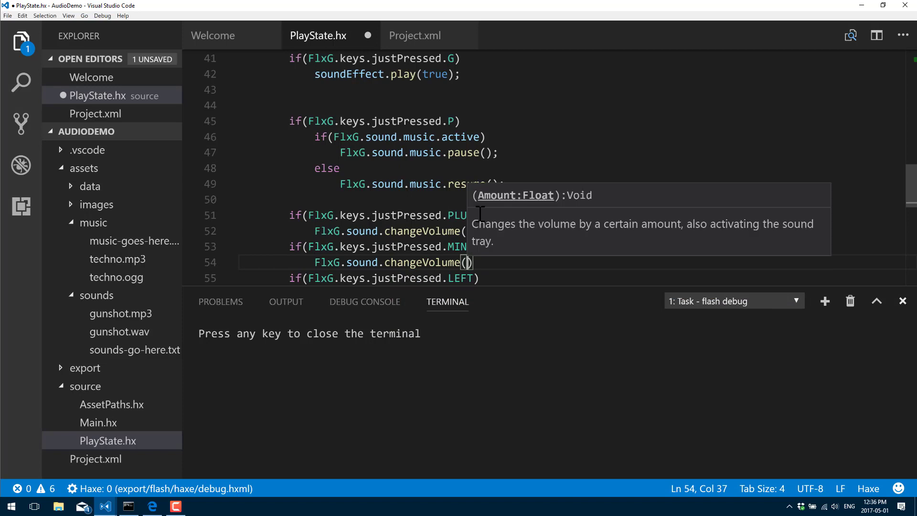
{"action": "type", "text": "-0.1"}
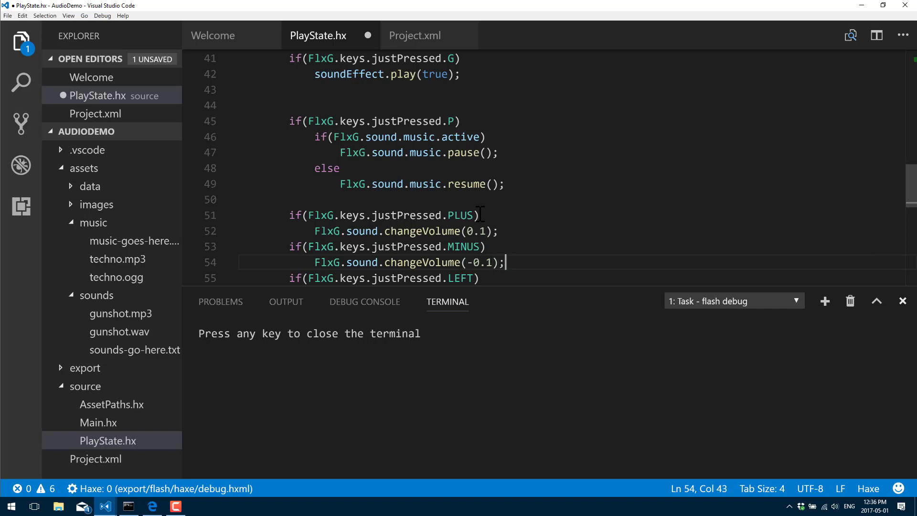
Save PlayState.hx to rebuild, then add a blank line after the proximity call.
{"action": "key", "text": "Return"}
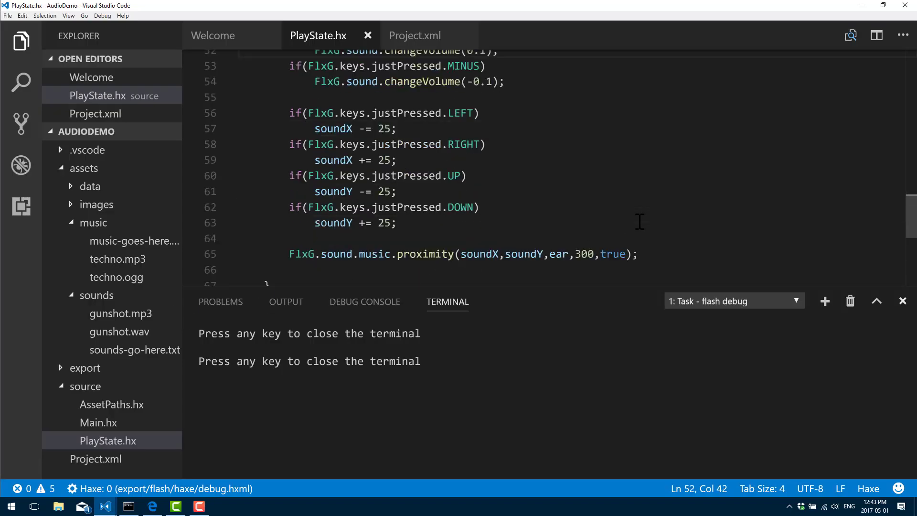
{"action": "scroll", "scroll_direction": "down", "scroll_amount": 3}
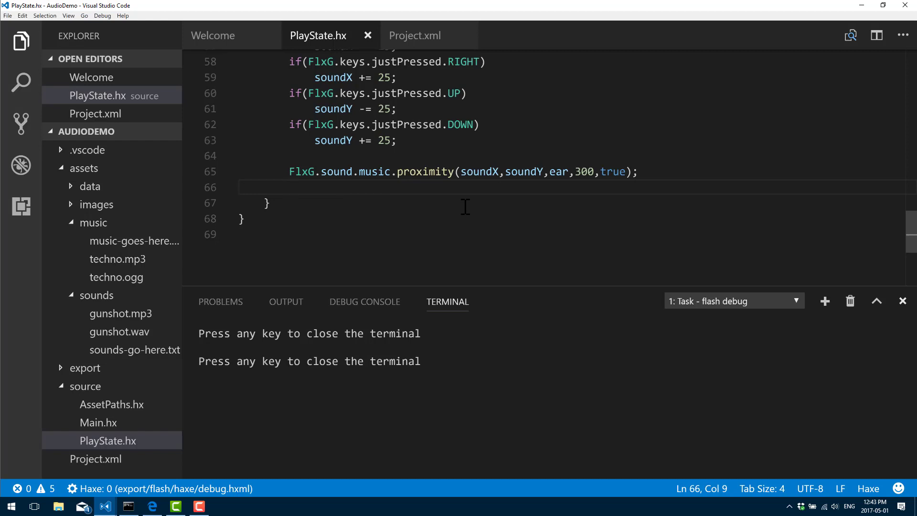
{"action": "key", "text": "Enter"}
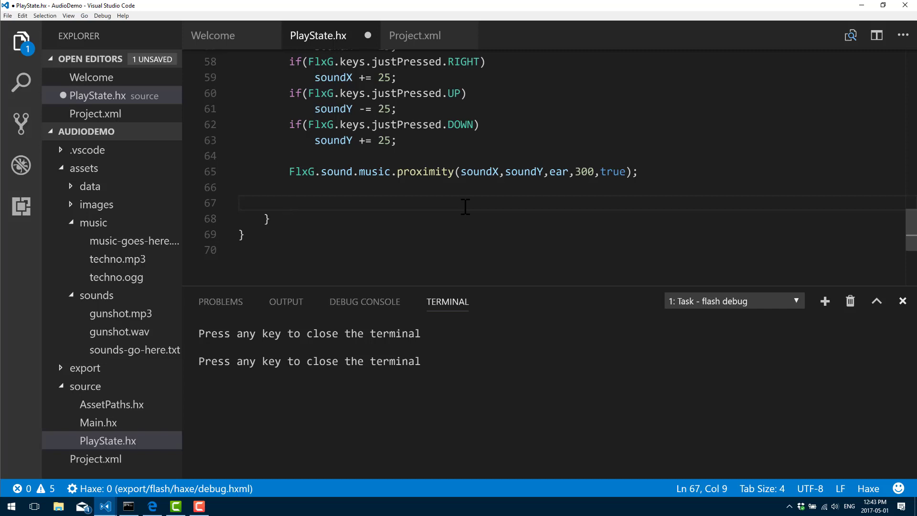
Add if(FlxG.keys.justPressed.M) toggling FlxG.sound.muted = !FlxG.sound.muted.
{"action": "type", "text": "if"}
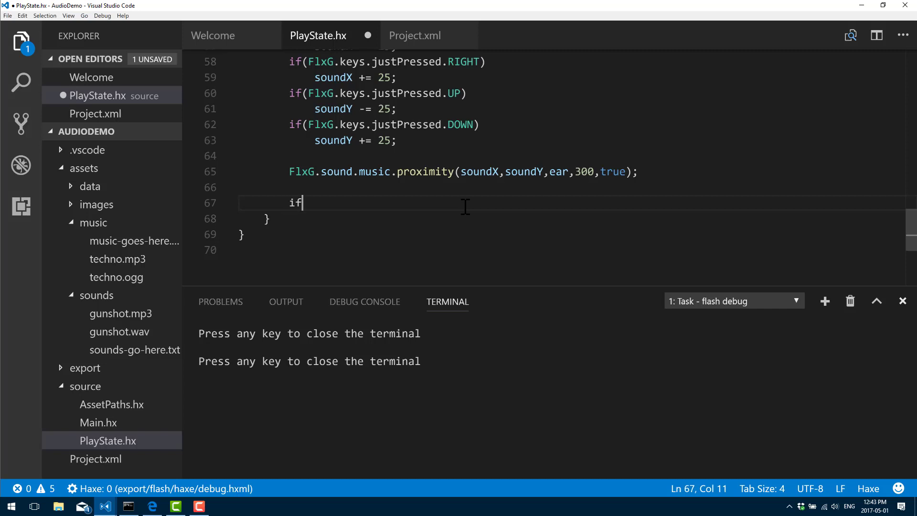
{"action": "type", "text": "(FlxG."}
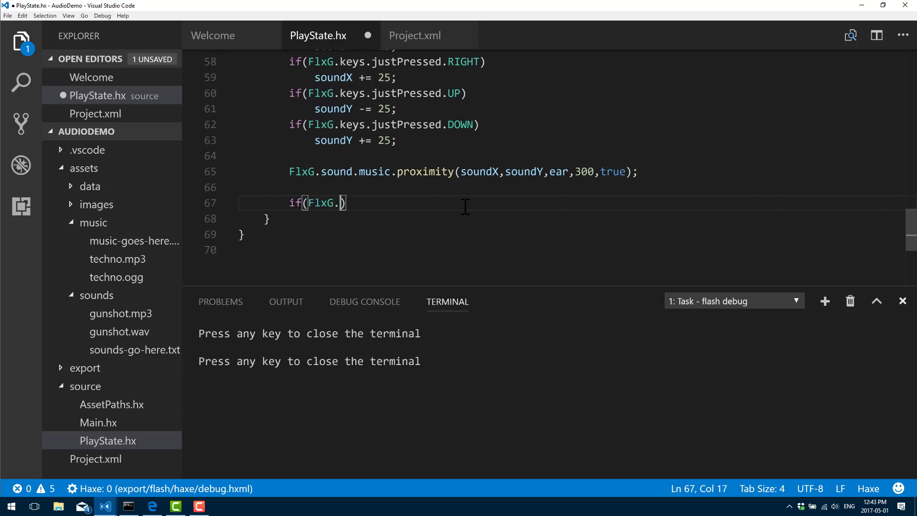
{"action": "type", "text": "sound."}
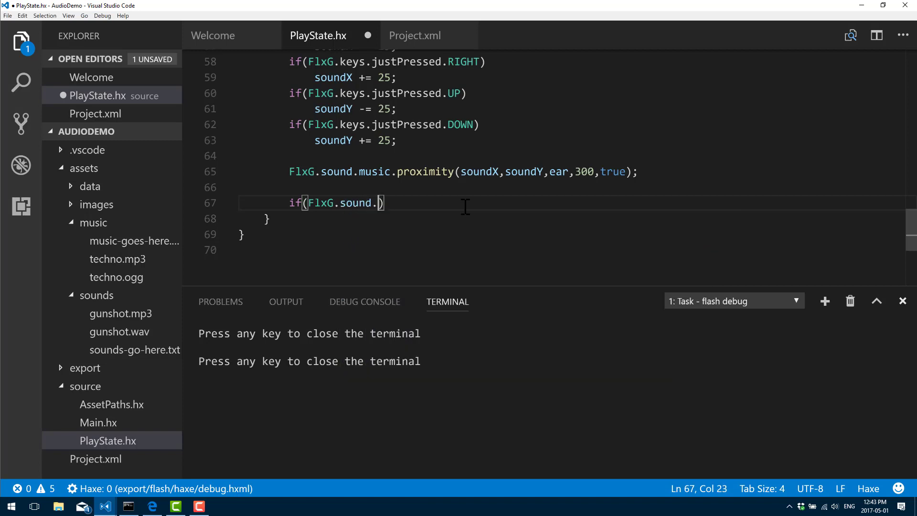
{"action": "type", "text": "muted ="}
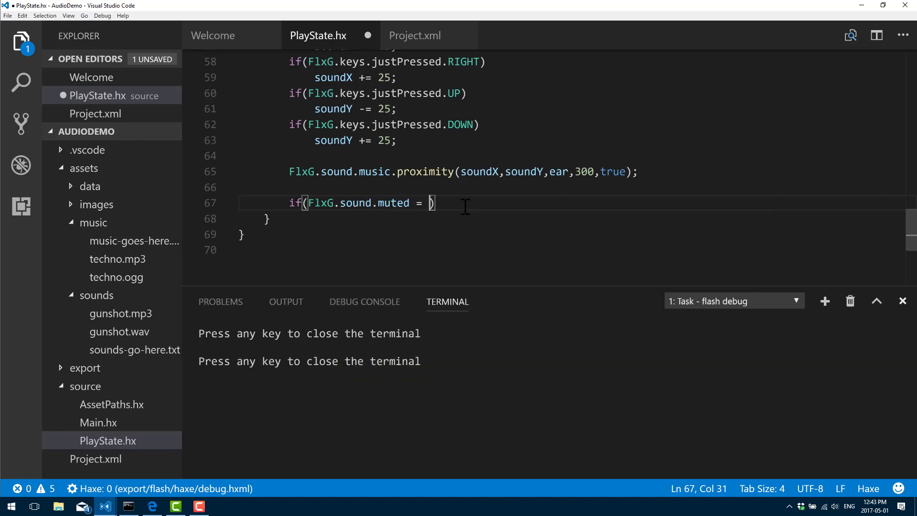
{"action": "type", "text": "!Flx"}
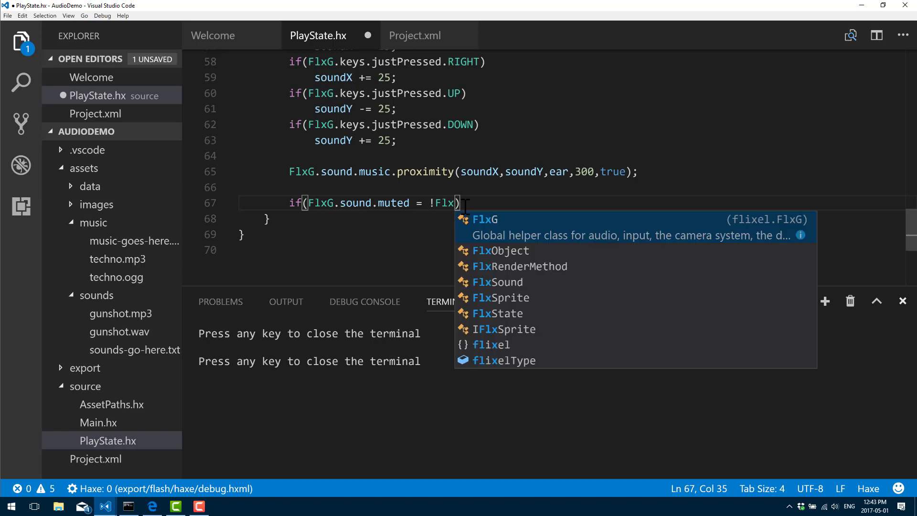
{"action": "type", "text": "G.sound.muted"}
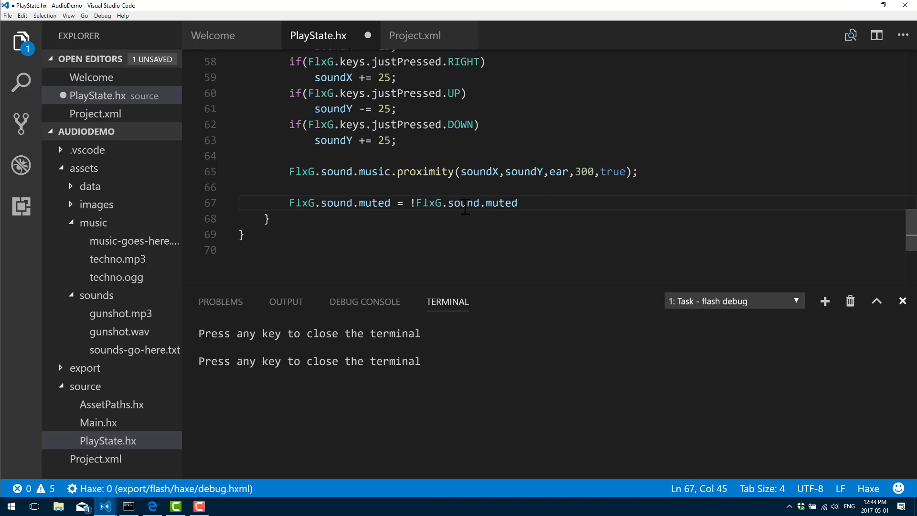
{"action": "key", "text": "Enter"}
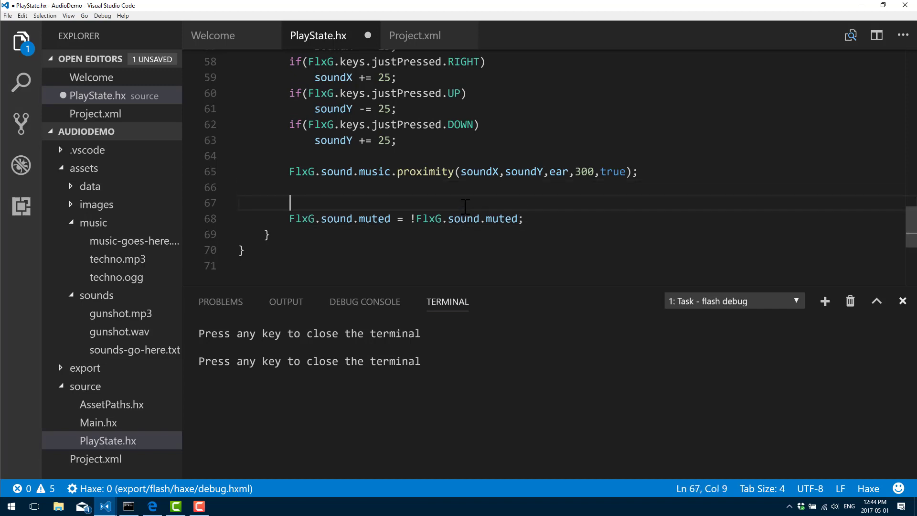
{"action": "type", "text": "if(FlxG."}
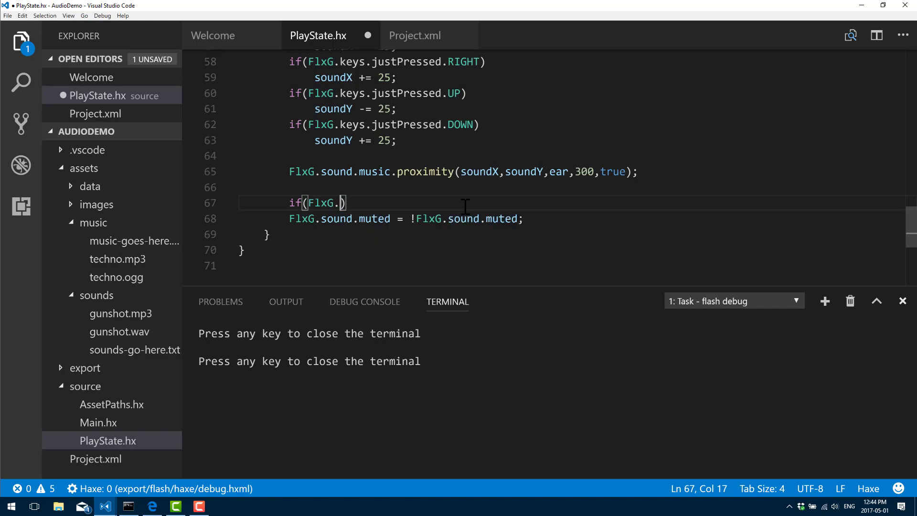
{"action": "type", "text": "keys."}
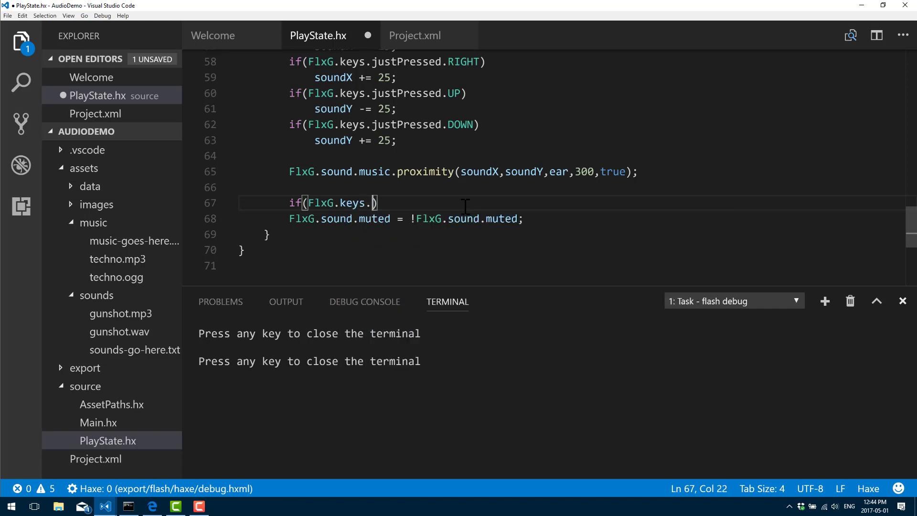
{"action": "type", "text": "justPressed.M"}
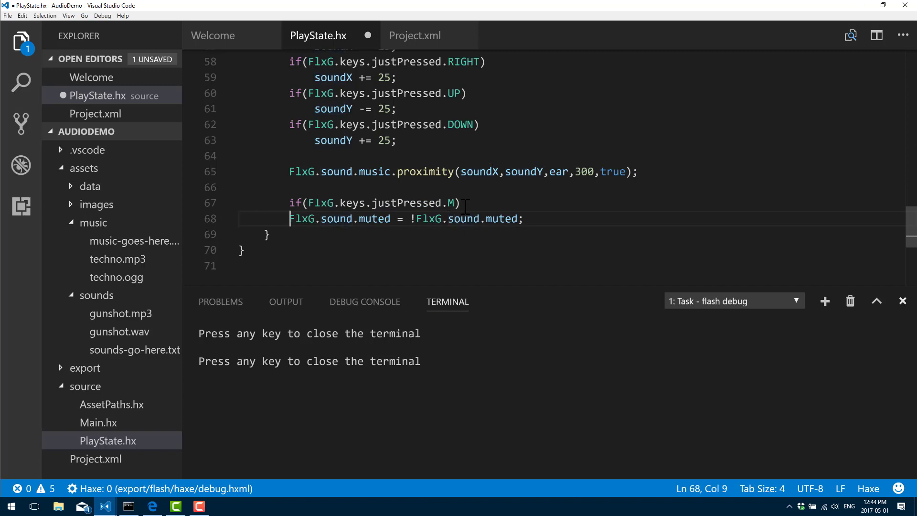
{"action": "key", "text": "Tab"}
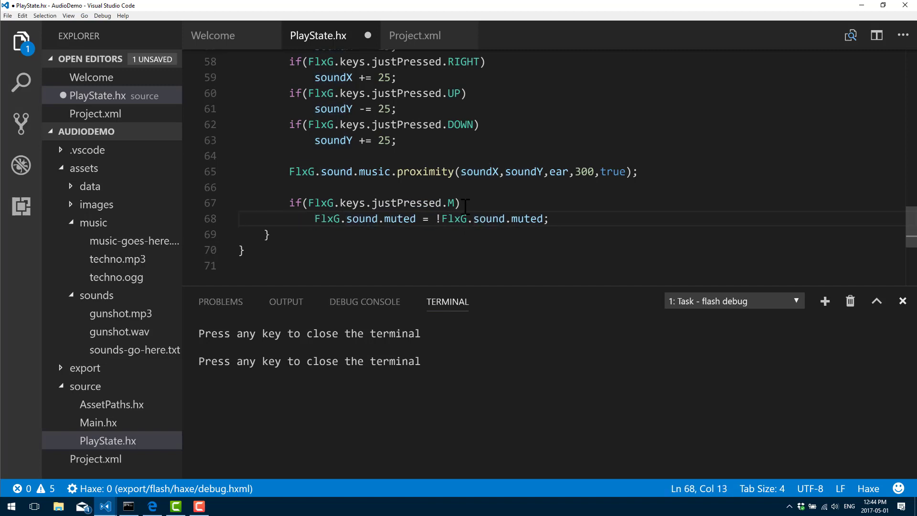
{"action": "left_click", "coordinate": [548, 218]}
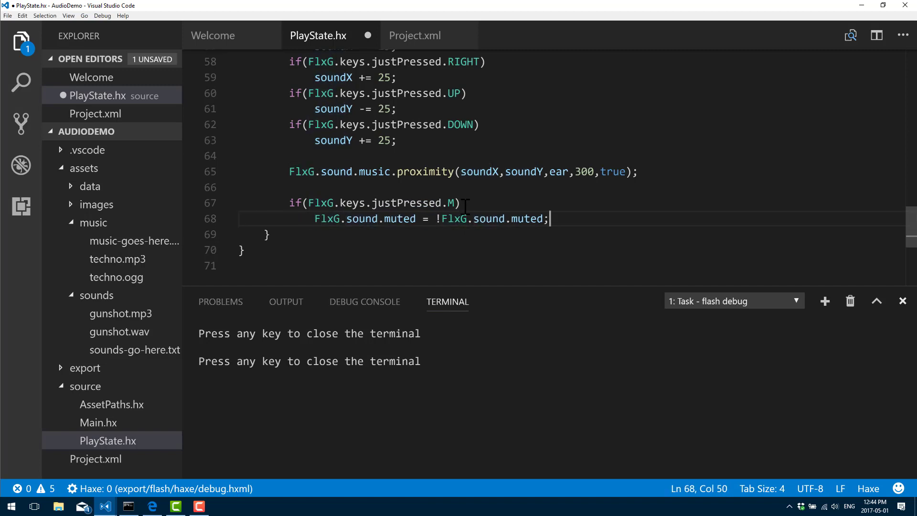
Add if(FlxG.keys.justPressed.S) calling FlxG.sound.music.fadeOut(3.0).
{"action": "type", "text": "if"}
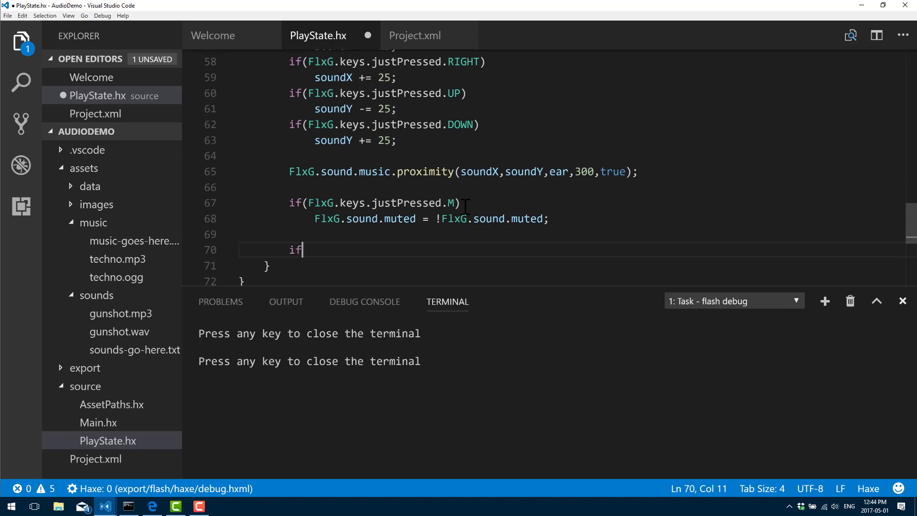
{"action": "type", "text": "(FlxG"}
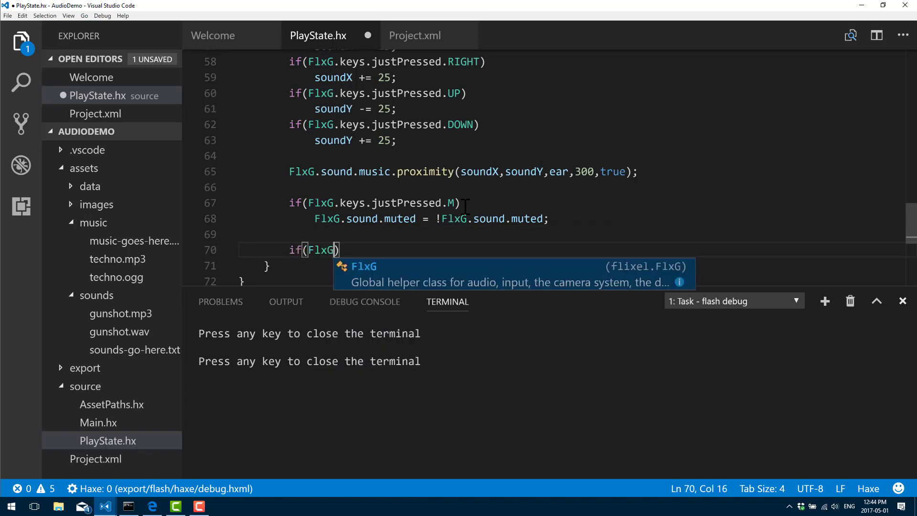
{"action": "type", "text": ".keys.justp"}
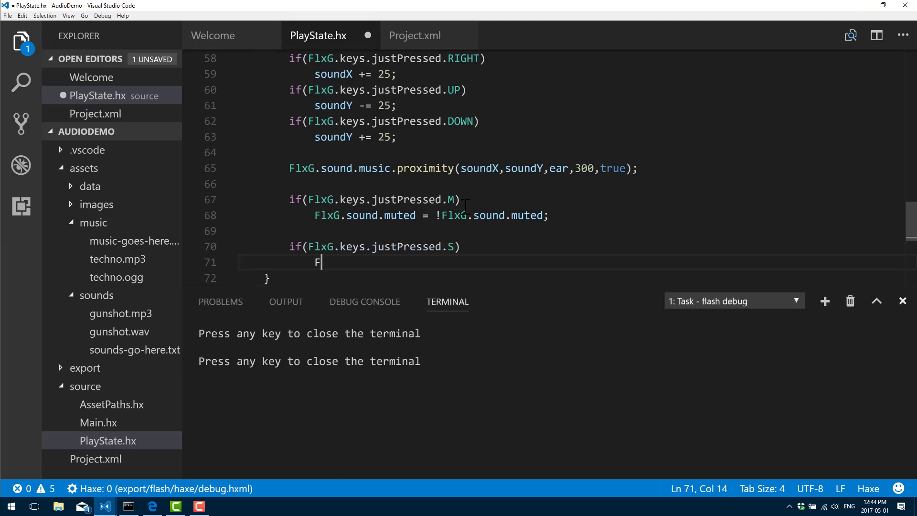
{"action": "type", "text": "lxG.s"}
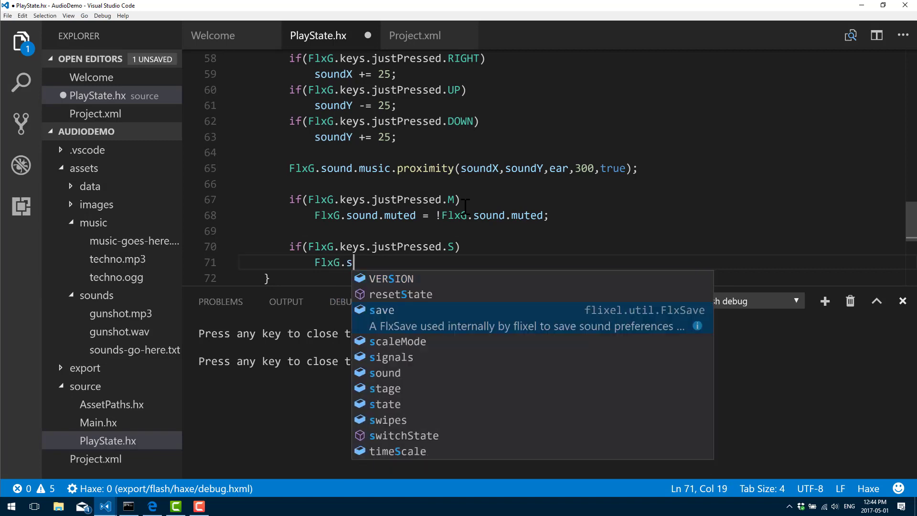
{"action": "type", "text": "ound.music."}
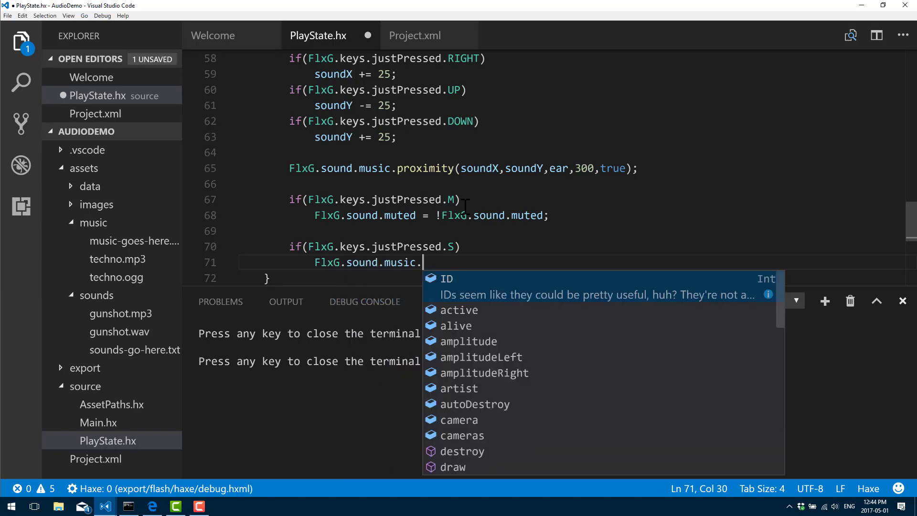
{"action": "type", "text": "fadeOut("}
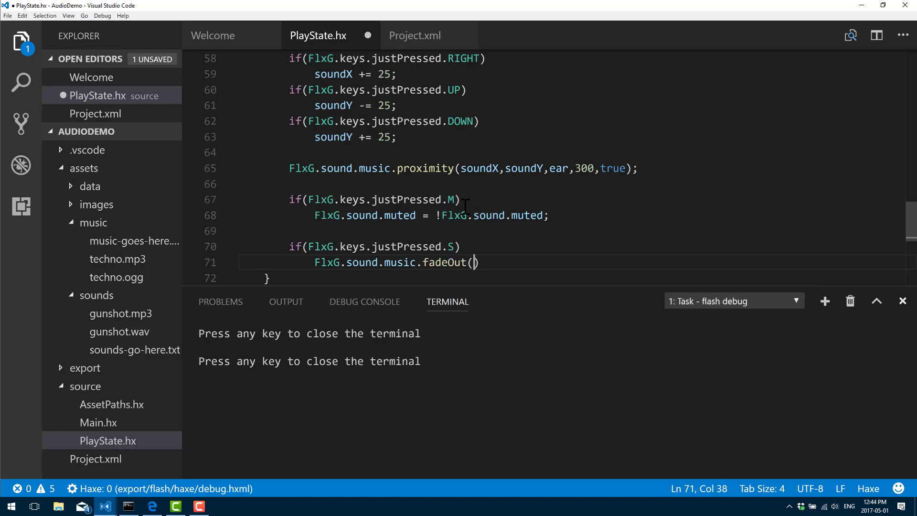
{"action": "type", "text": "3.0"}
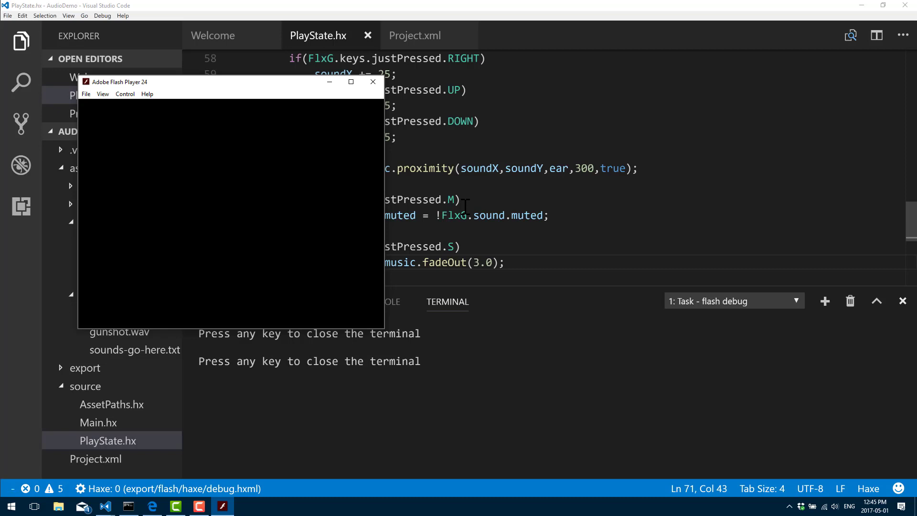
{"action": "mouse_move", "coordinate": [351, 81]}
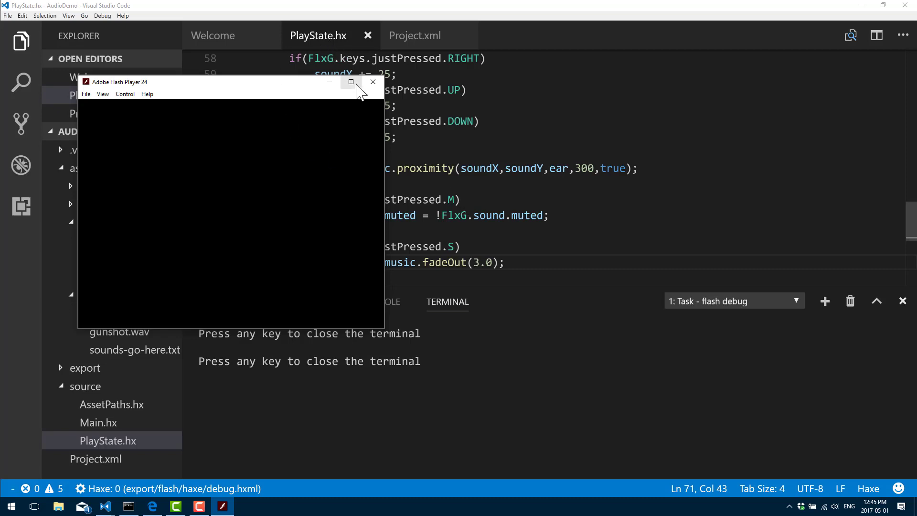
{"action": "mouse_move", "coordinate": [351, 82]}
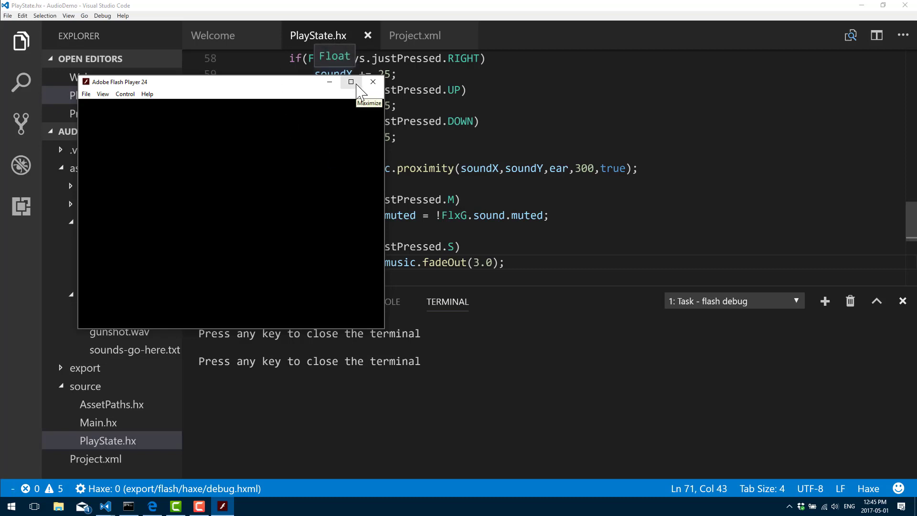
{"action": "mouse_move", "coordinate": [376, 117]}
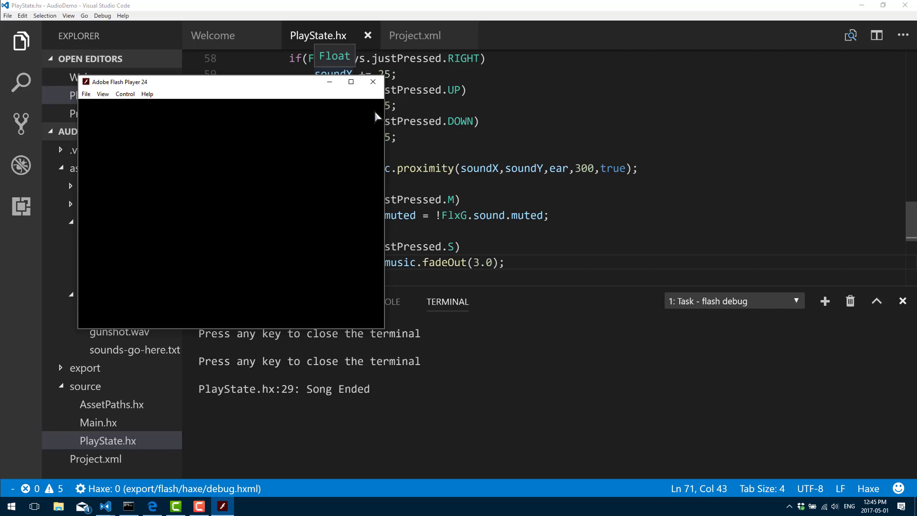
{"action": "mouse_move", "coordinate": [335, 81]}
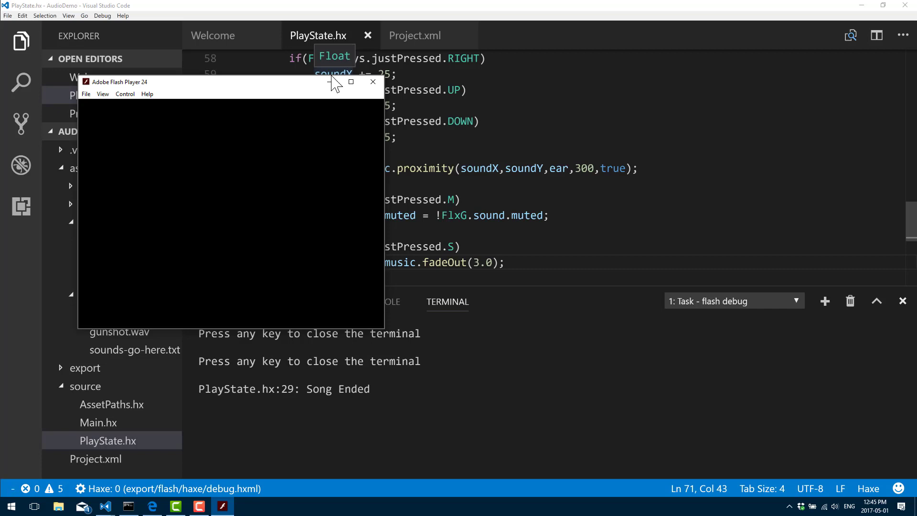
{"action": "mouse_move", "coordinate": [334, 82]}
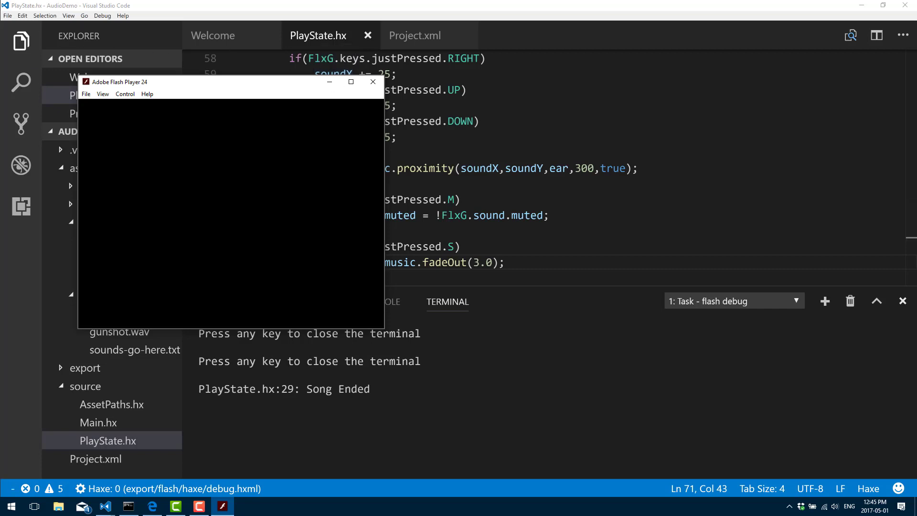